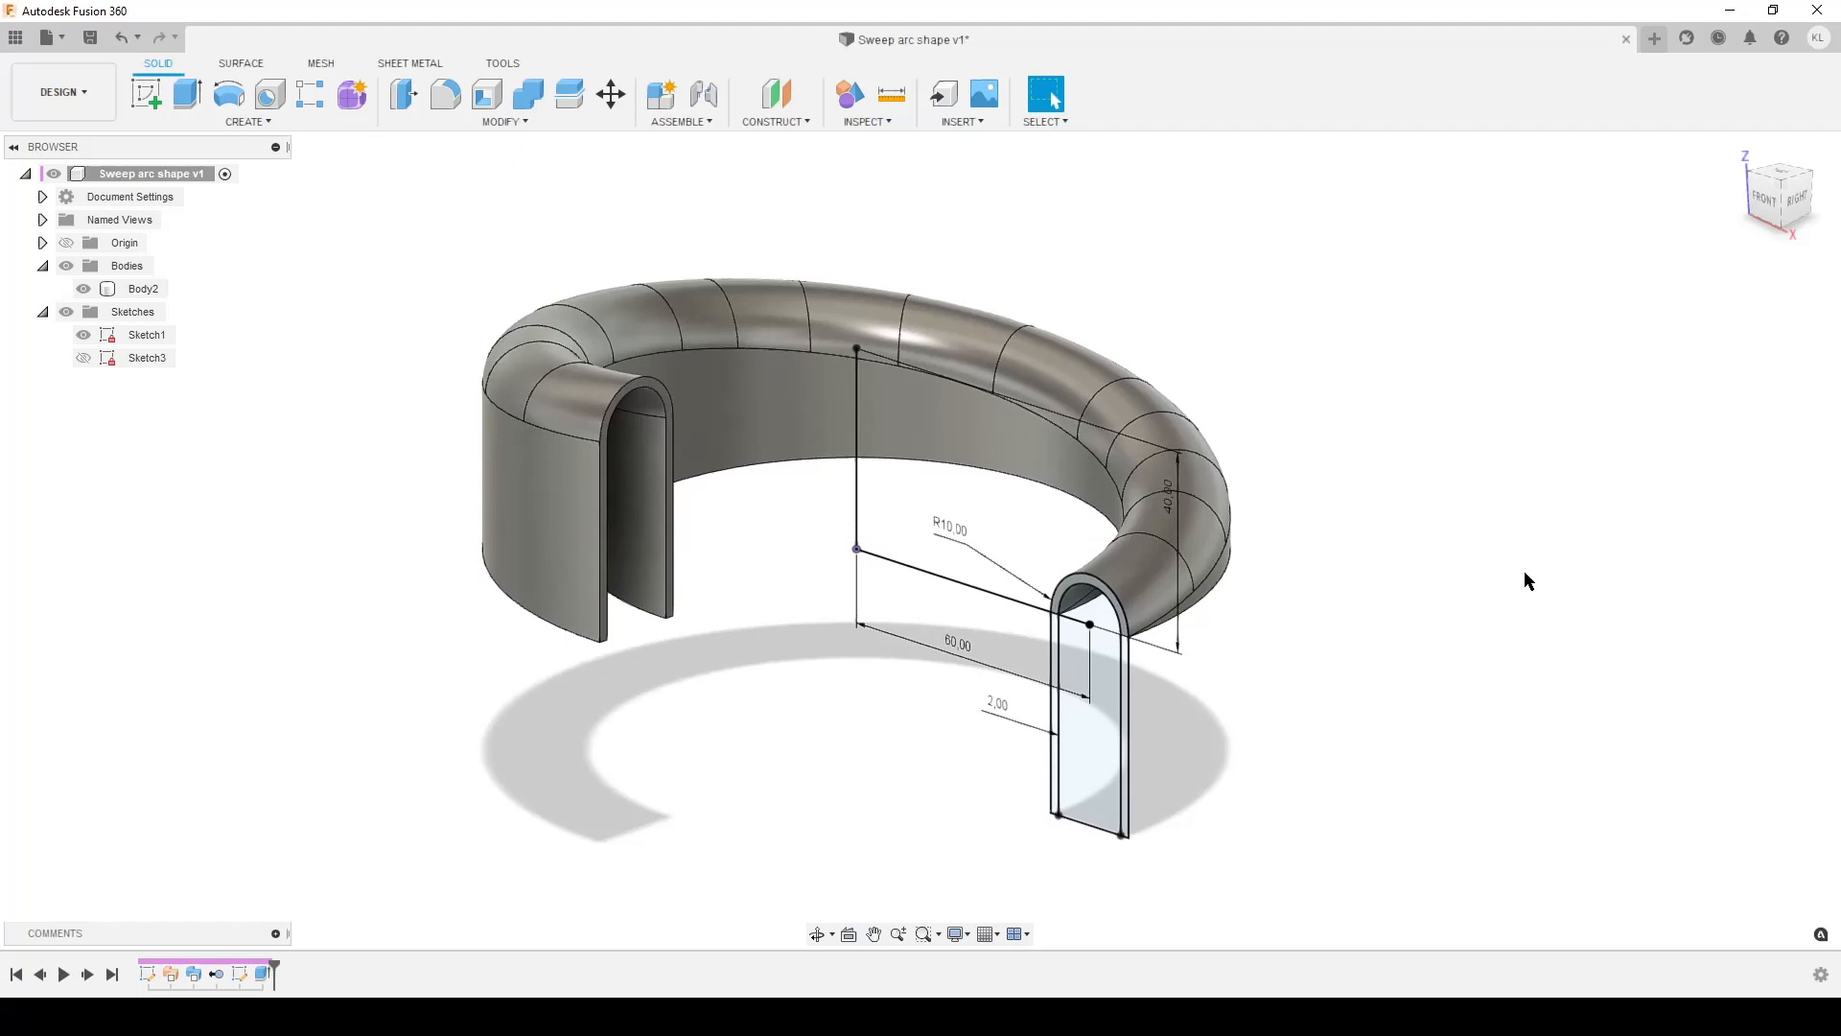
mouse_move(1342, 587)
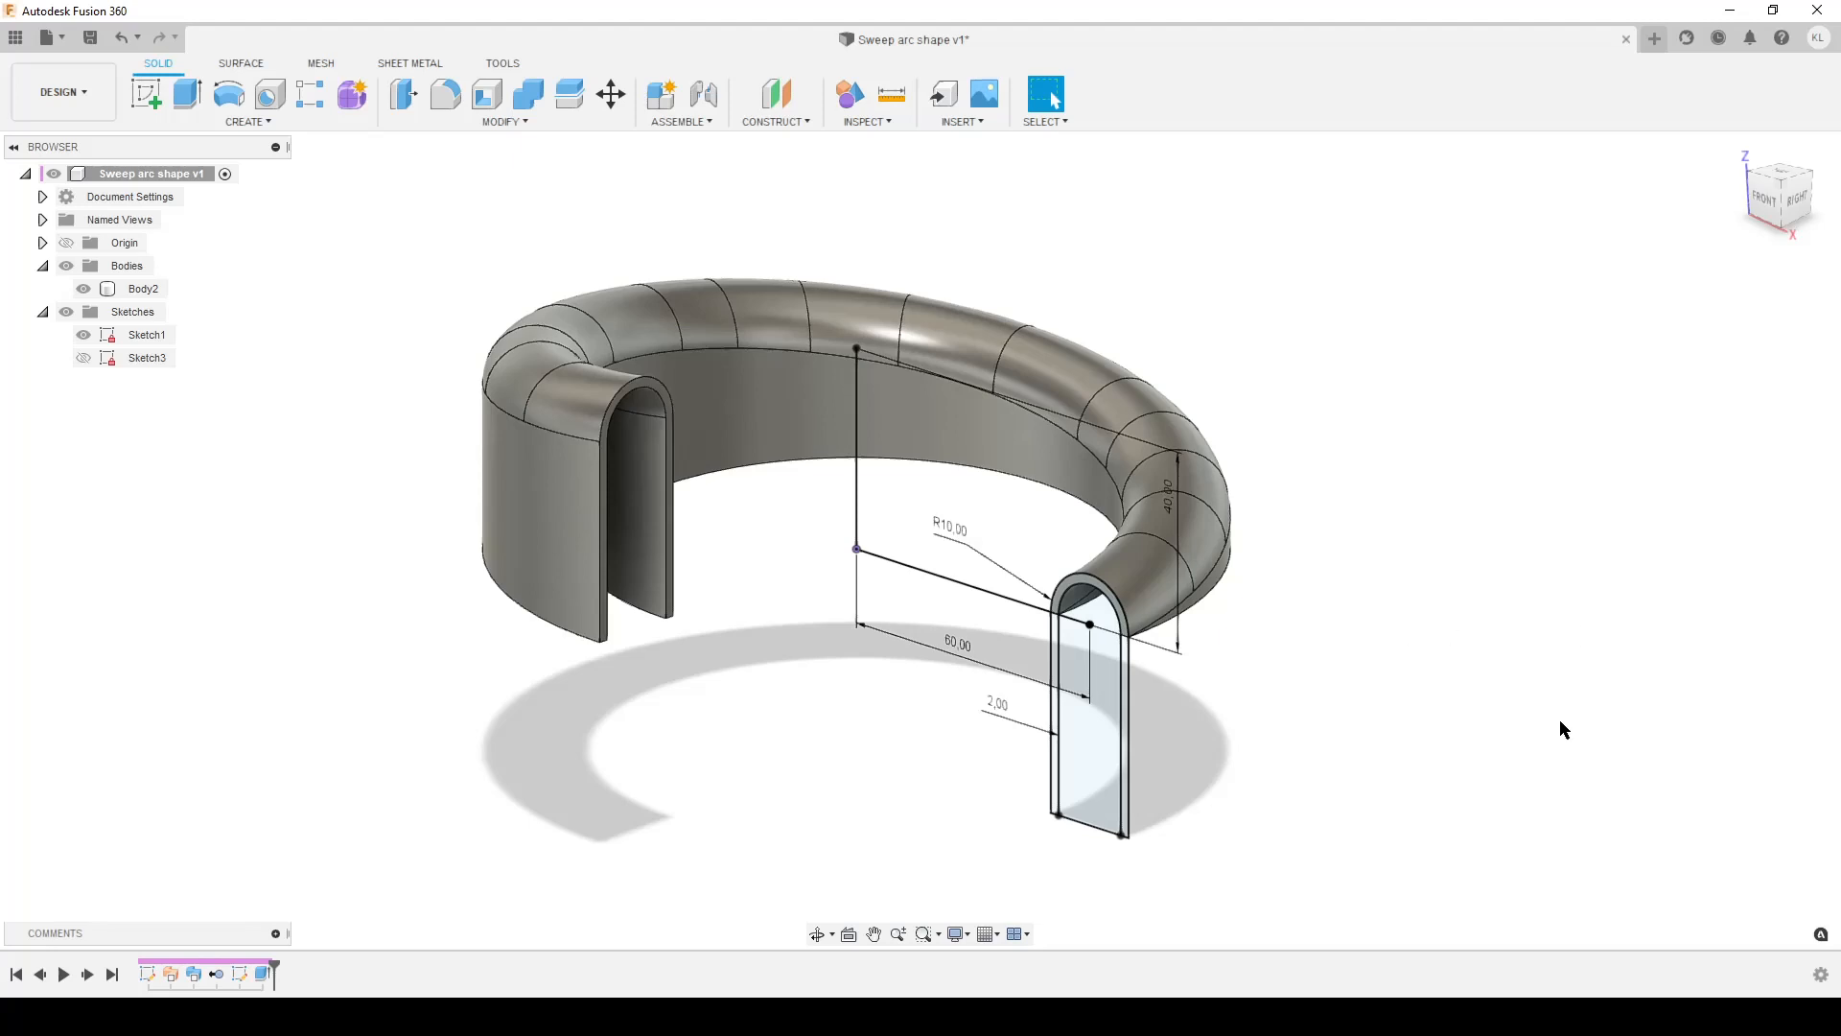
mouse_move(1487, 628)
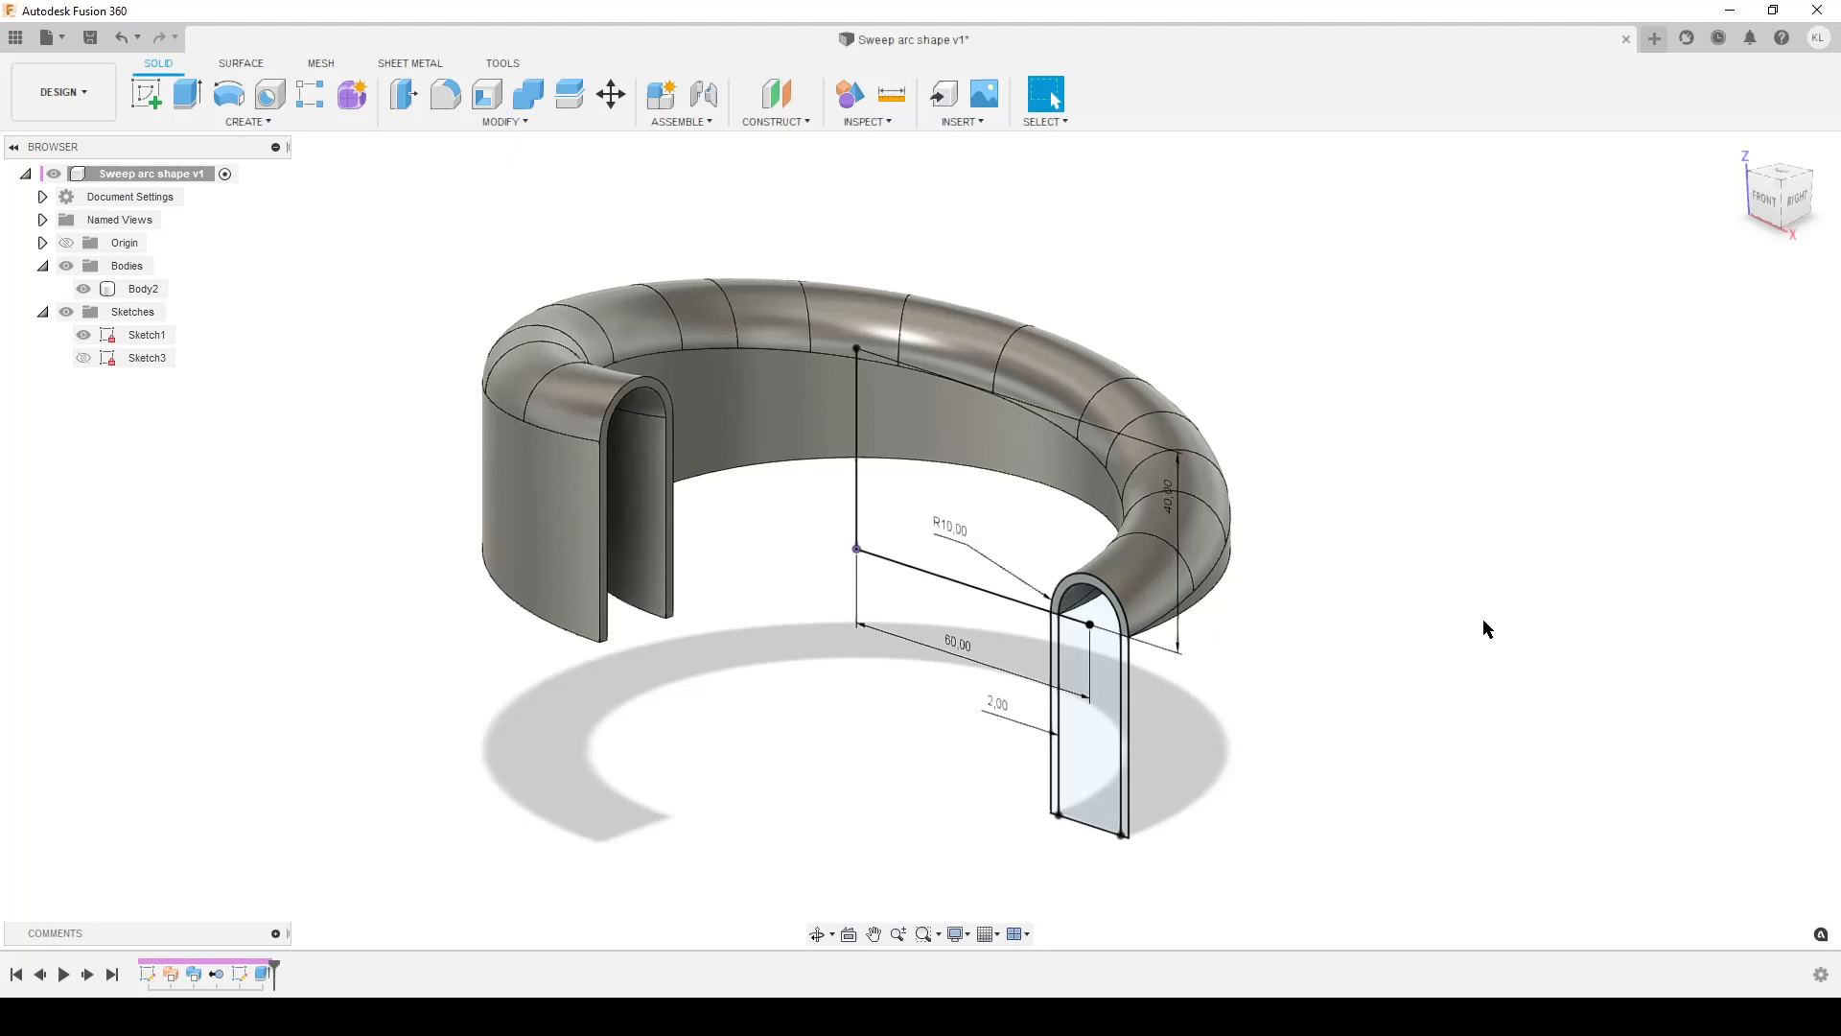
mouse_move(1483, 629)
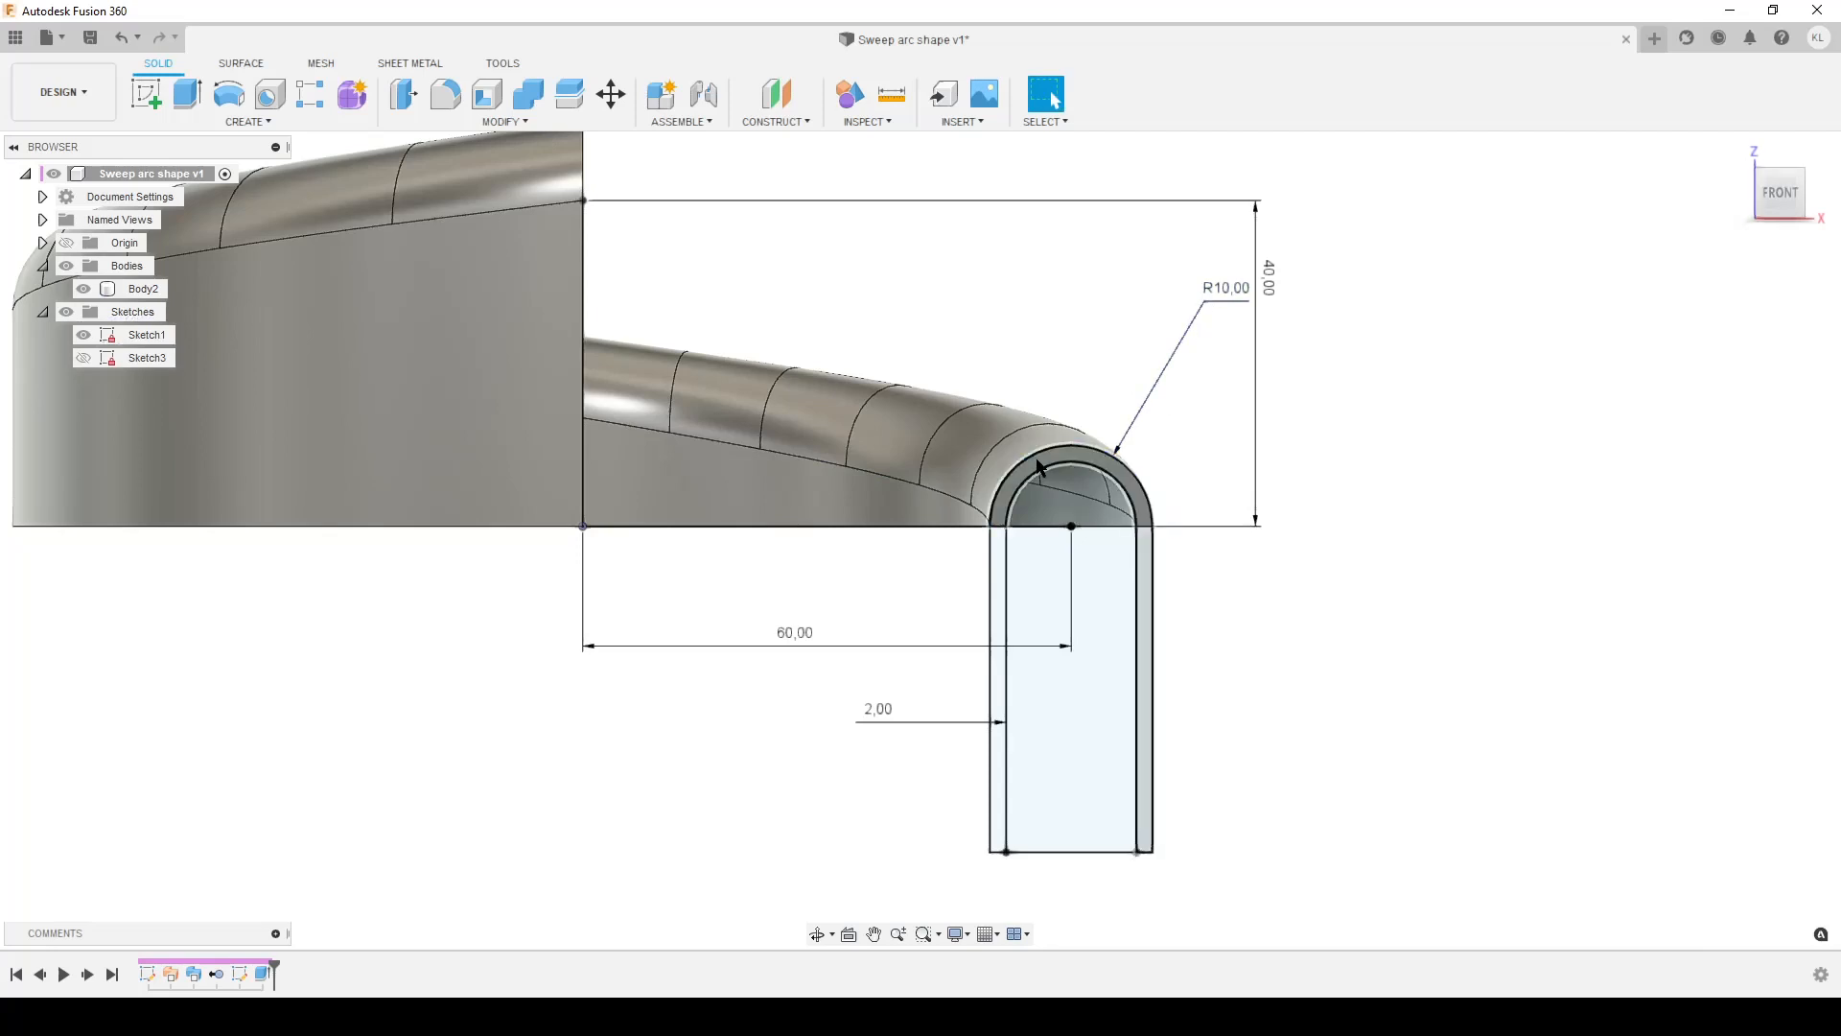
Step: Orbit the finished sweep-arc model to an angled view, then start a new empty design
left_click(141, 287)
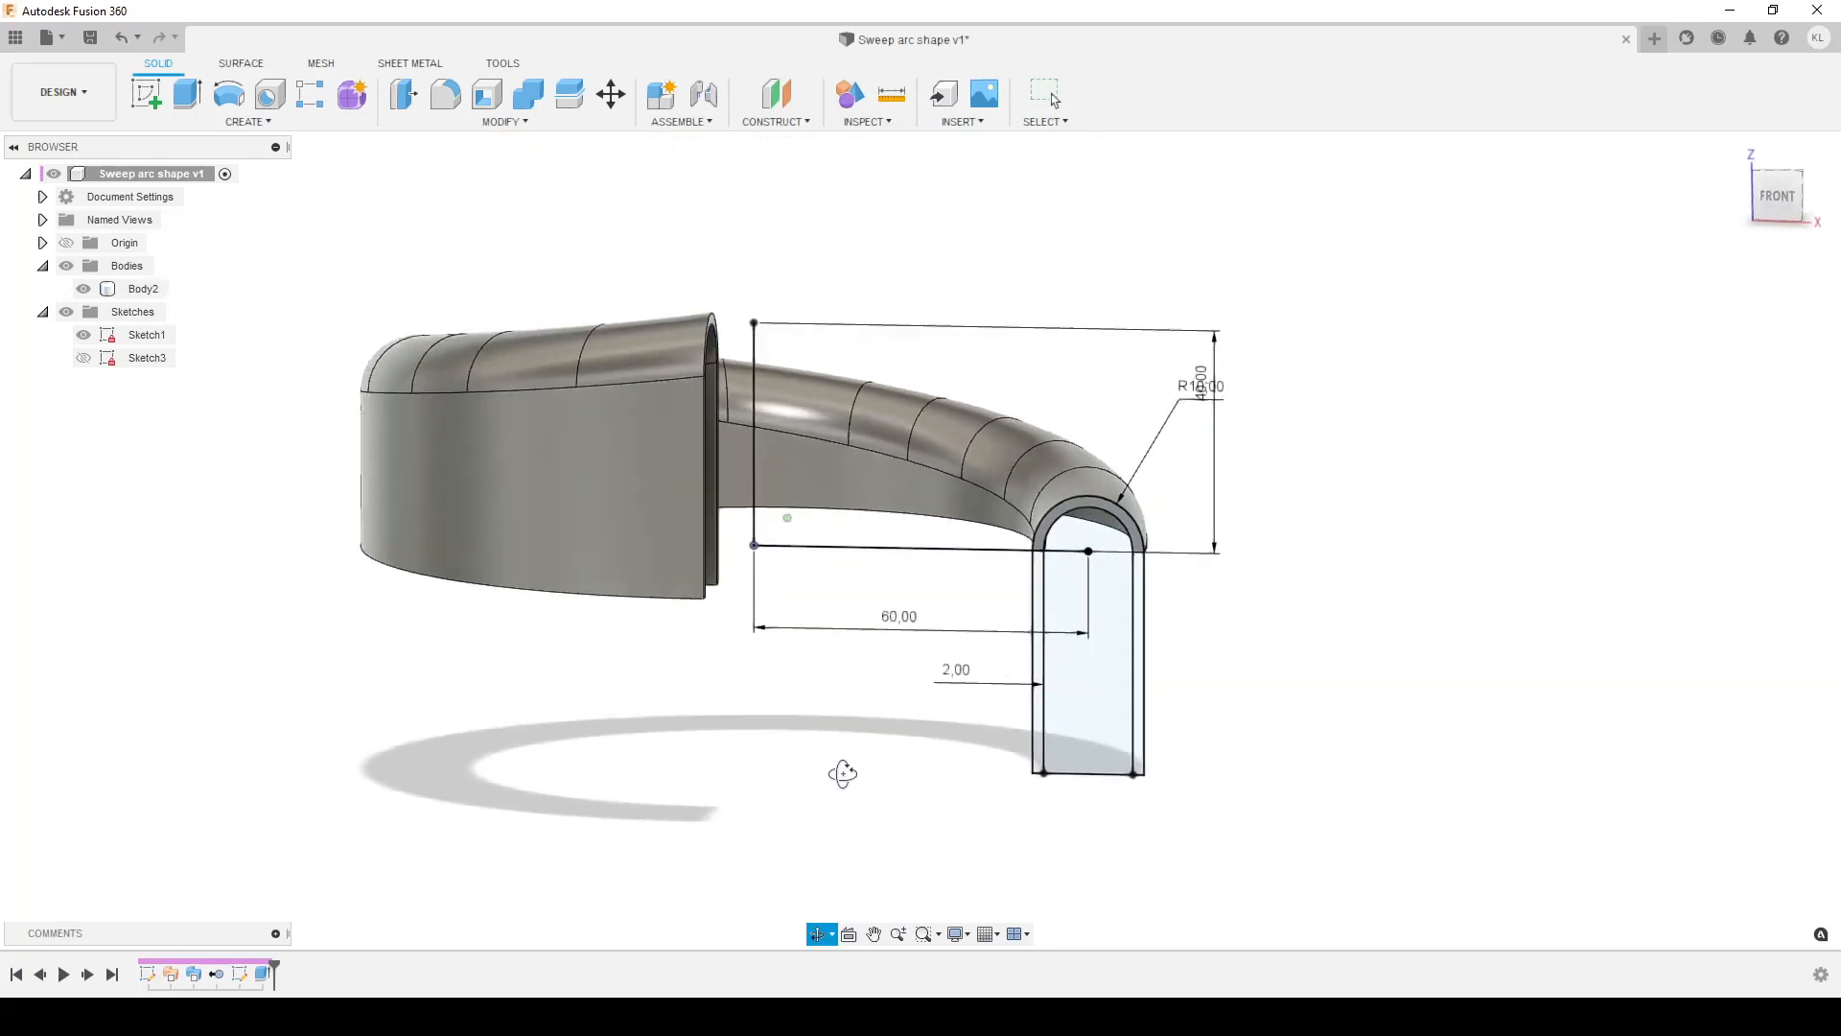
left_click_drag(842, 773, 773, 743)
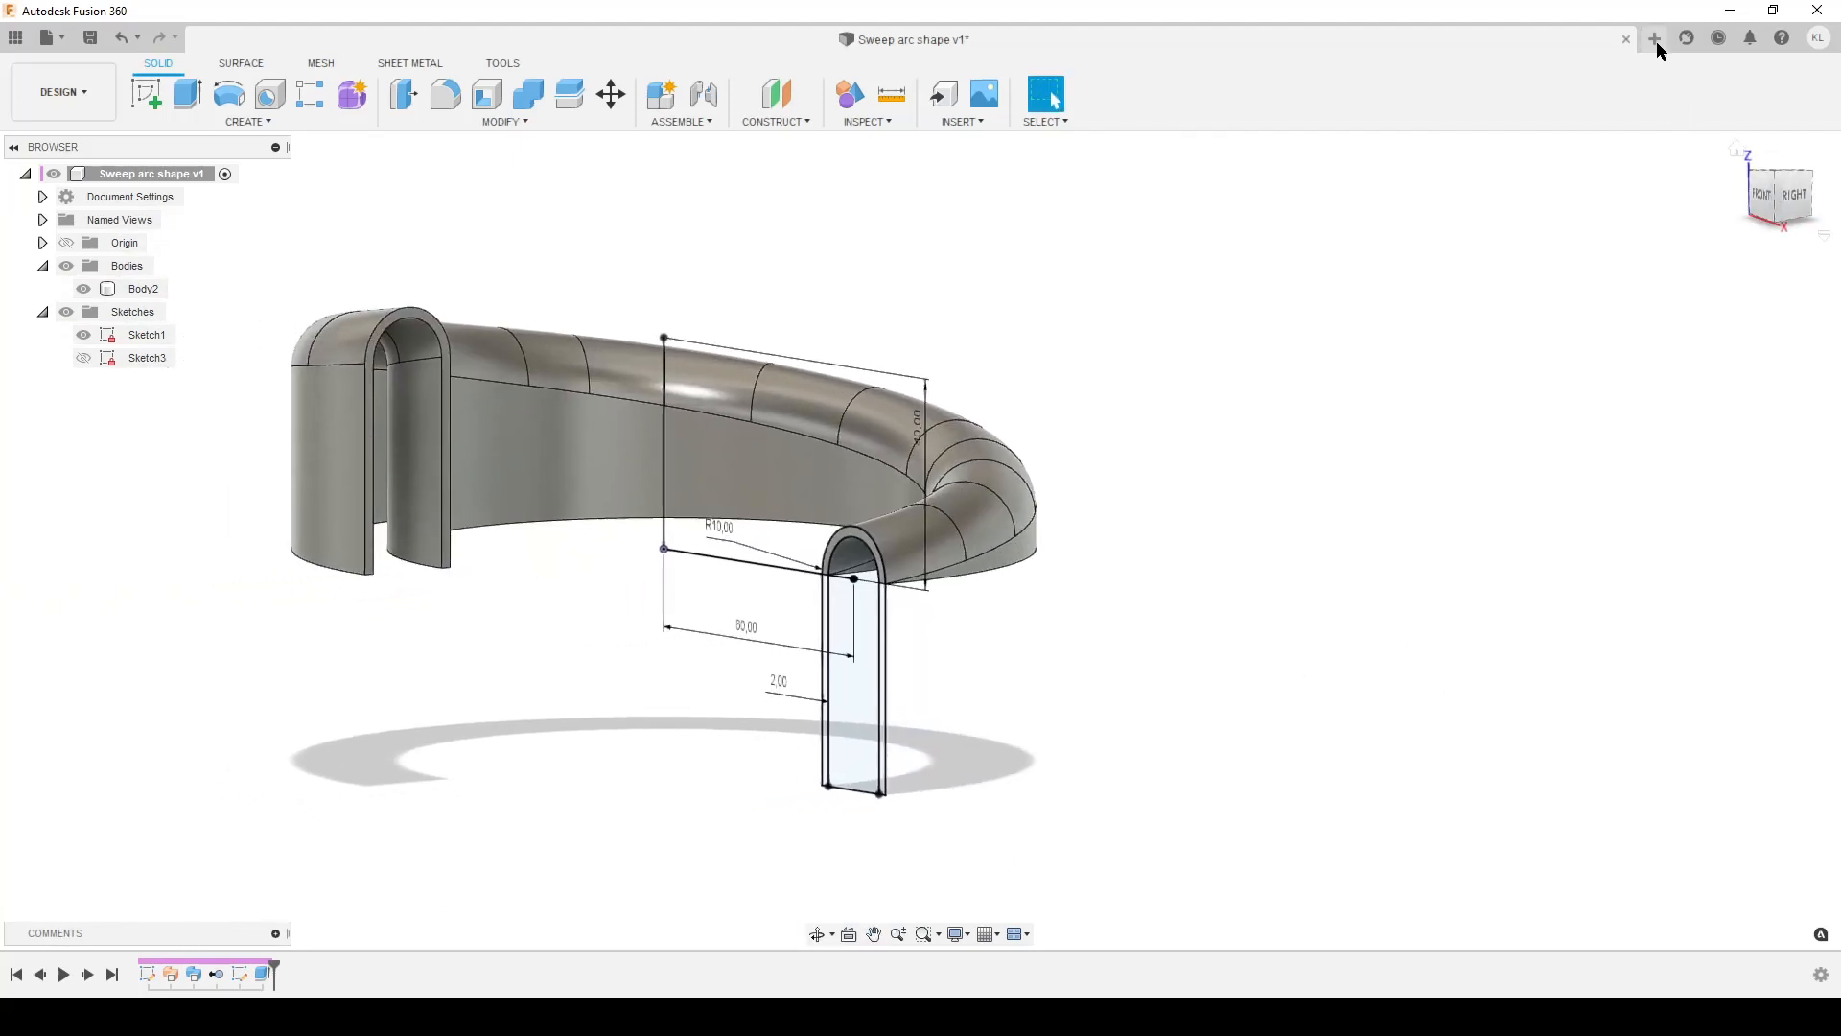
left_click(1653, 38)
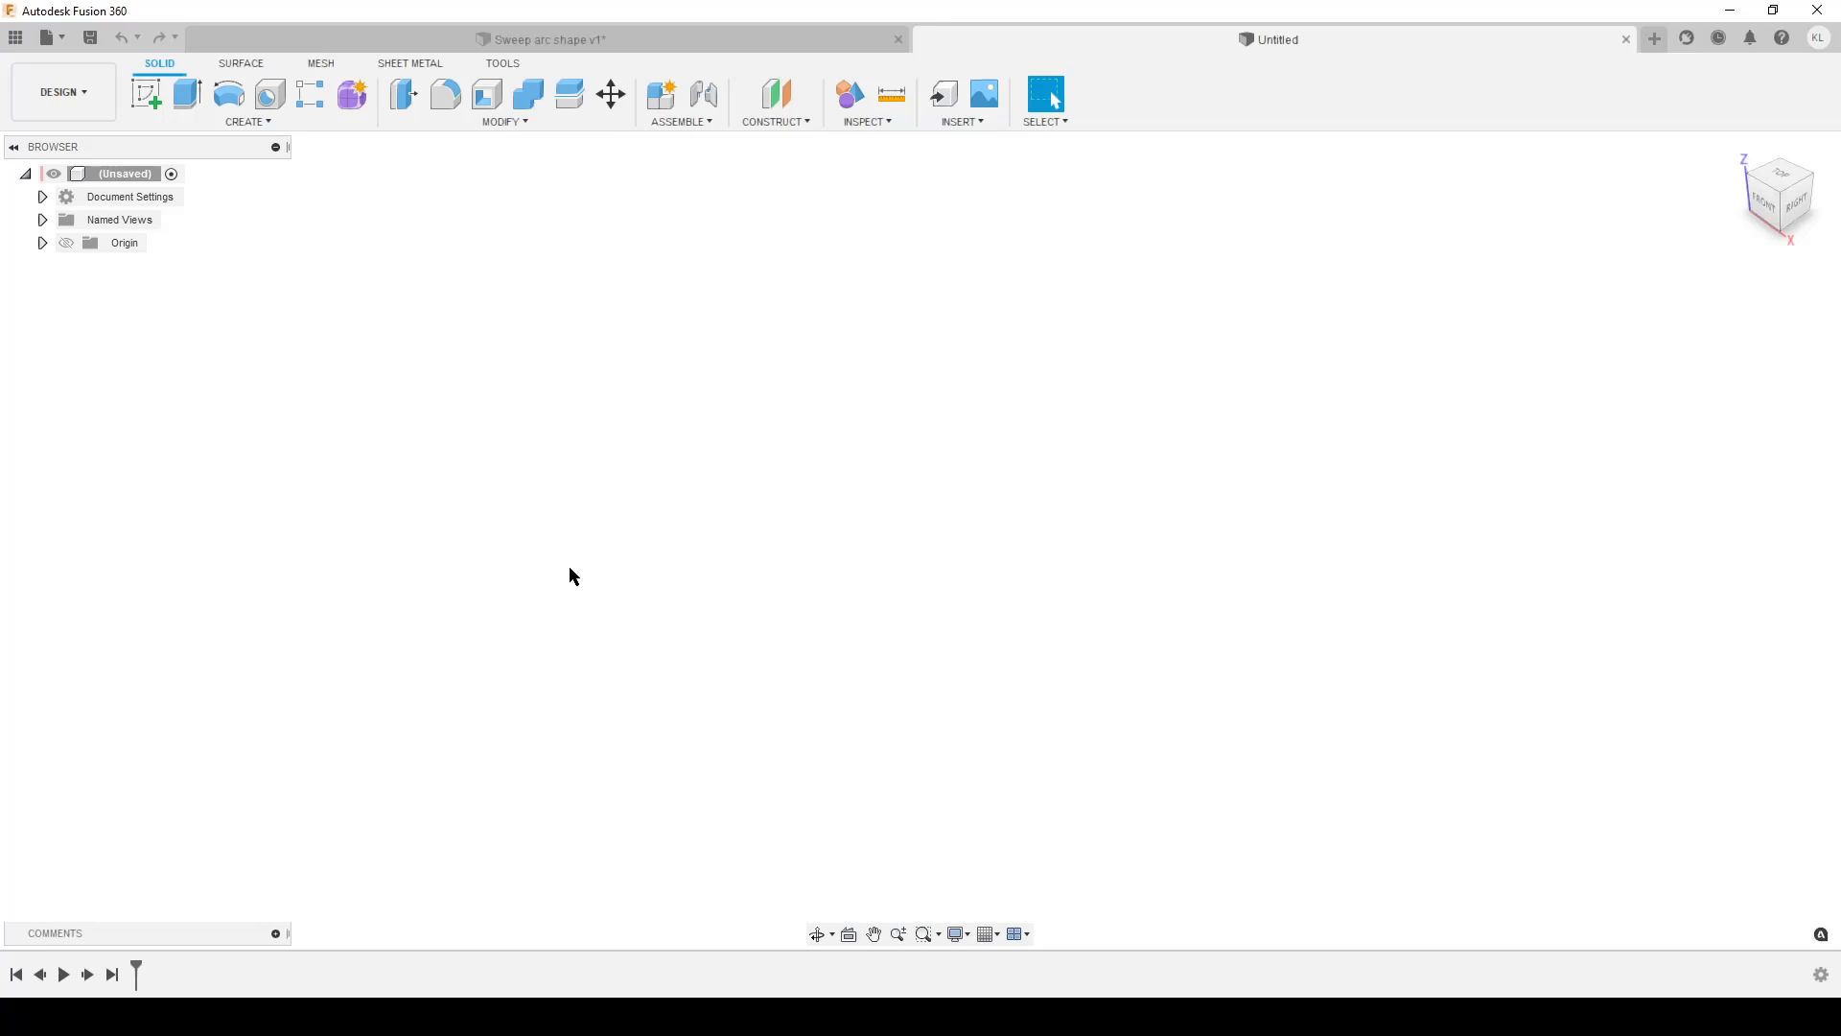
mouse_move(285, 513)
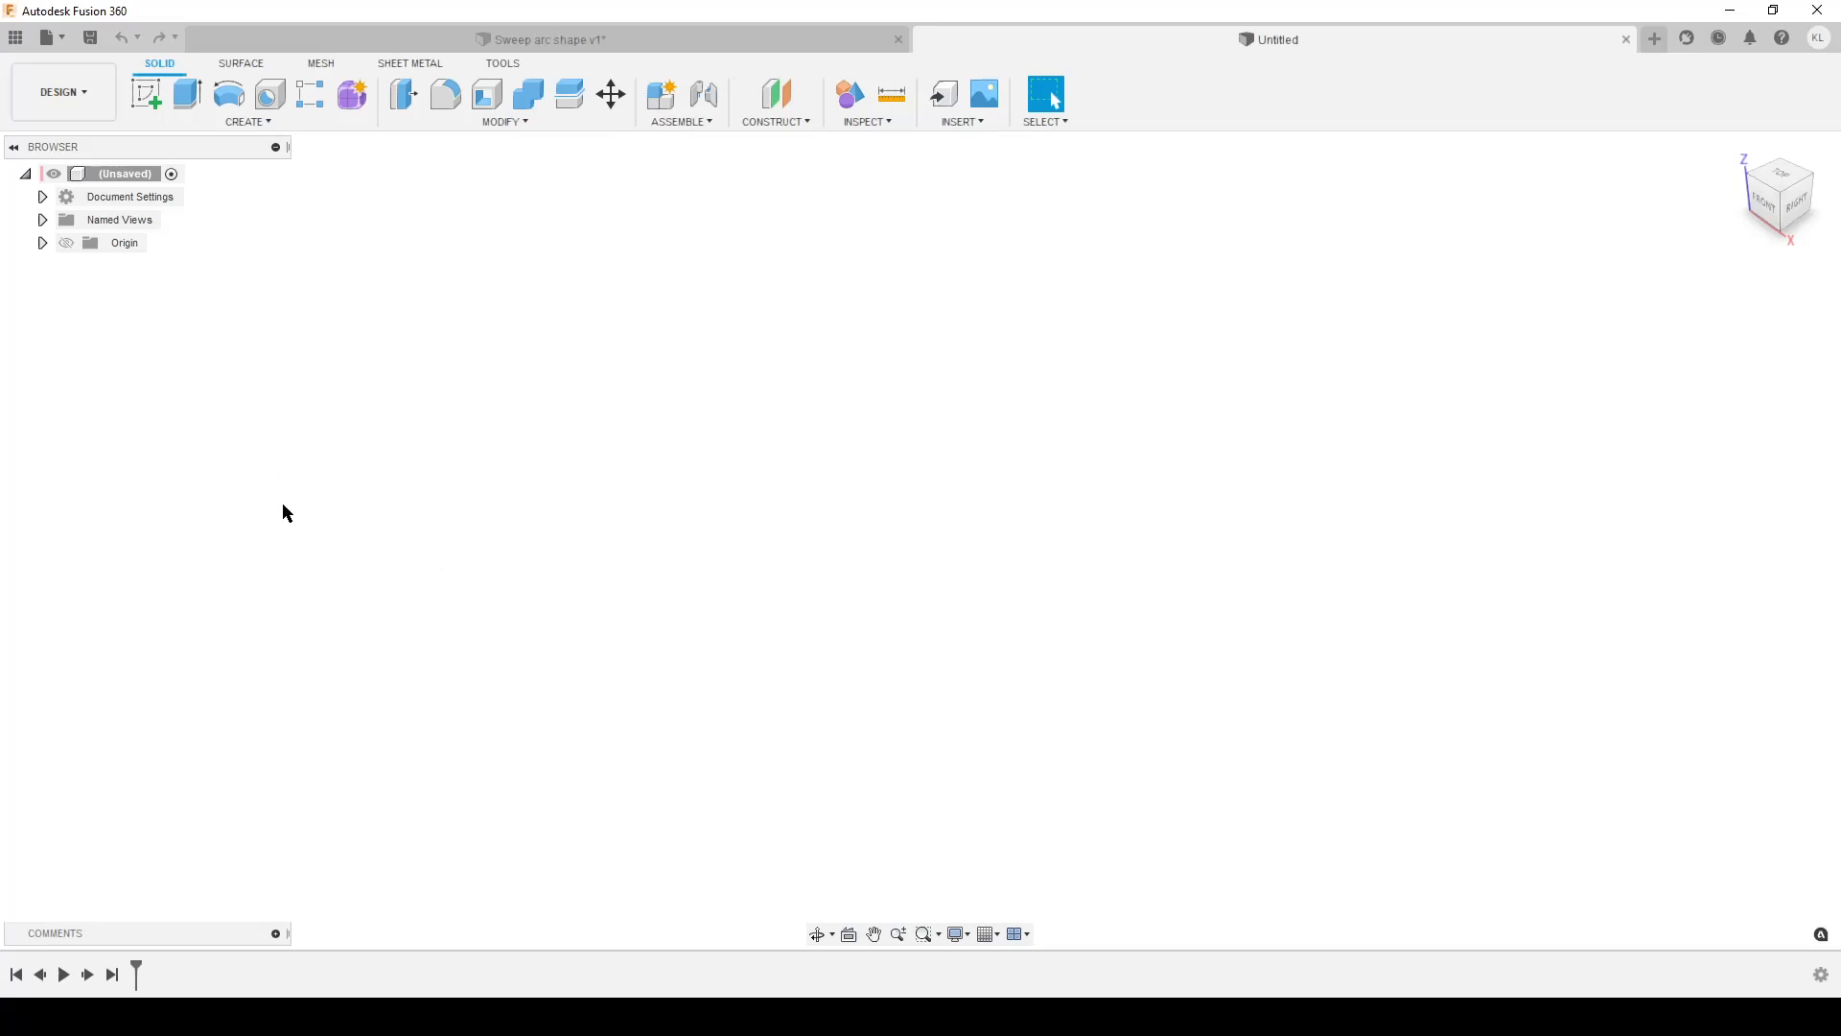
mouse_move(399, 408)
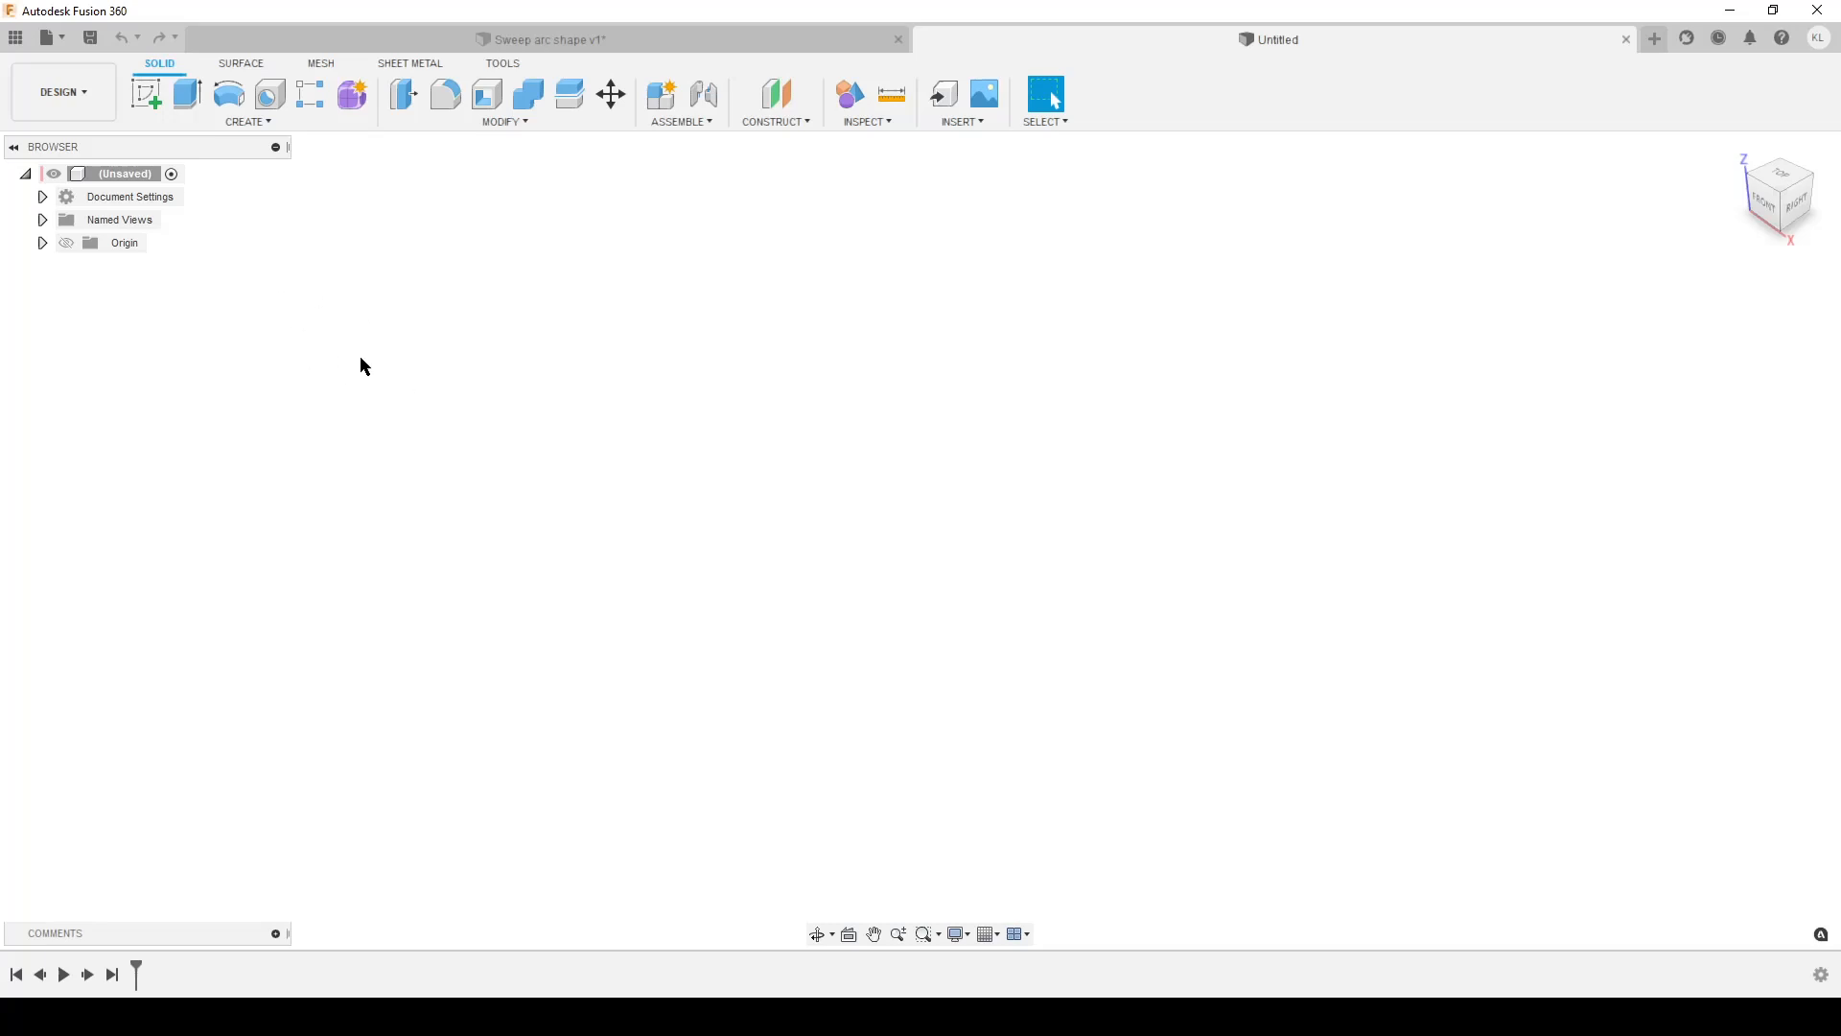
mouse_move(293, 296)
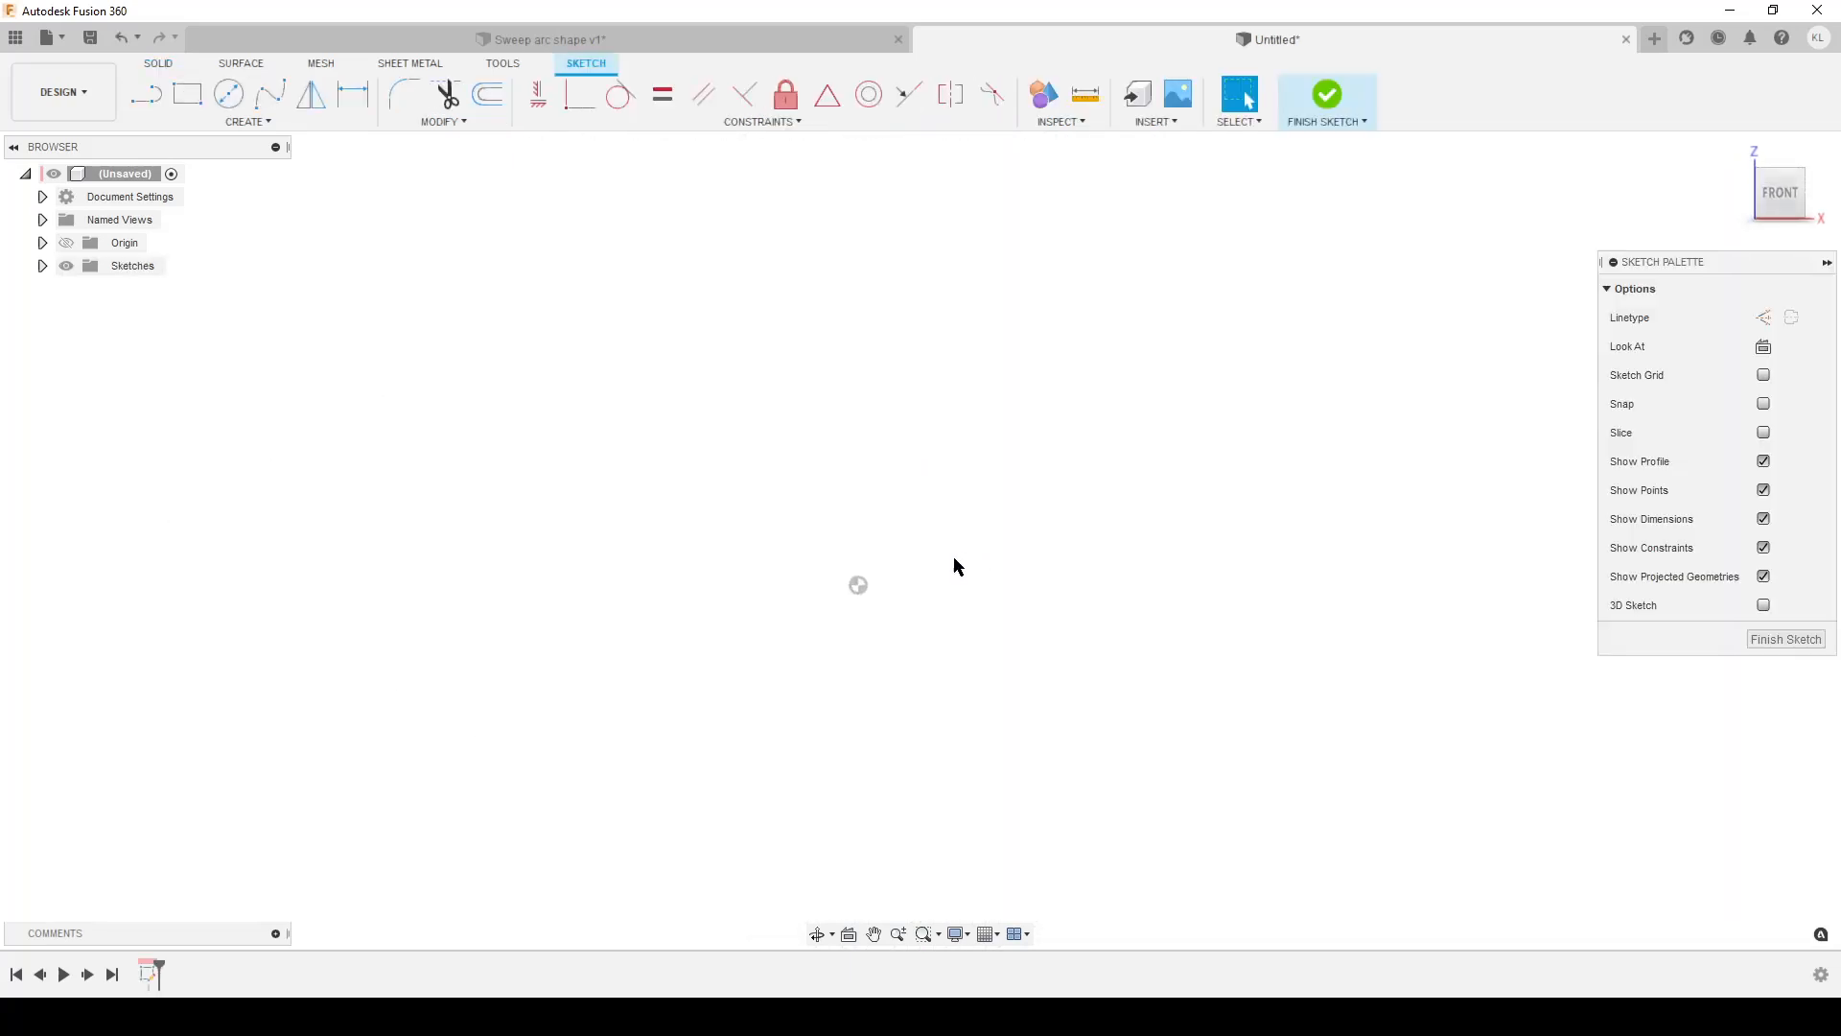
Step: Start a straight line at the sketch origin with the Line tool
left_click(147, 94)
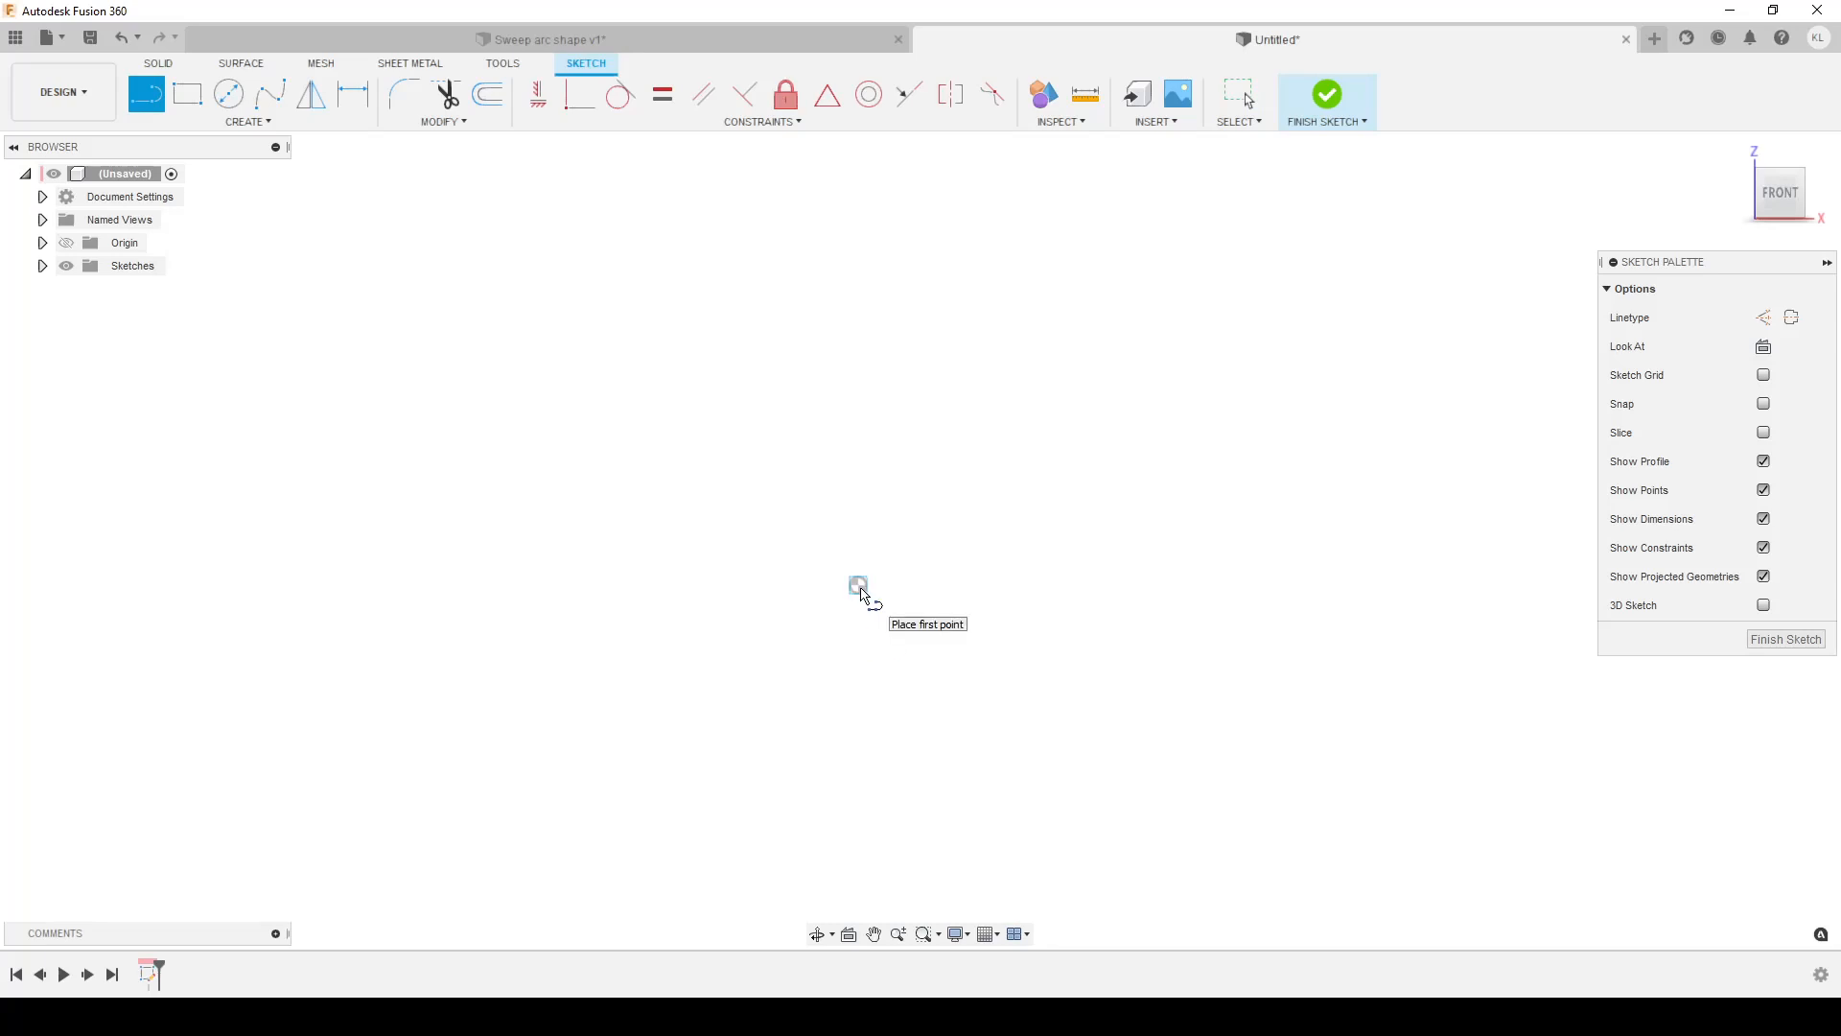
left_click(857, 584)
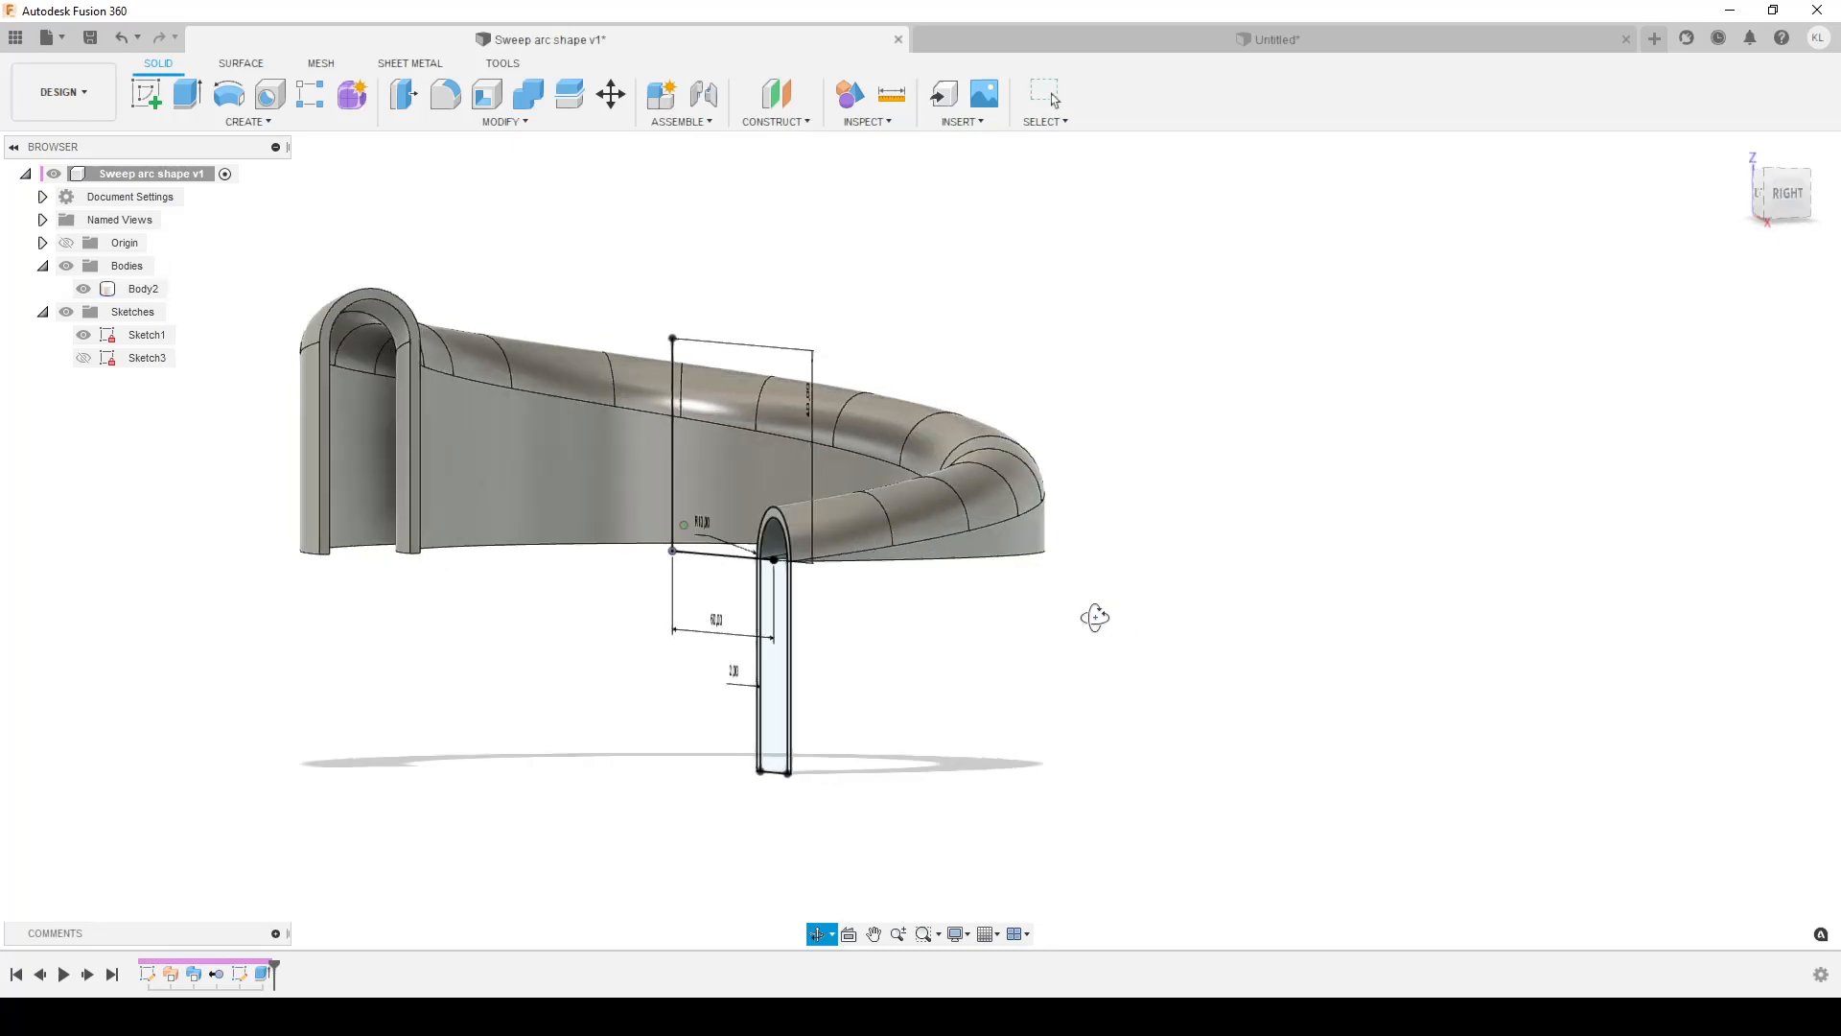
Step: Orbit the reference sweep model to study its profile, then return to the Untitled sketch
left_click_drag(1092, 616, 962, 581)
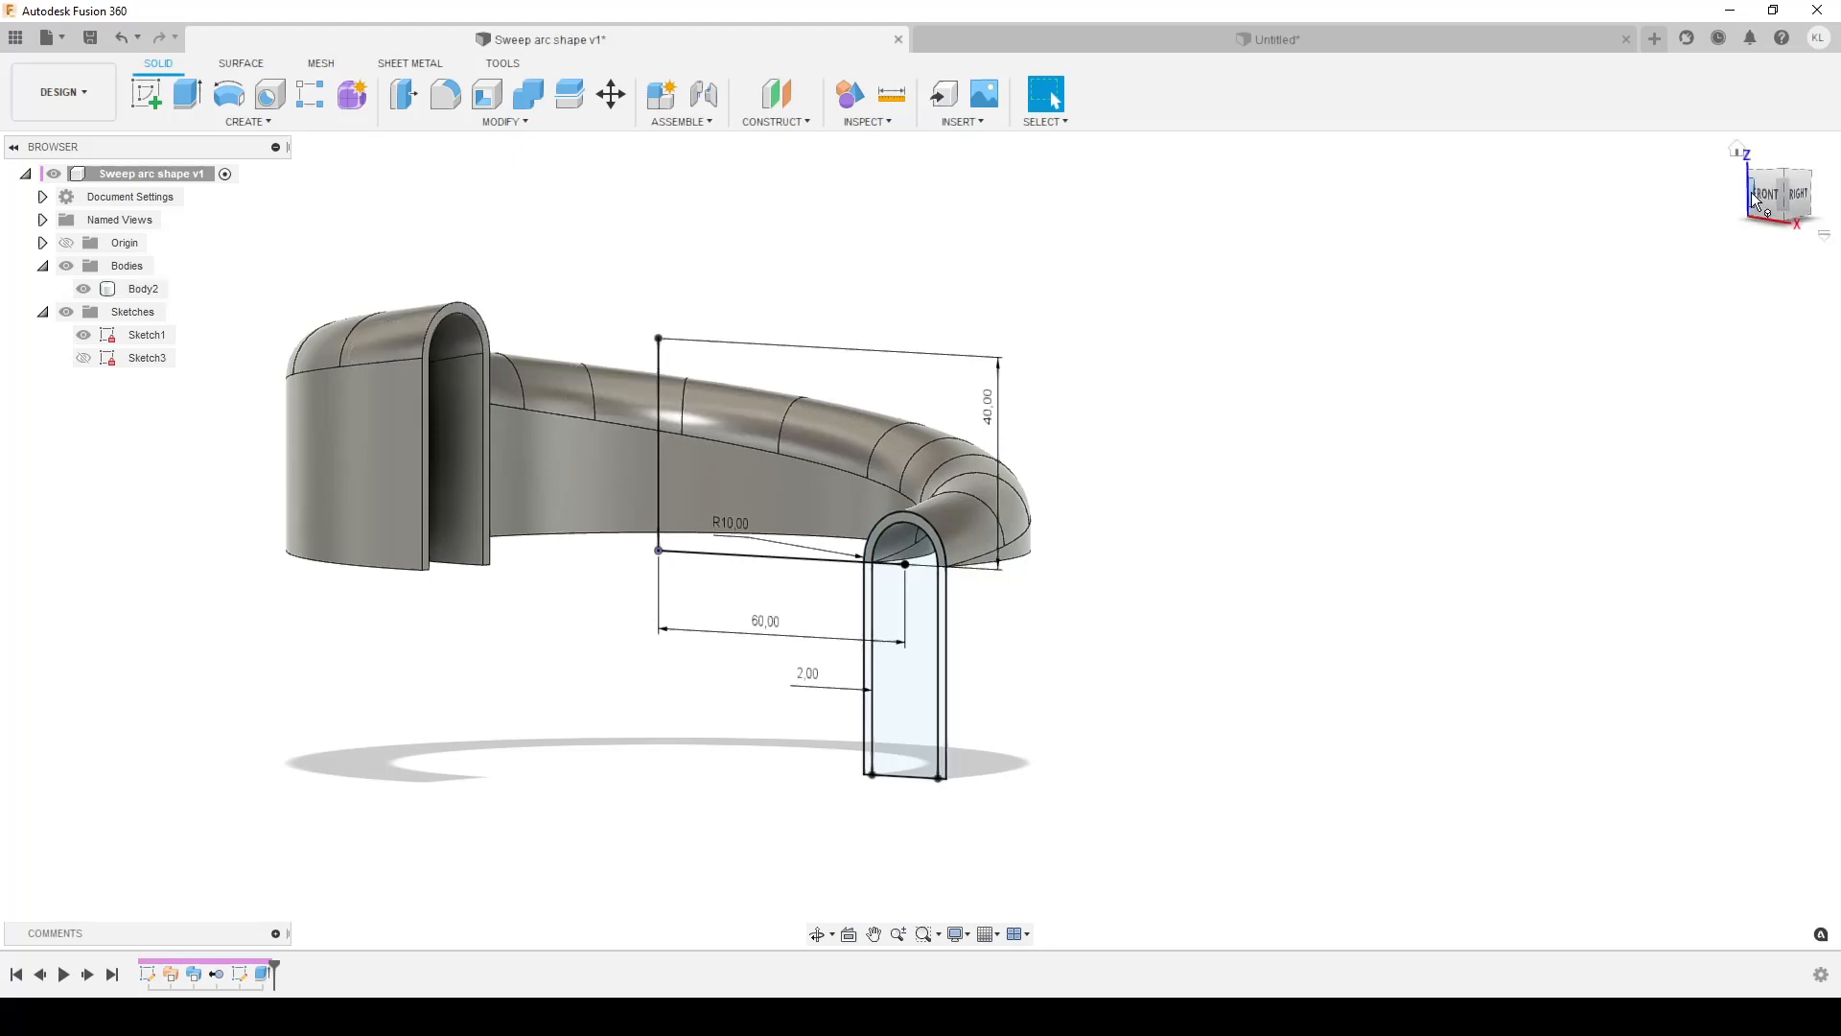
left_click(1784, 193)
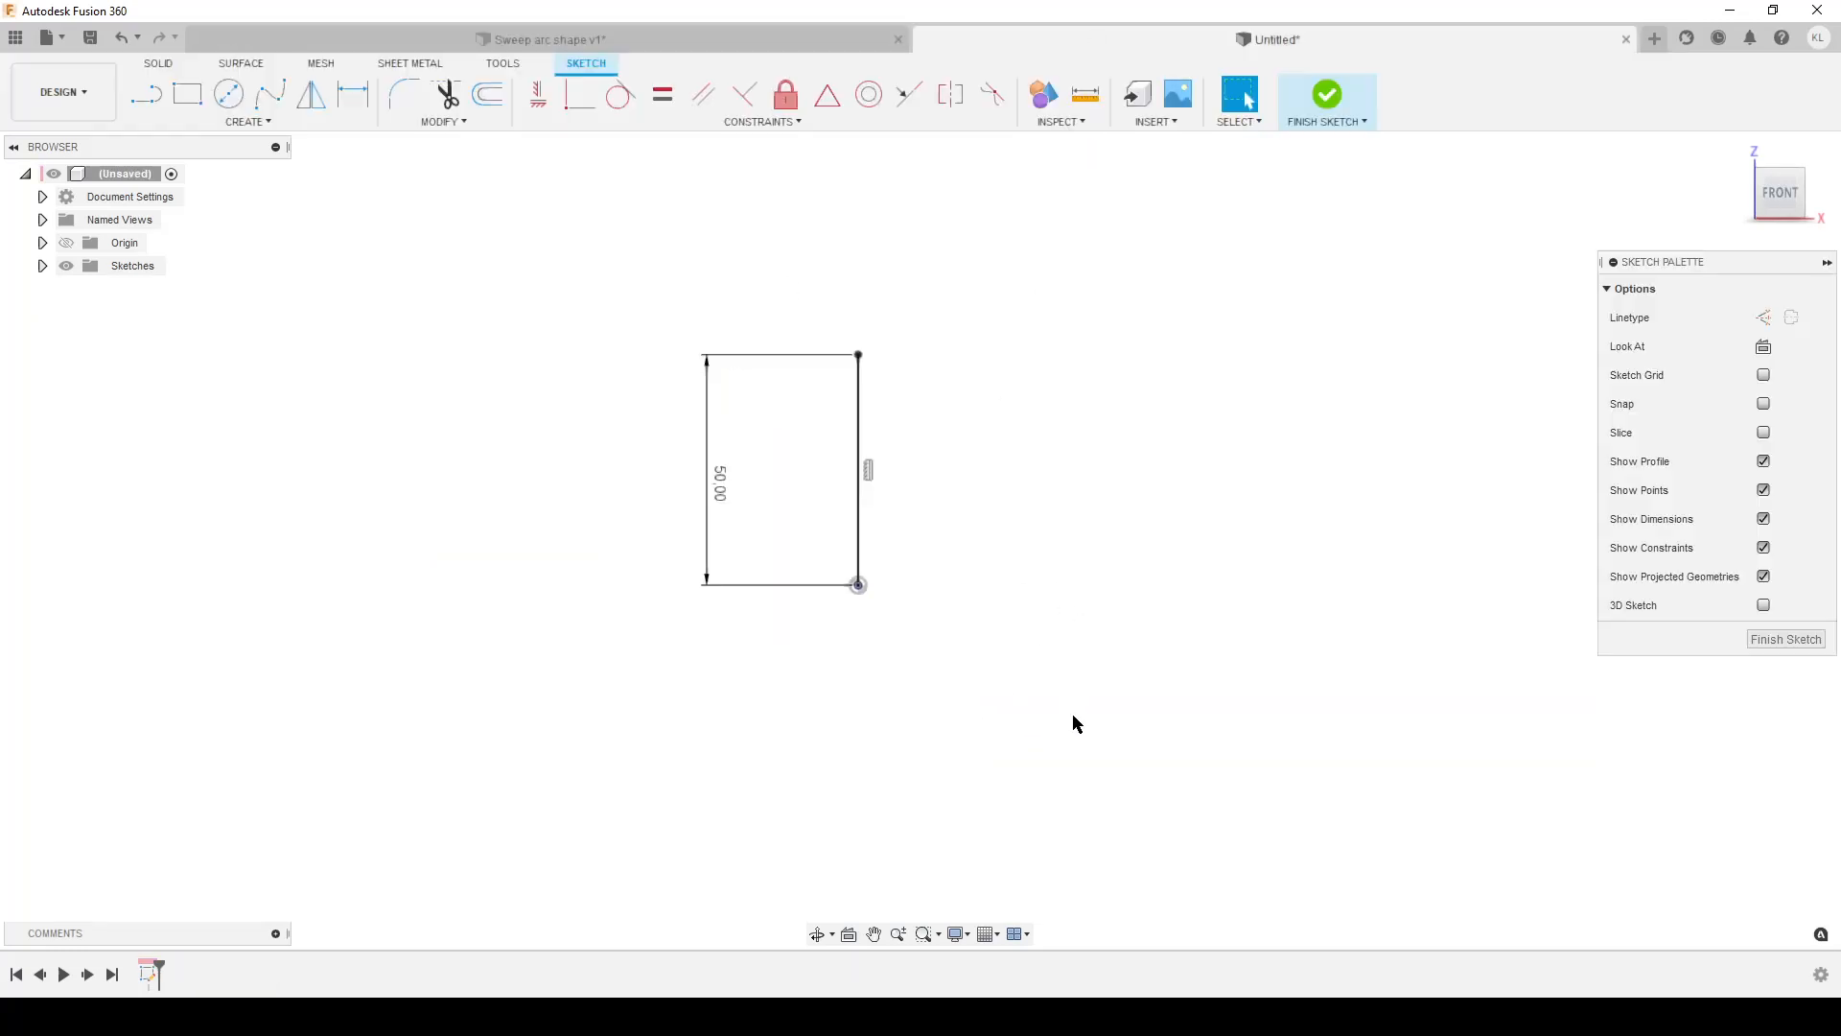
mouse_move(1174, 685)
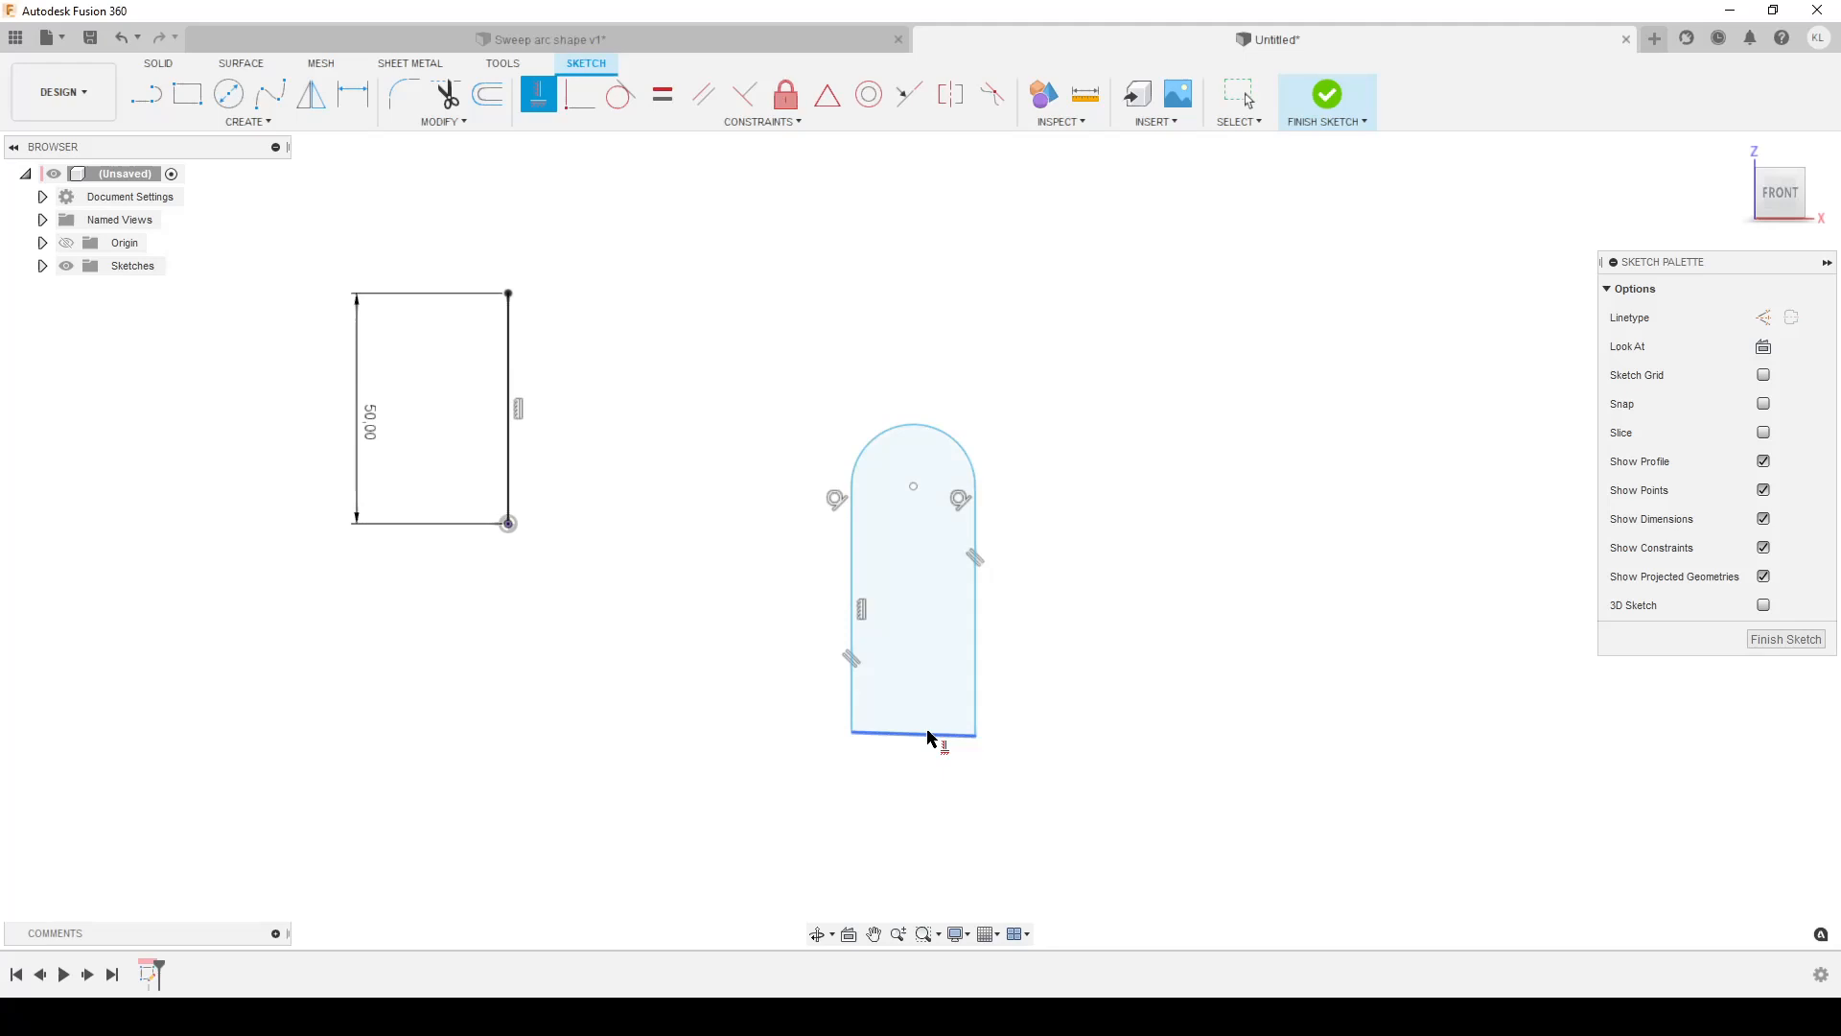
Step: Close the round-topped slot profile along its bottom edge
left_click(486, 94)
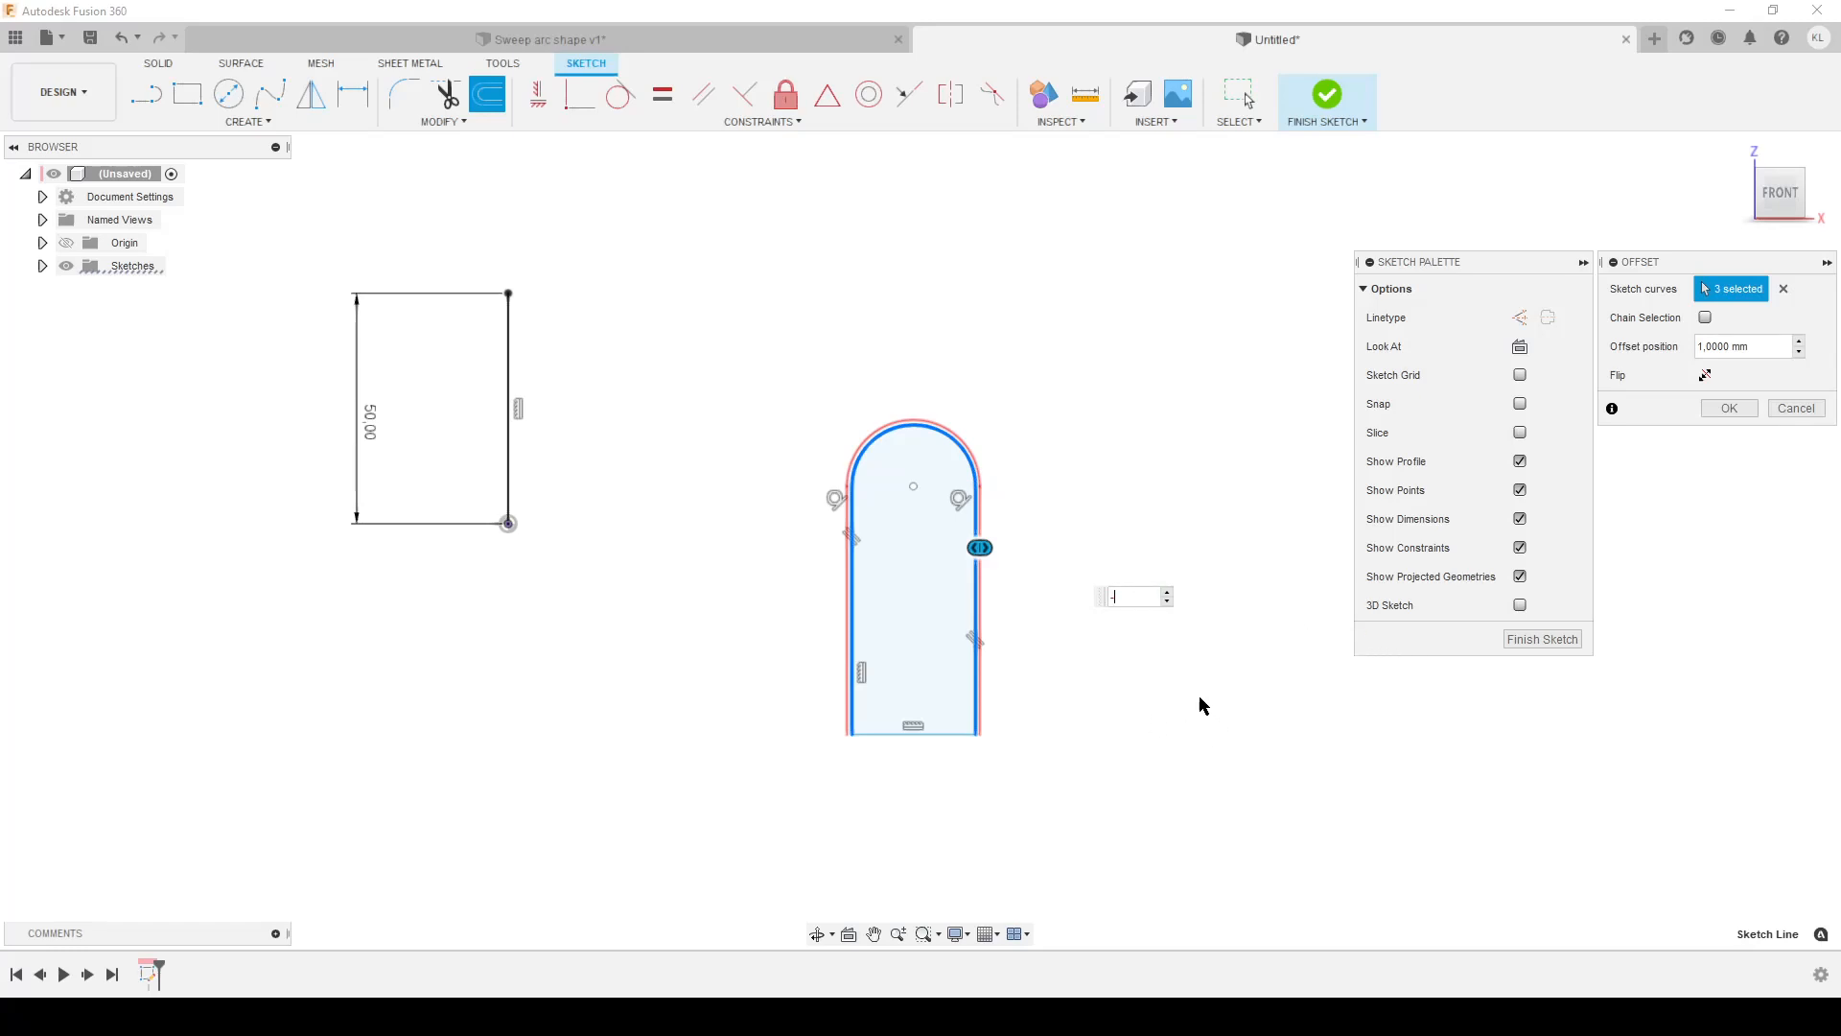
Step: Accept the offset outline and dimension the 2 mm wall and 12 mm radius
left_click(1727, 408)
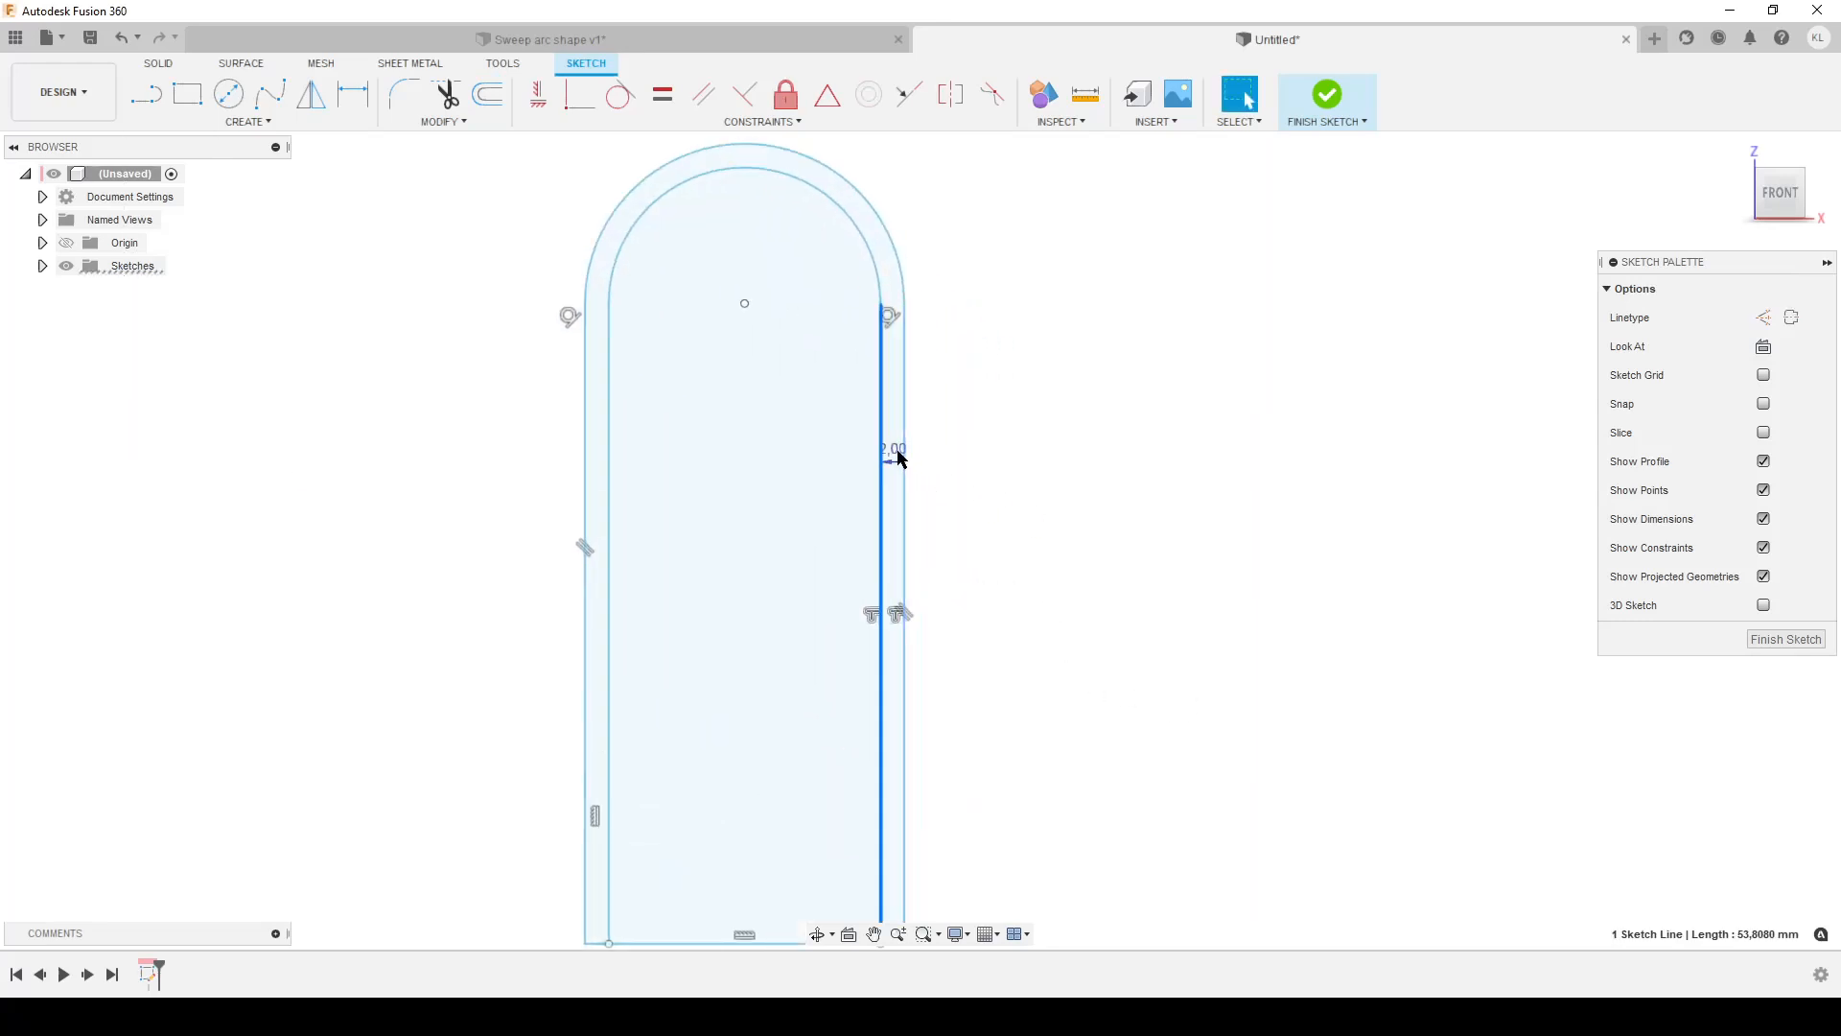
left_click_drag(890, 450, 1109, 477)
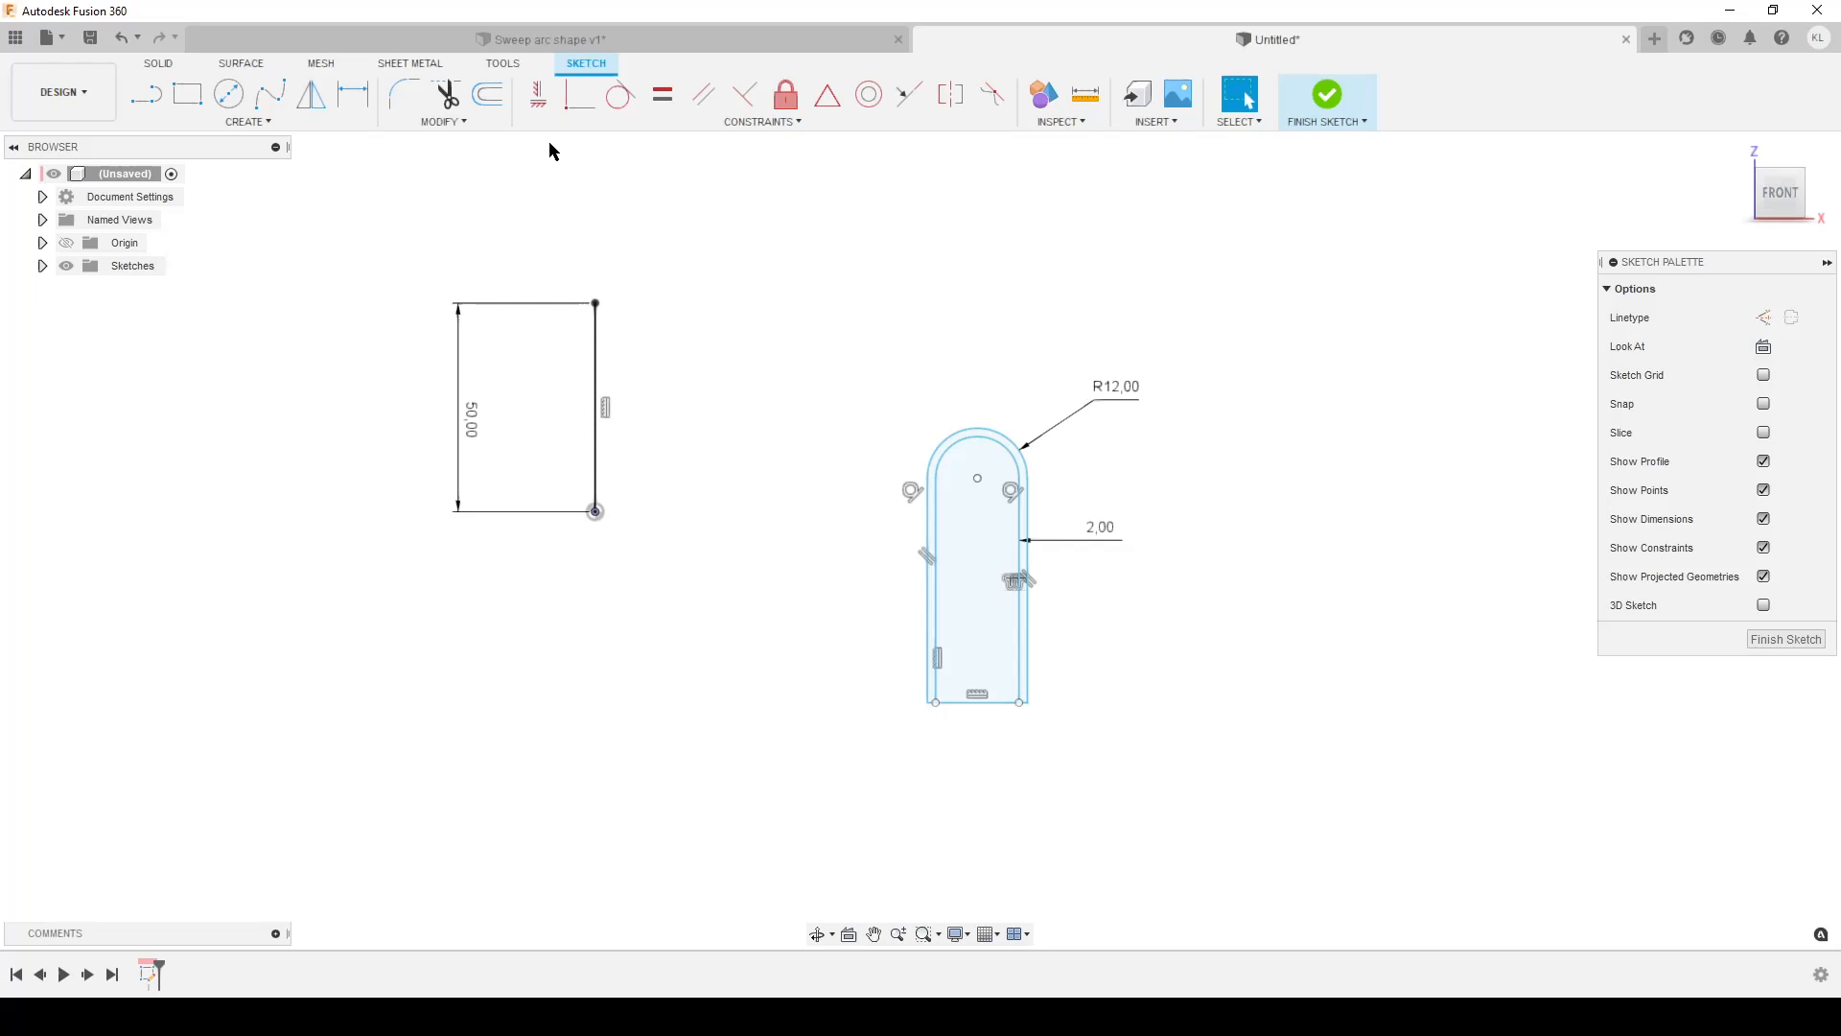
Step: Draw a 60 mm line from the vertical line's base to the arc centre and finish Sketch1
left_click(660, 94)
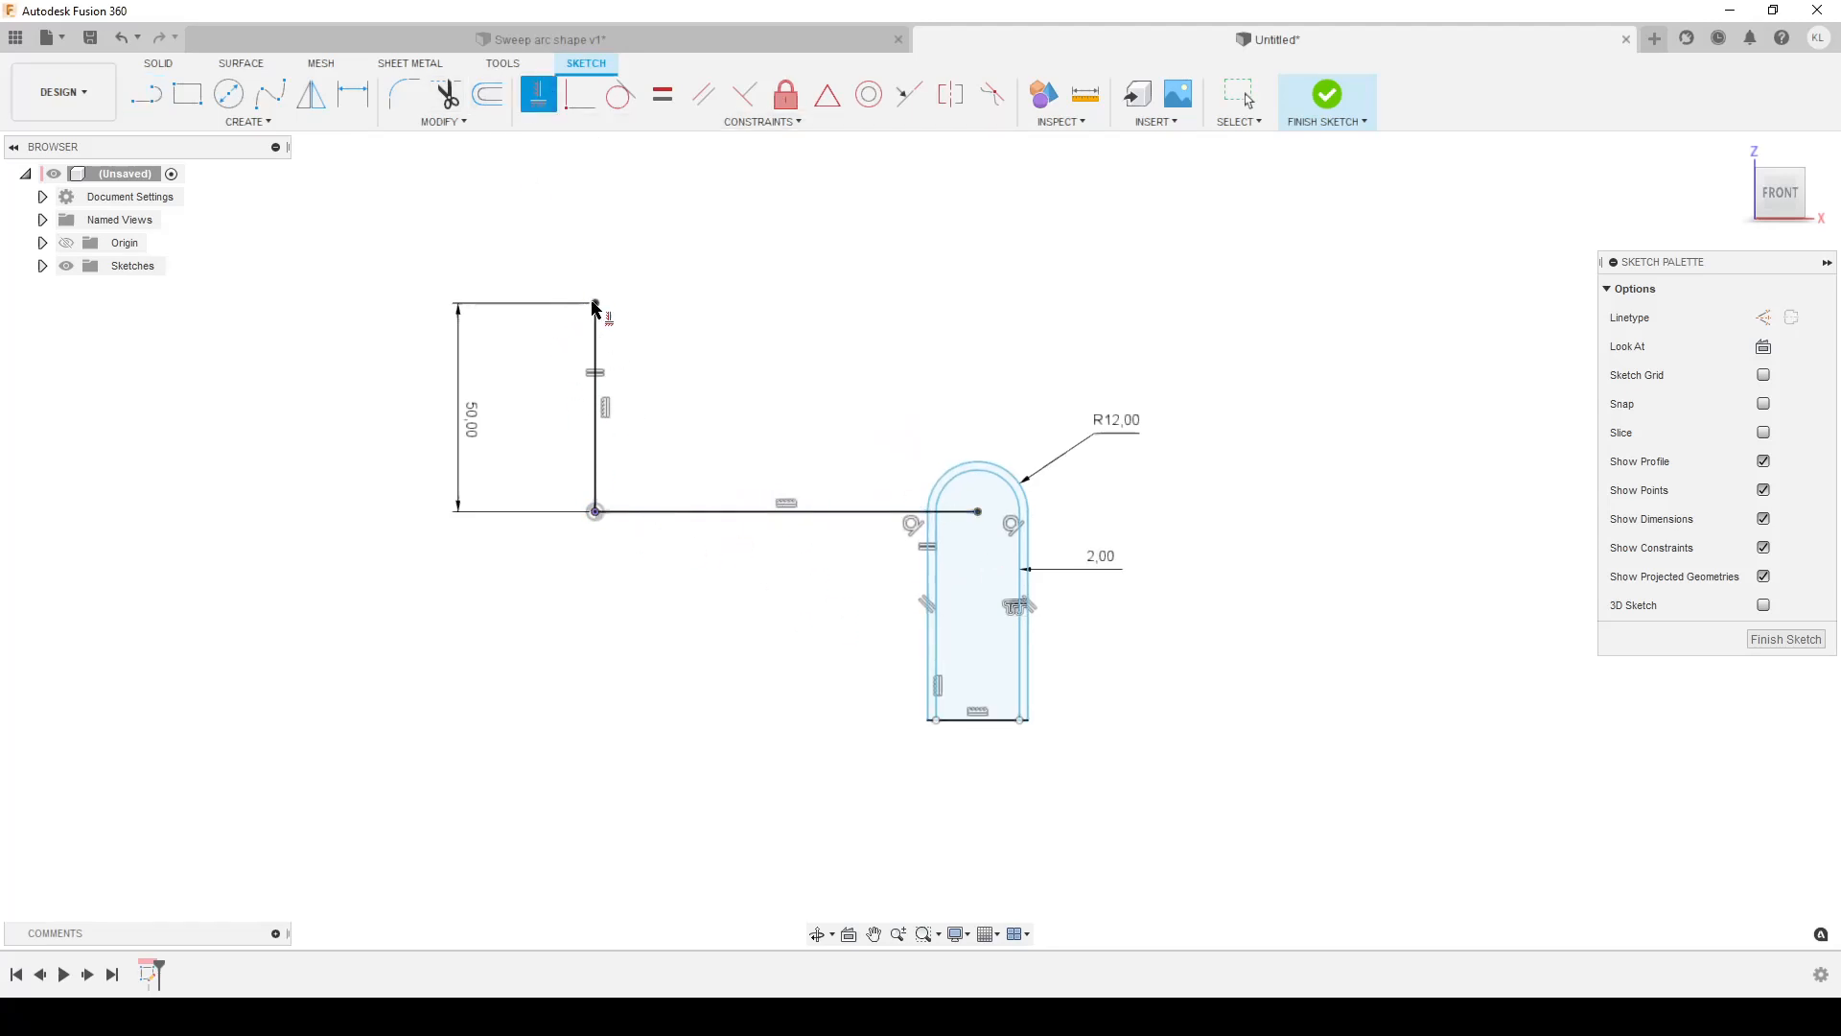
left_click(1325, 94)
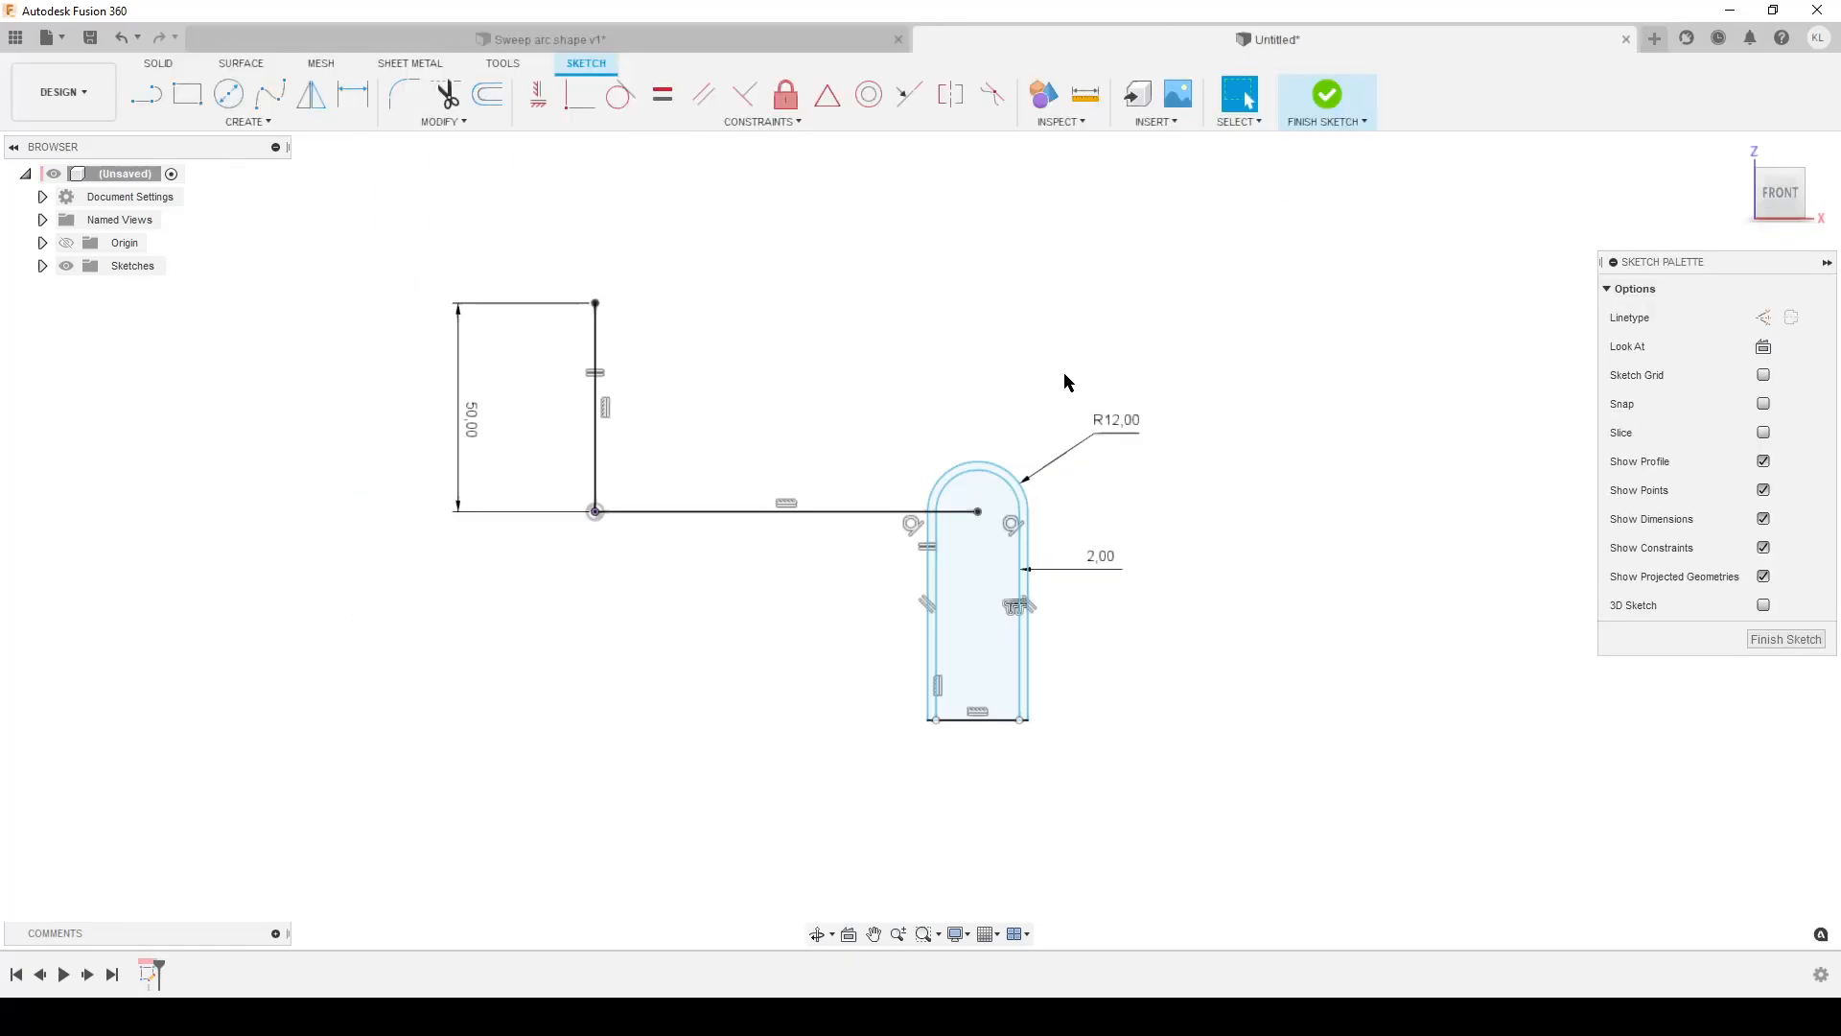
left_click(784, 511)
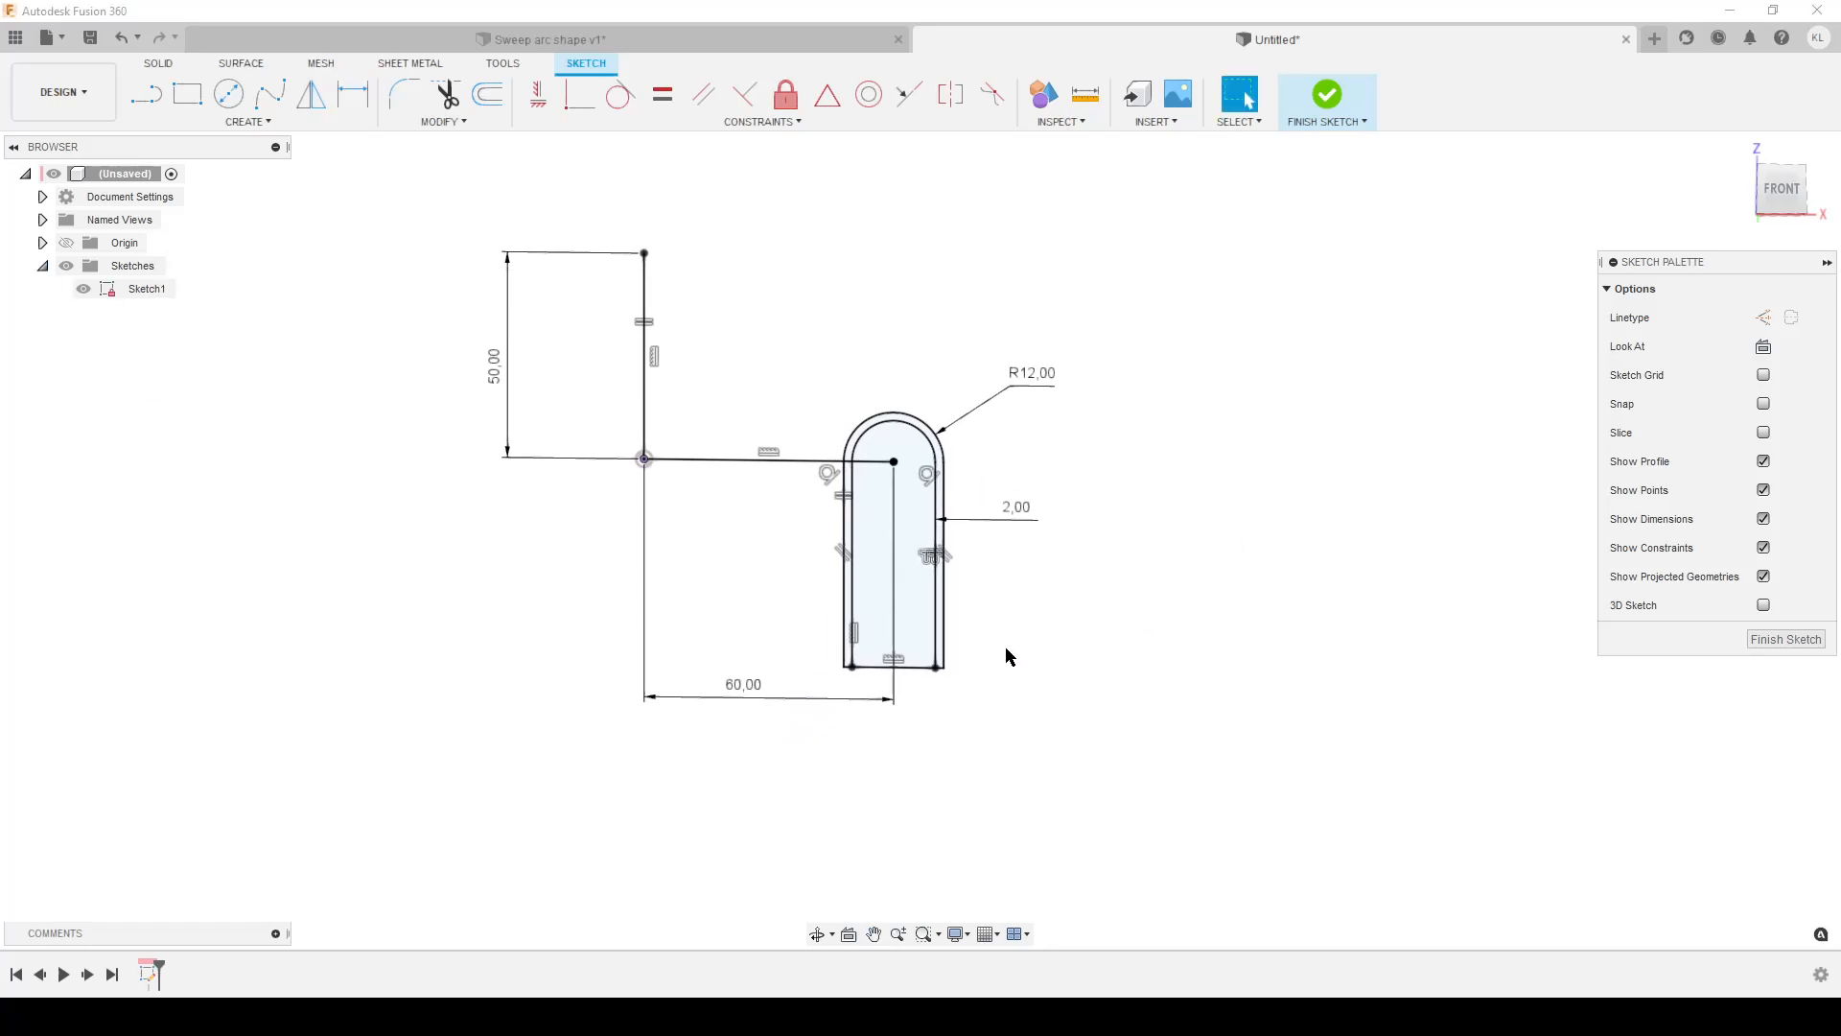
mouse_move(618, 354)
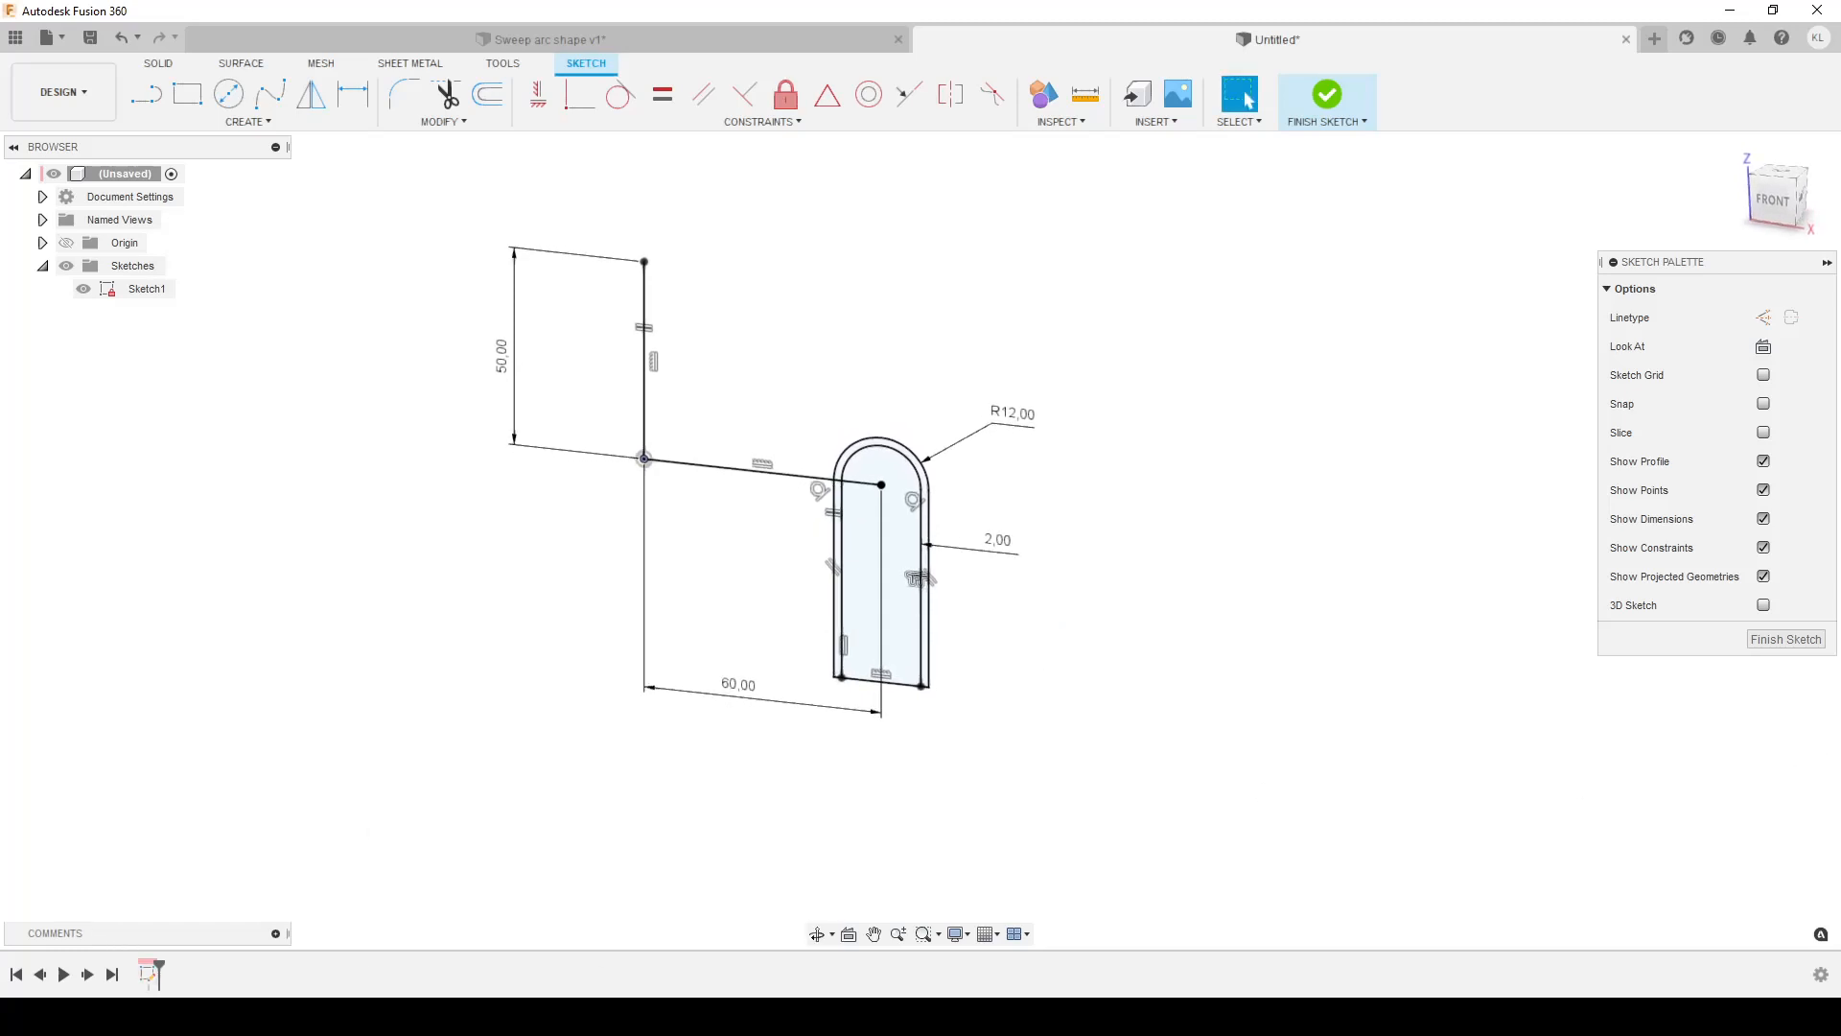
left_click(1325, 95)
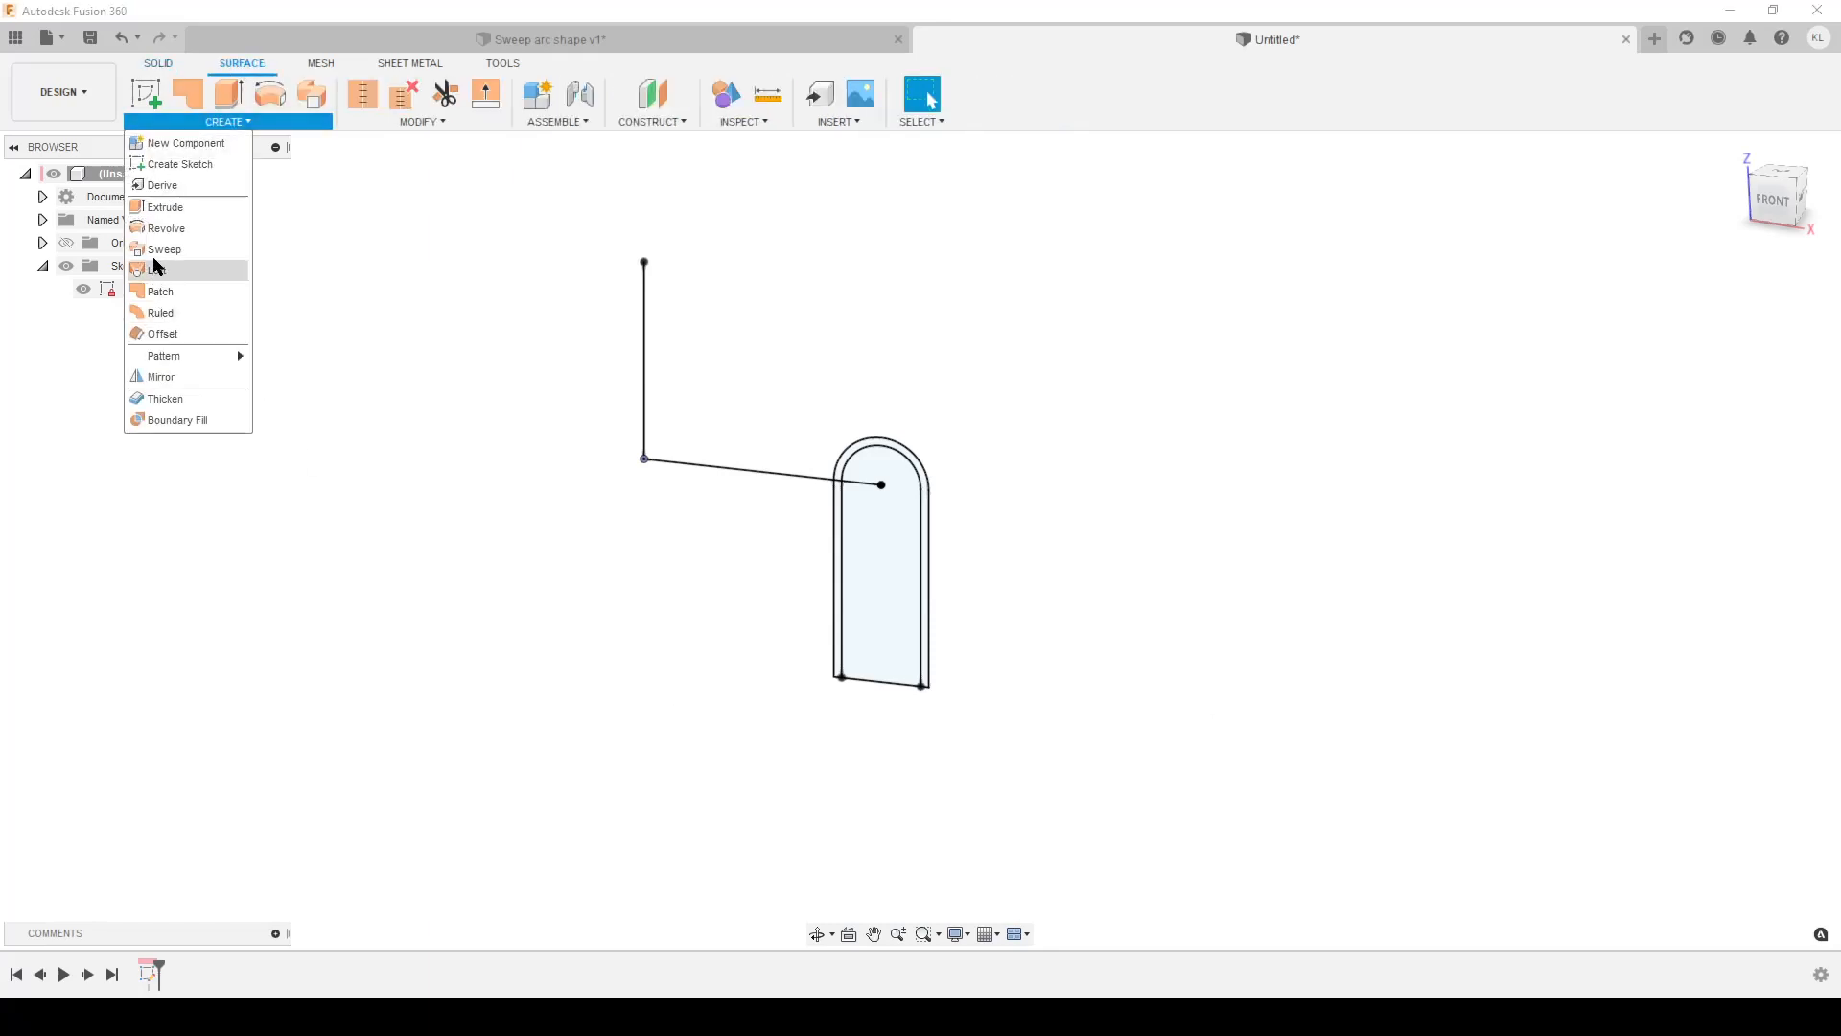
Step: Sweep the horizontal line along the vertical line with a 270° twist angle
left_click(163, 249)
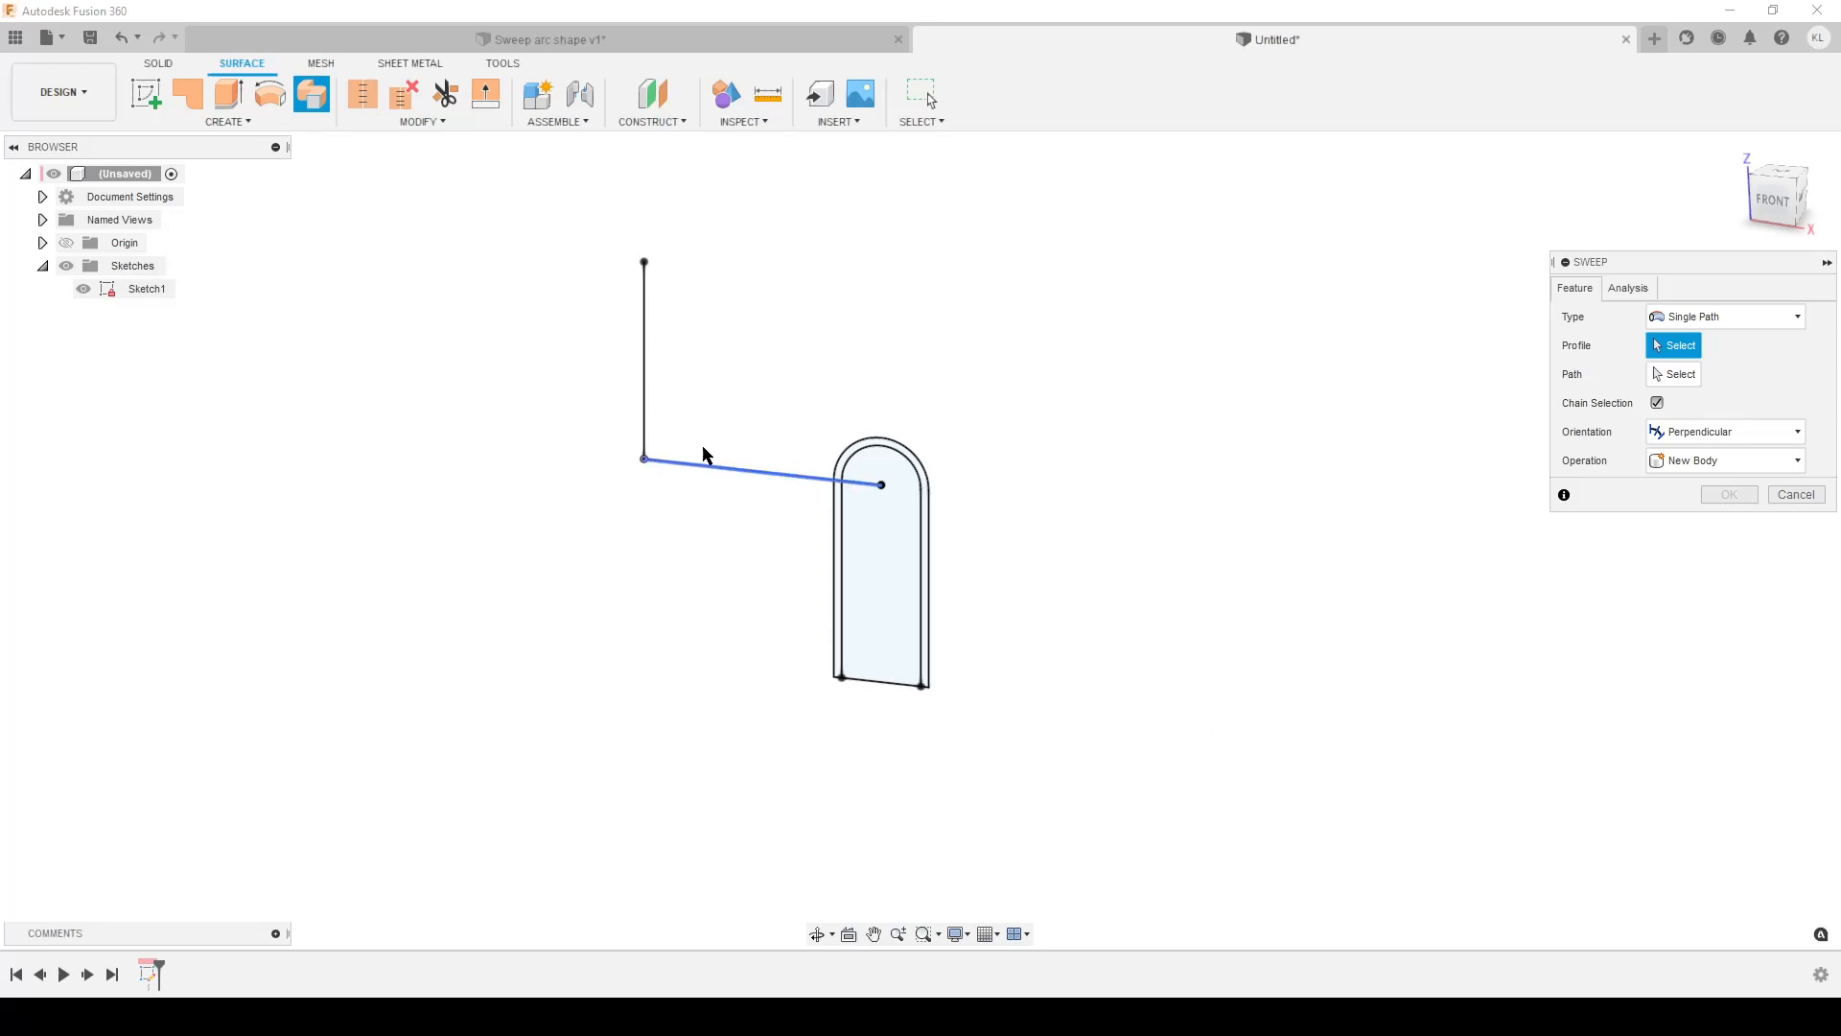
left_click(760, 455)
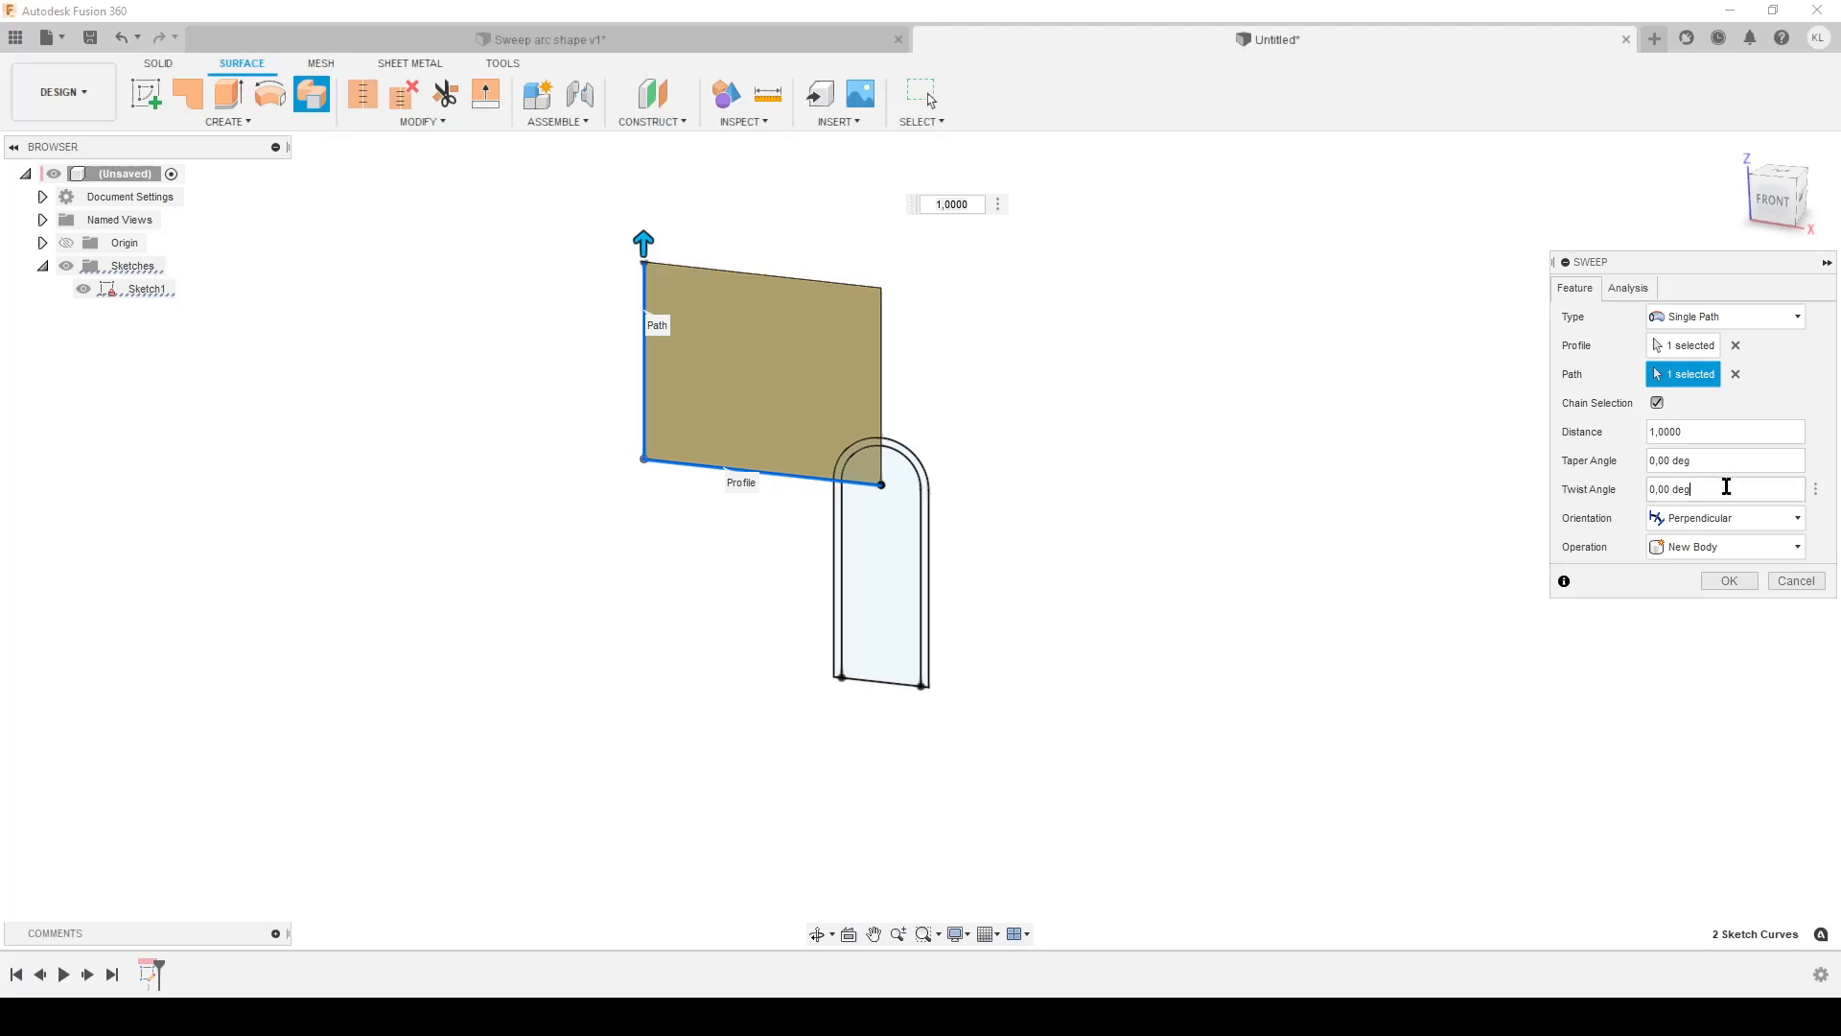
type("270")
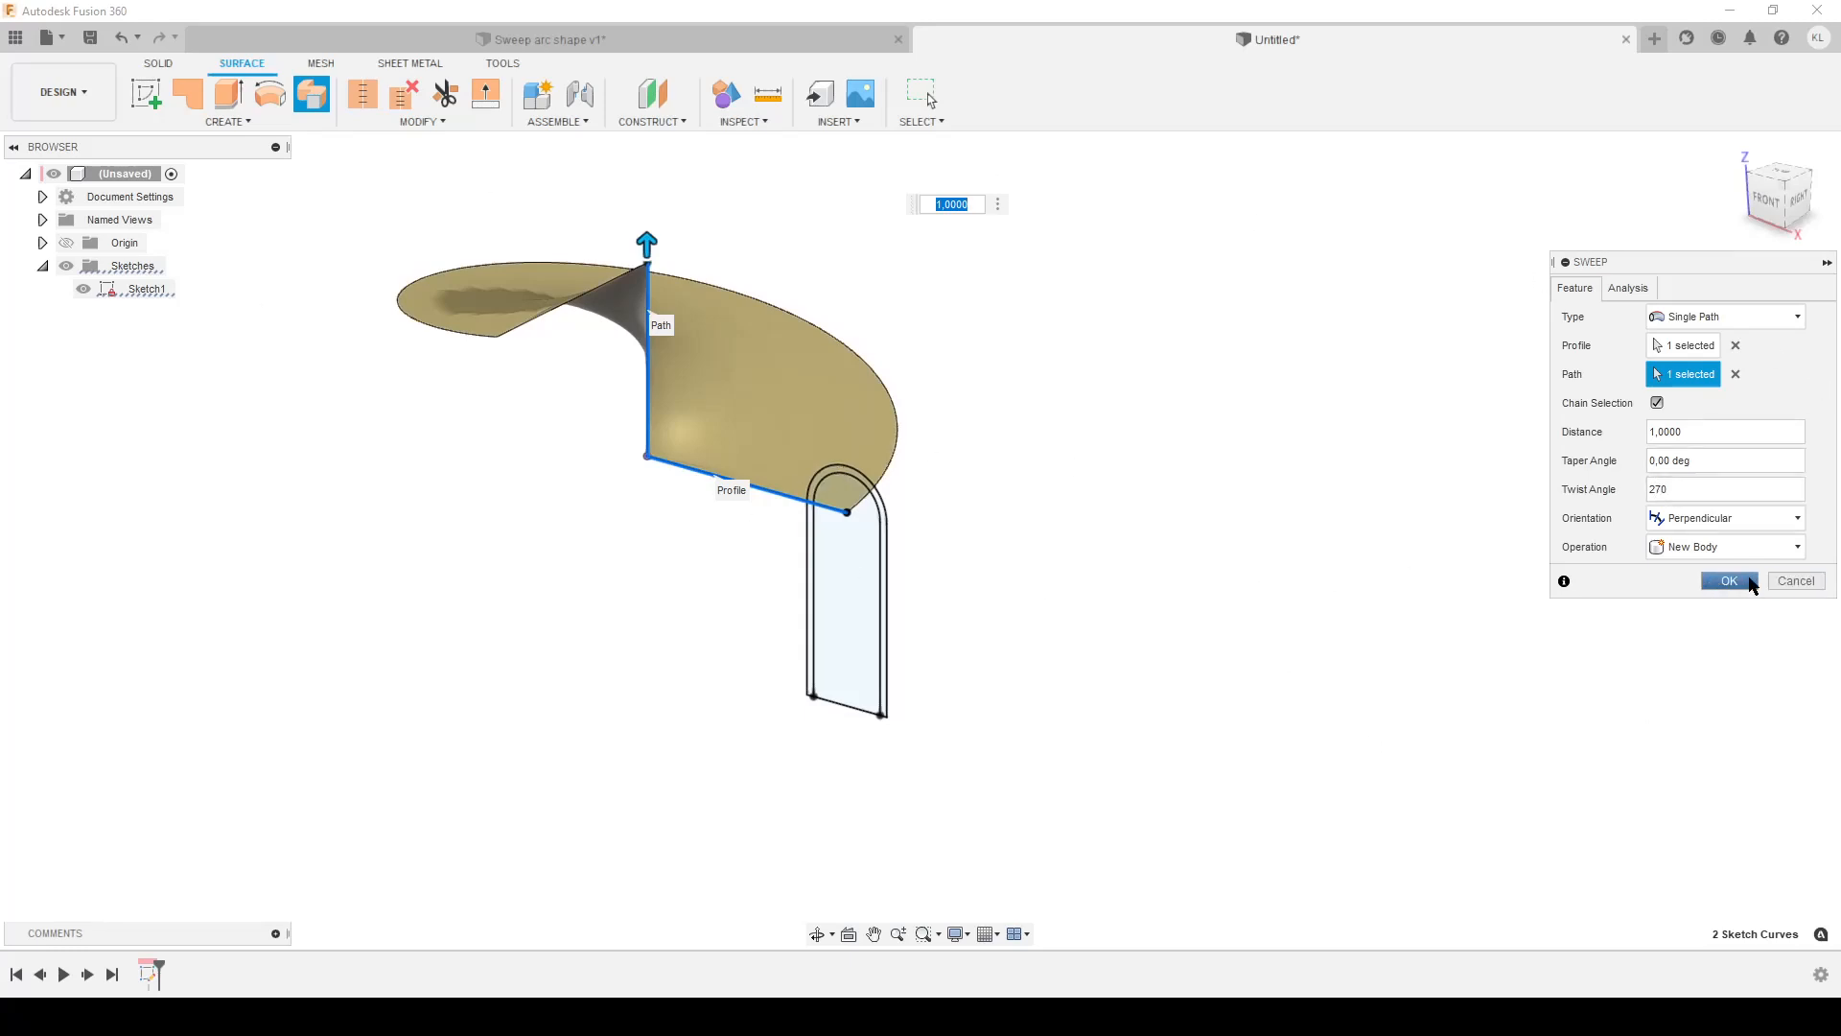
left_click(1727, 580)
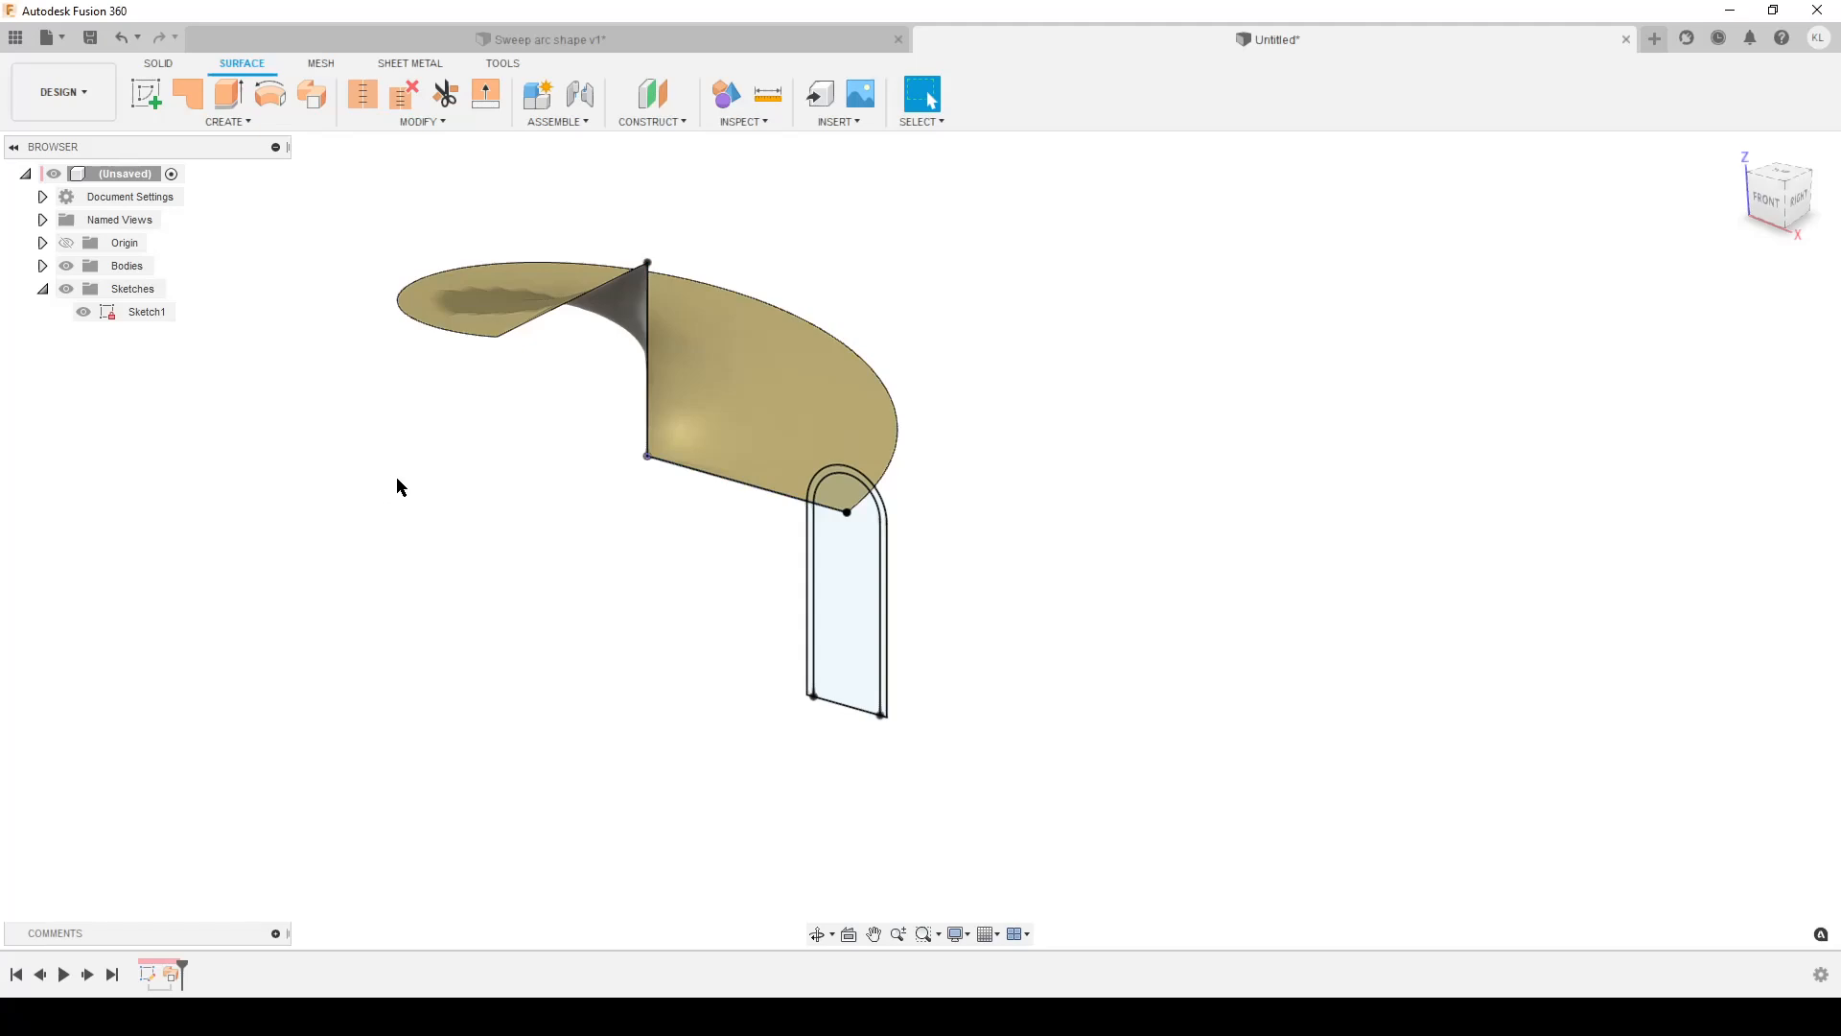
mouse_move(158, 63)
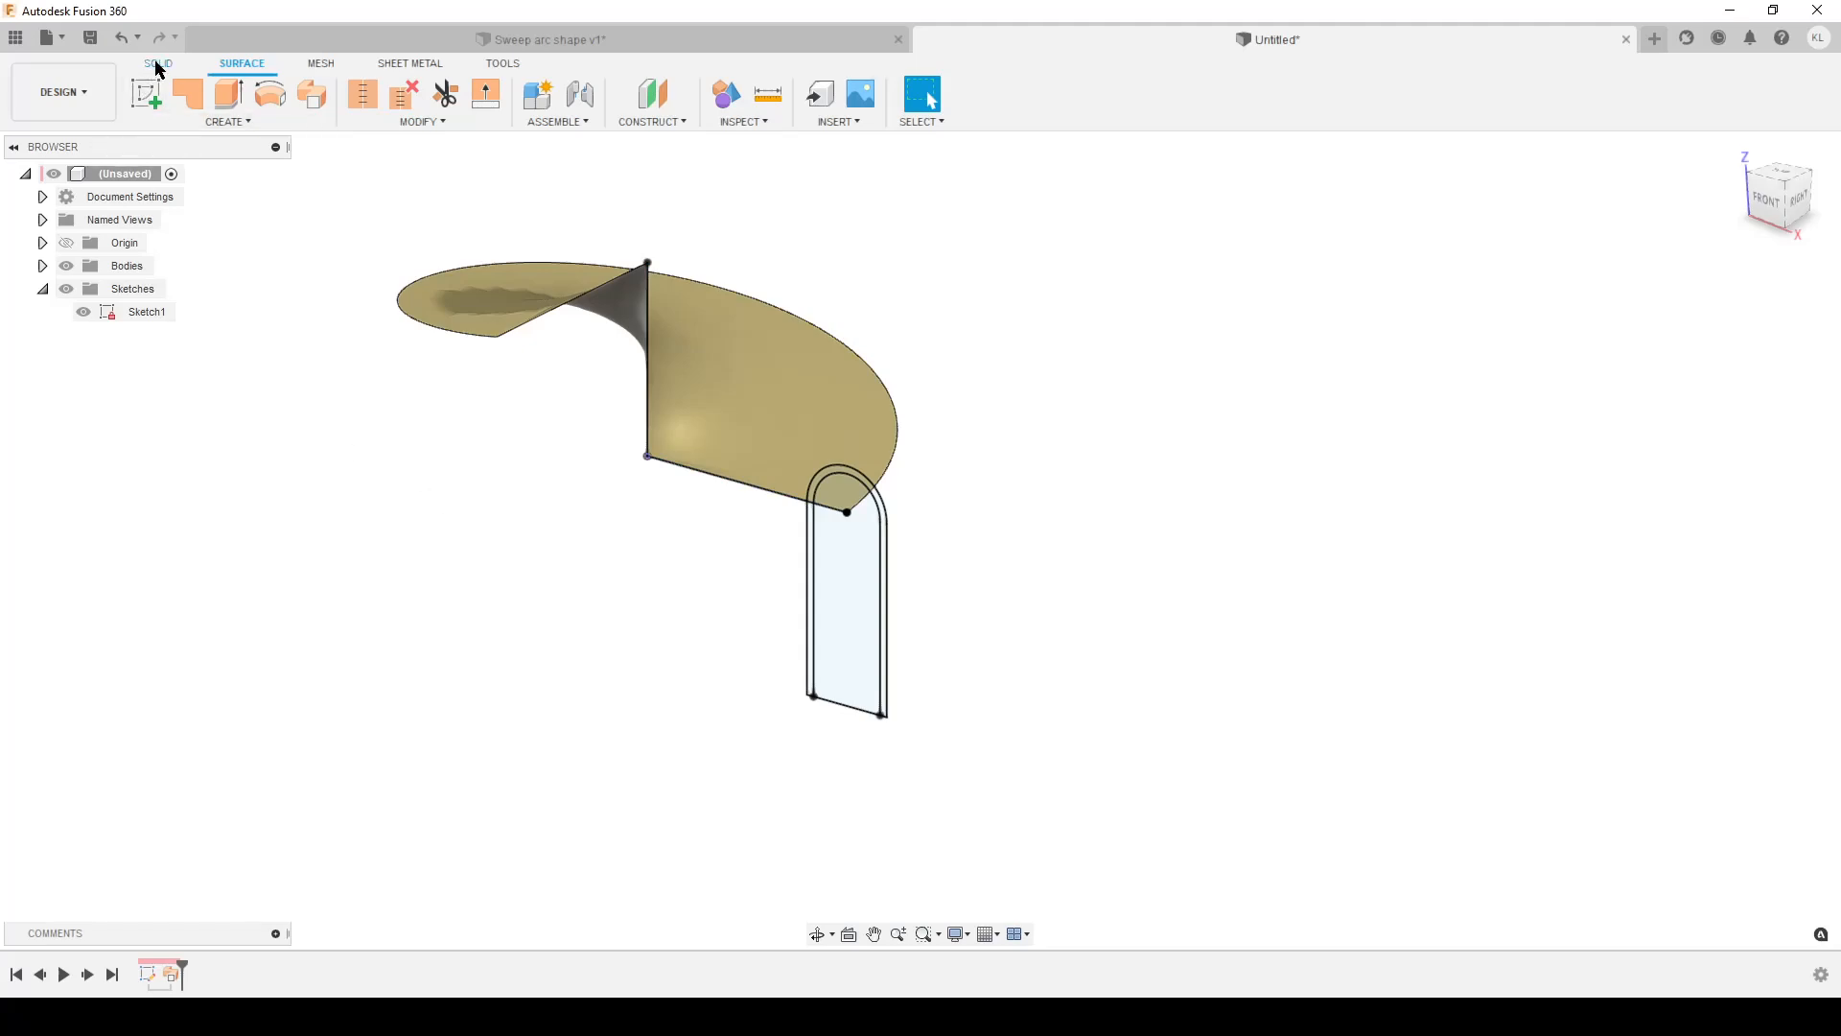
Step: Start a Single Path sweep of both U-profile regions with the arc as path
left_click(158, 63)
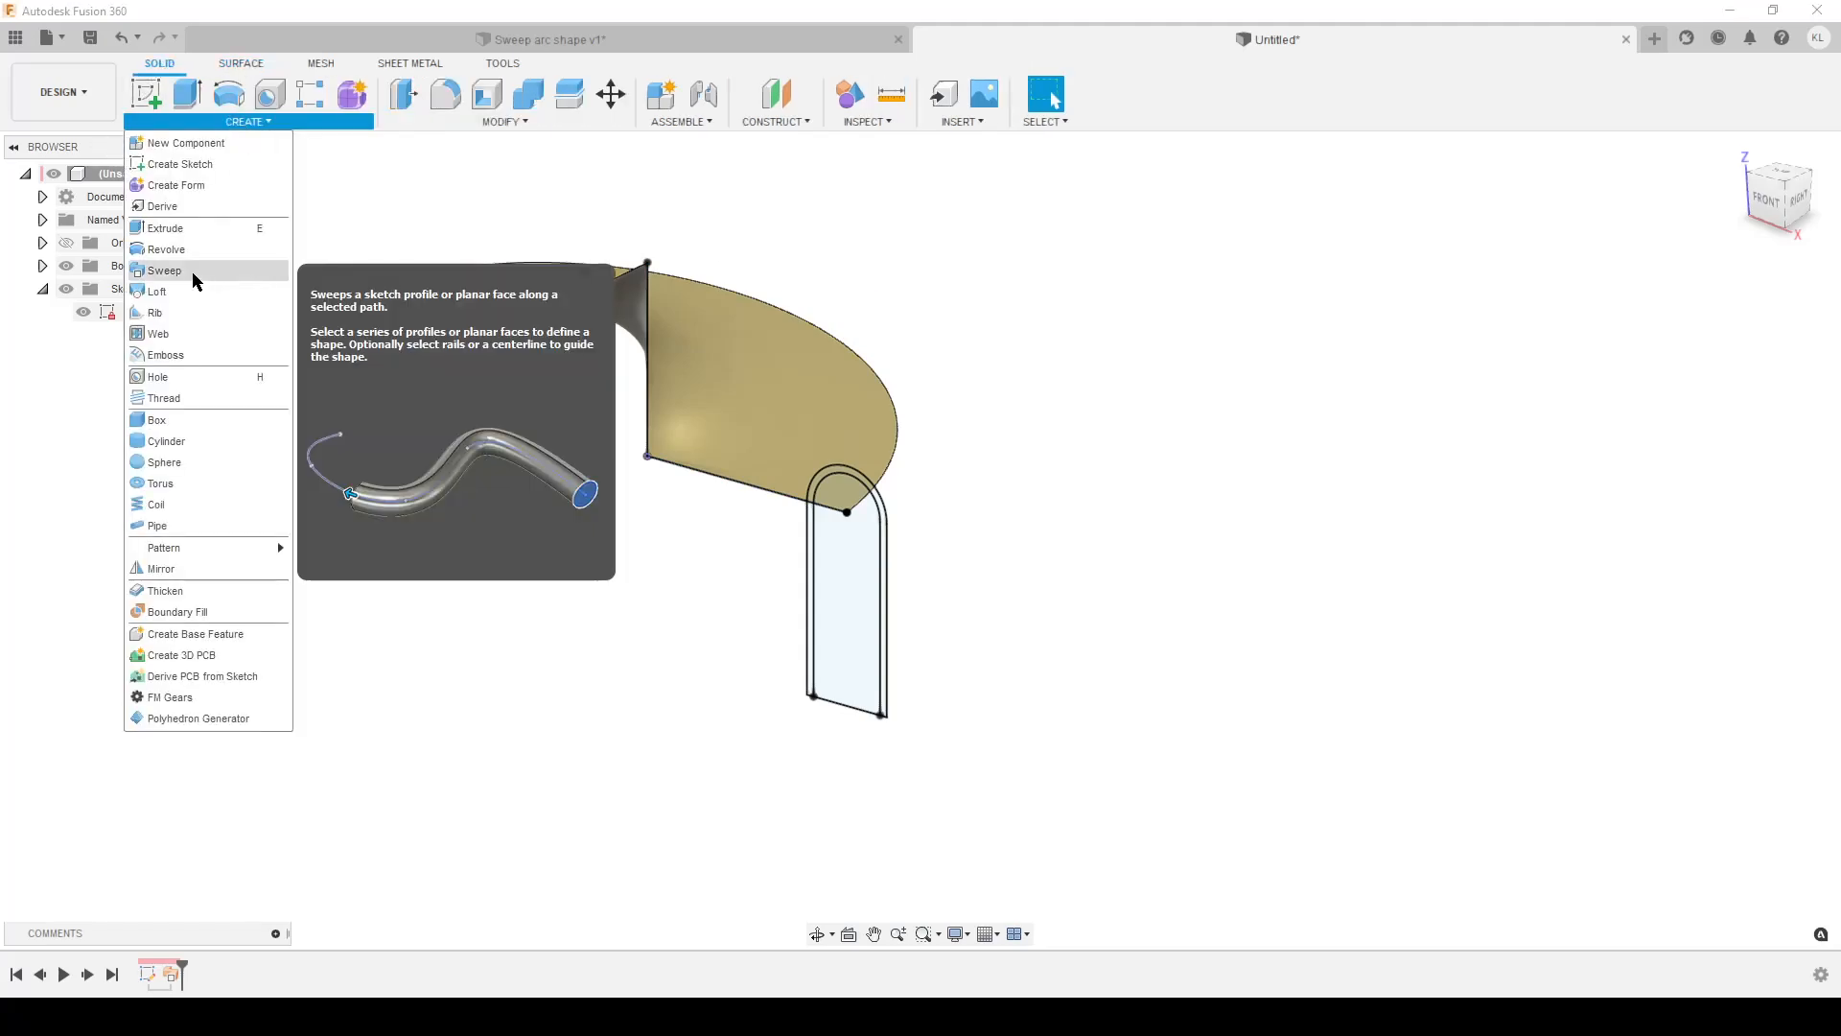
left_click(164, 270)
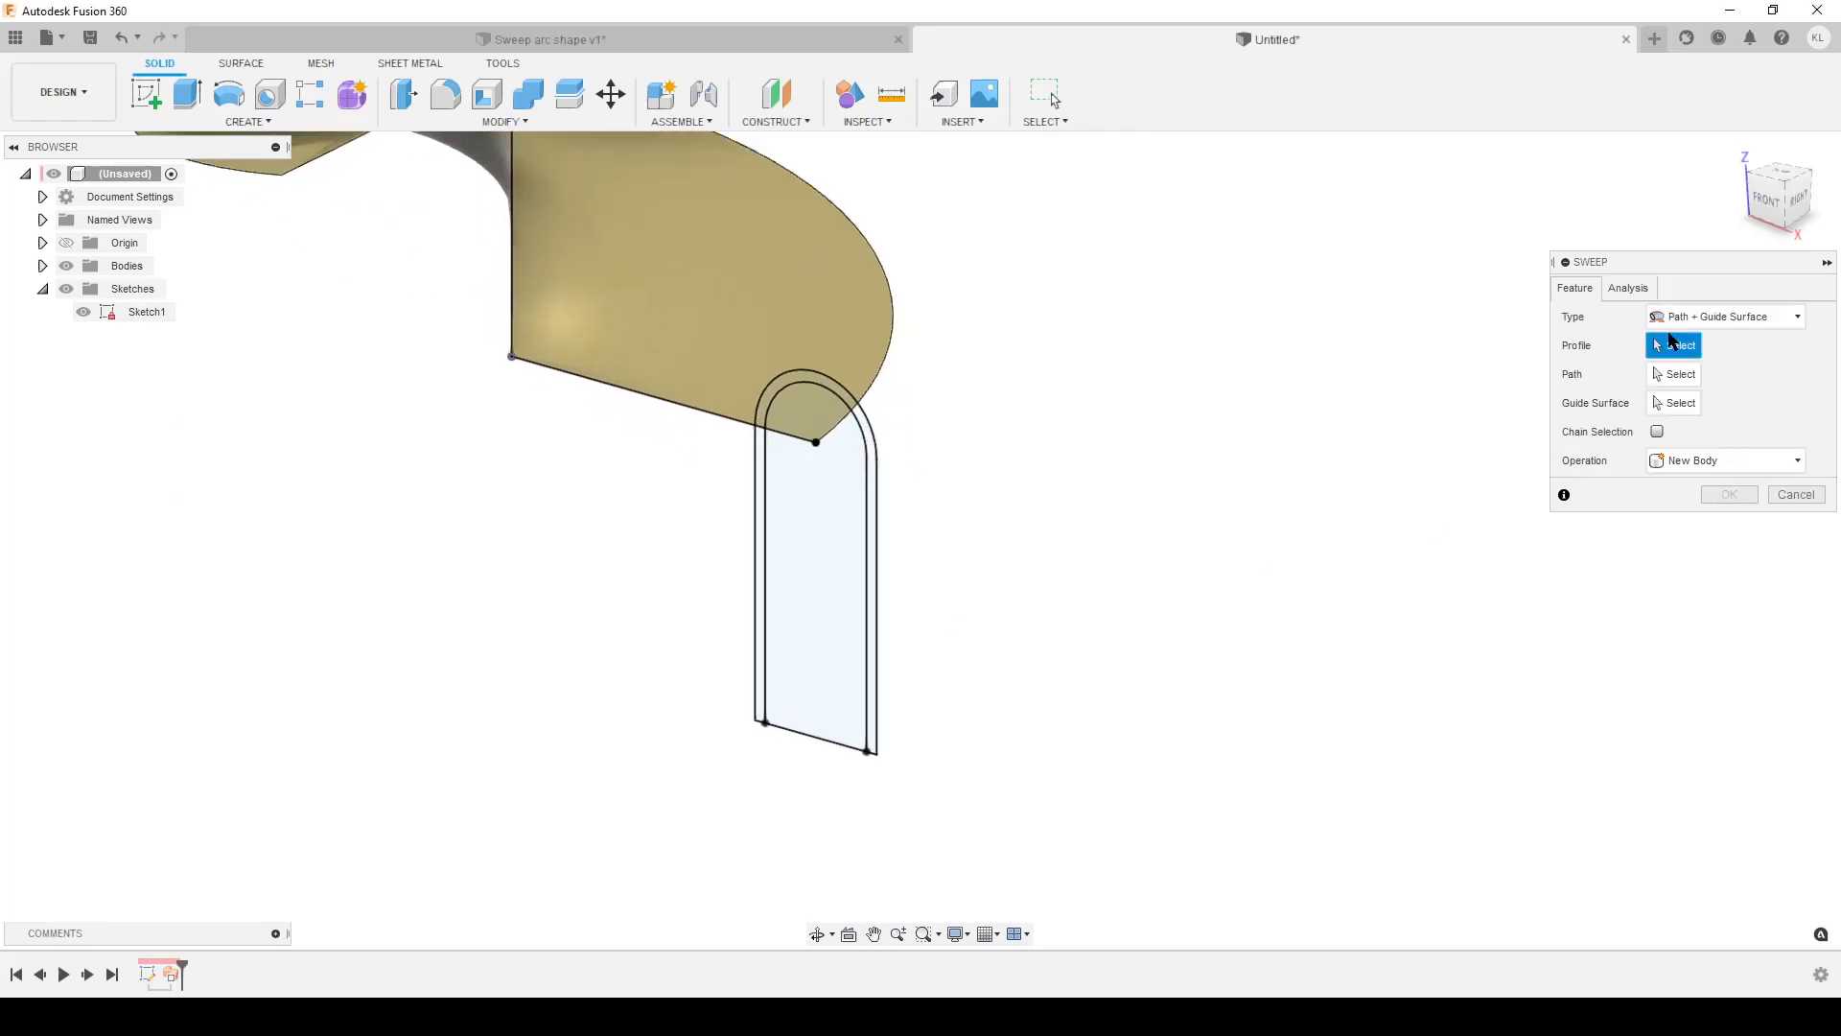
left_click(1725, 316)
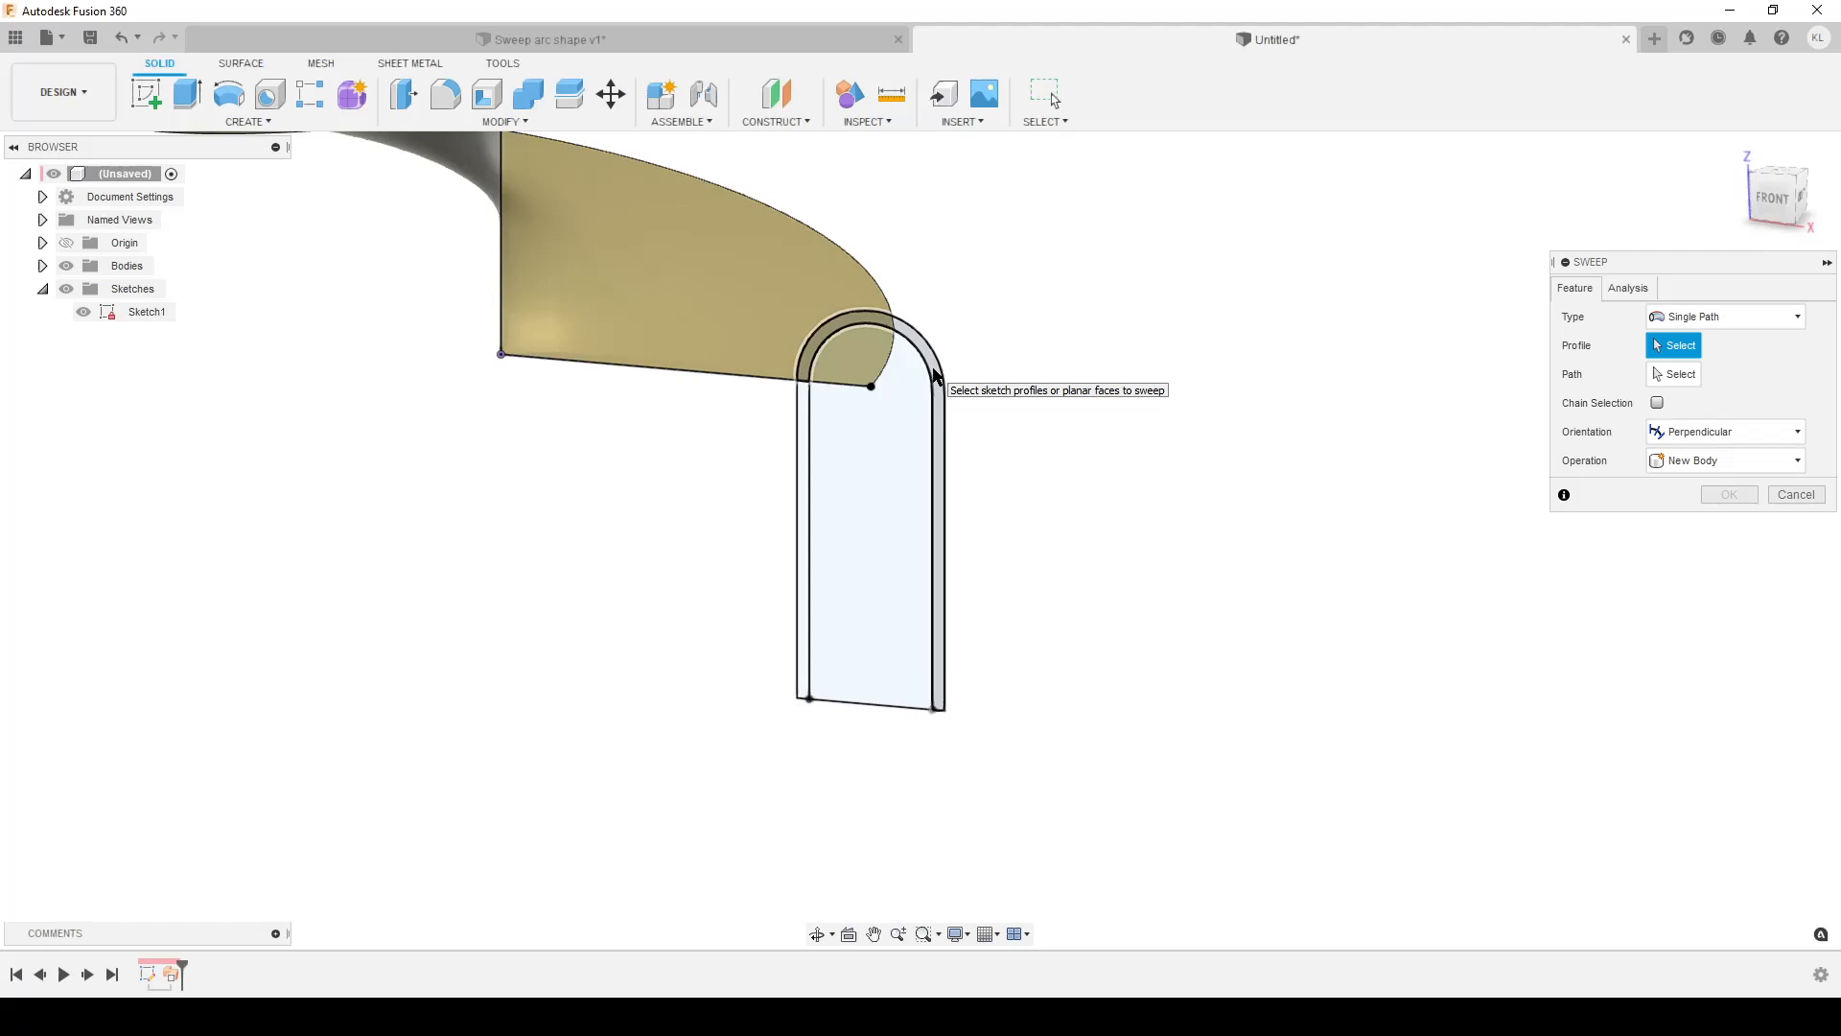
left_click(858, 529)
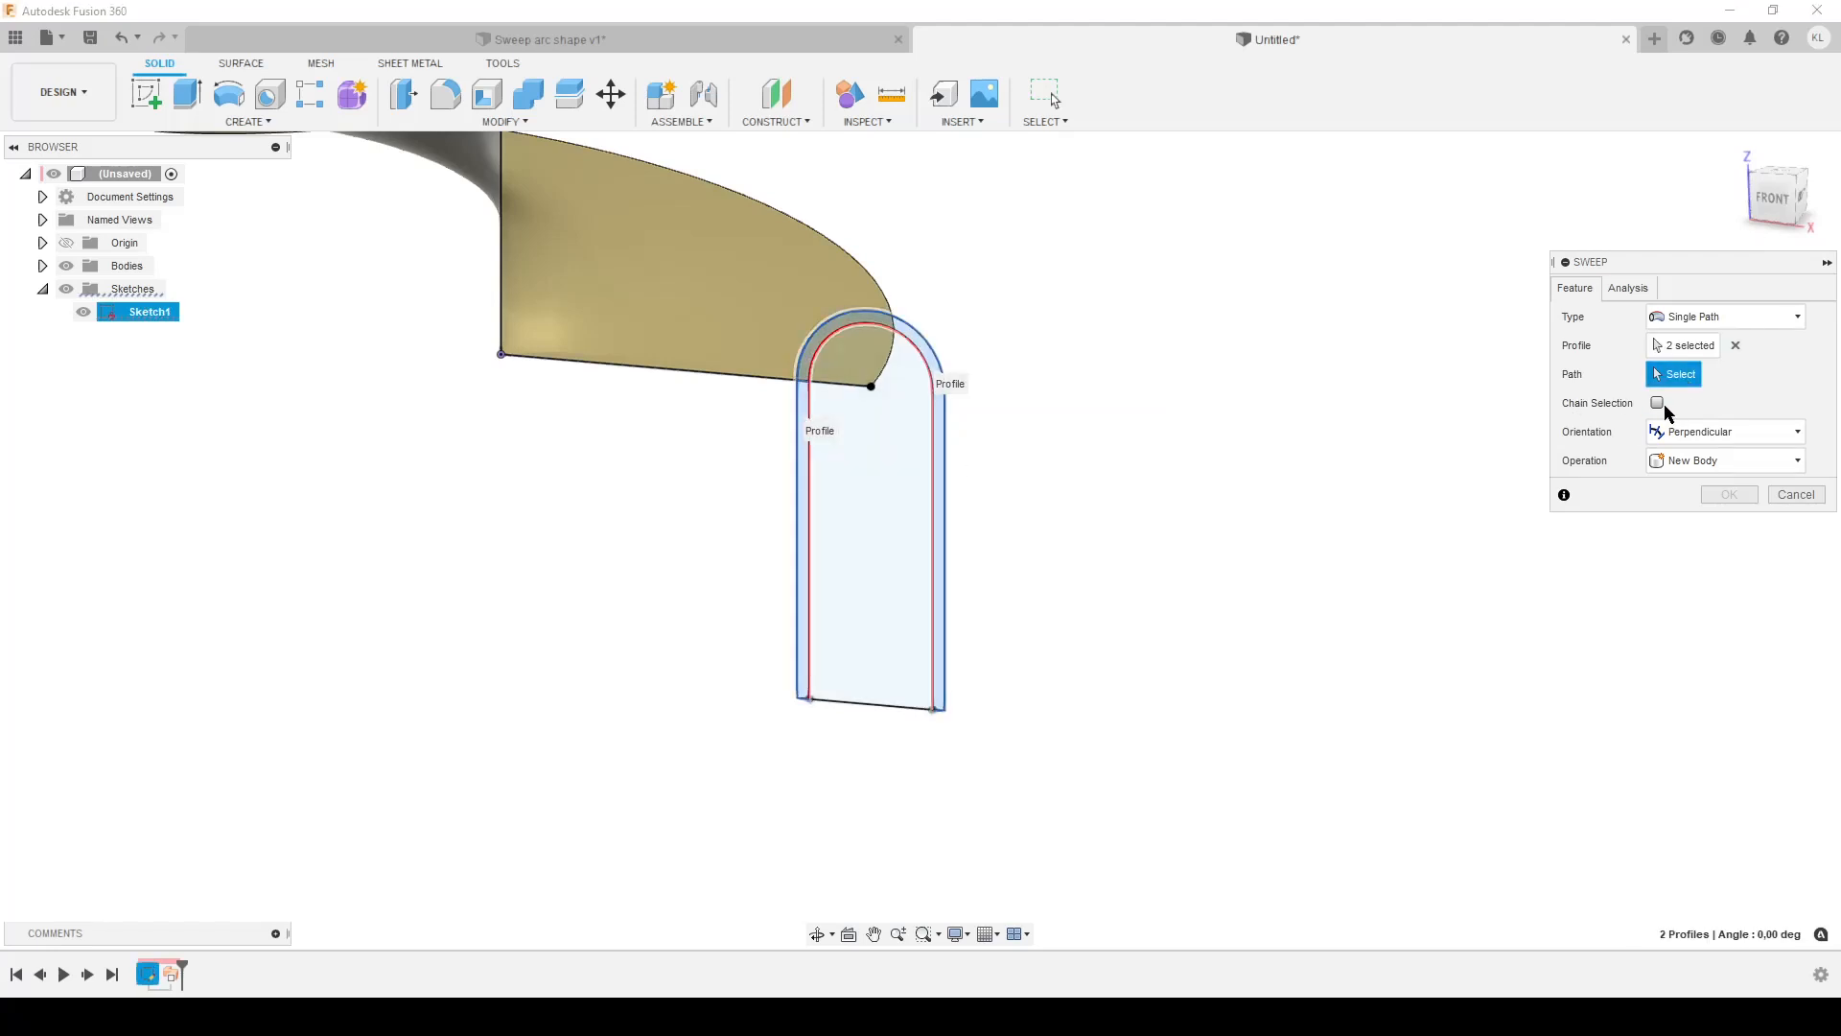
left_click(1657, 403)
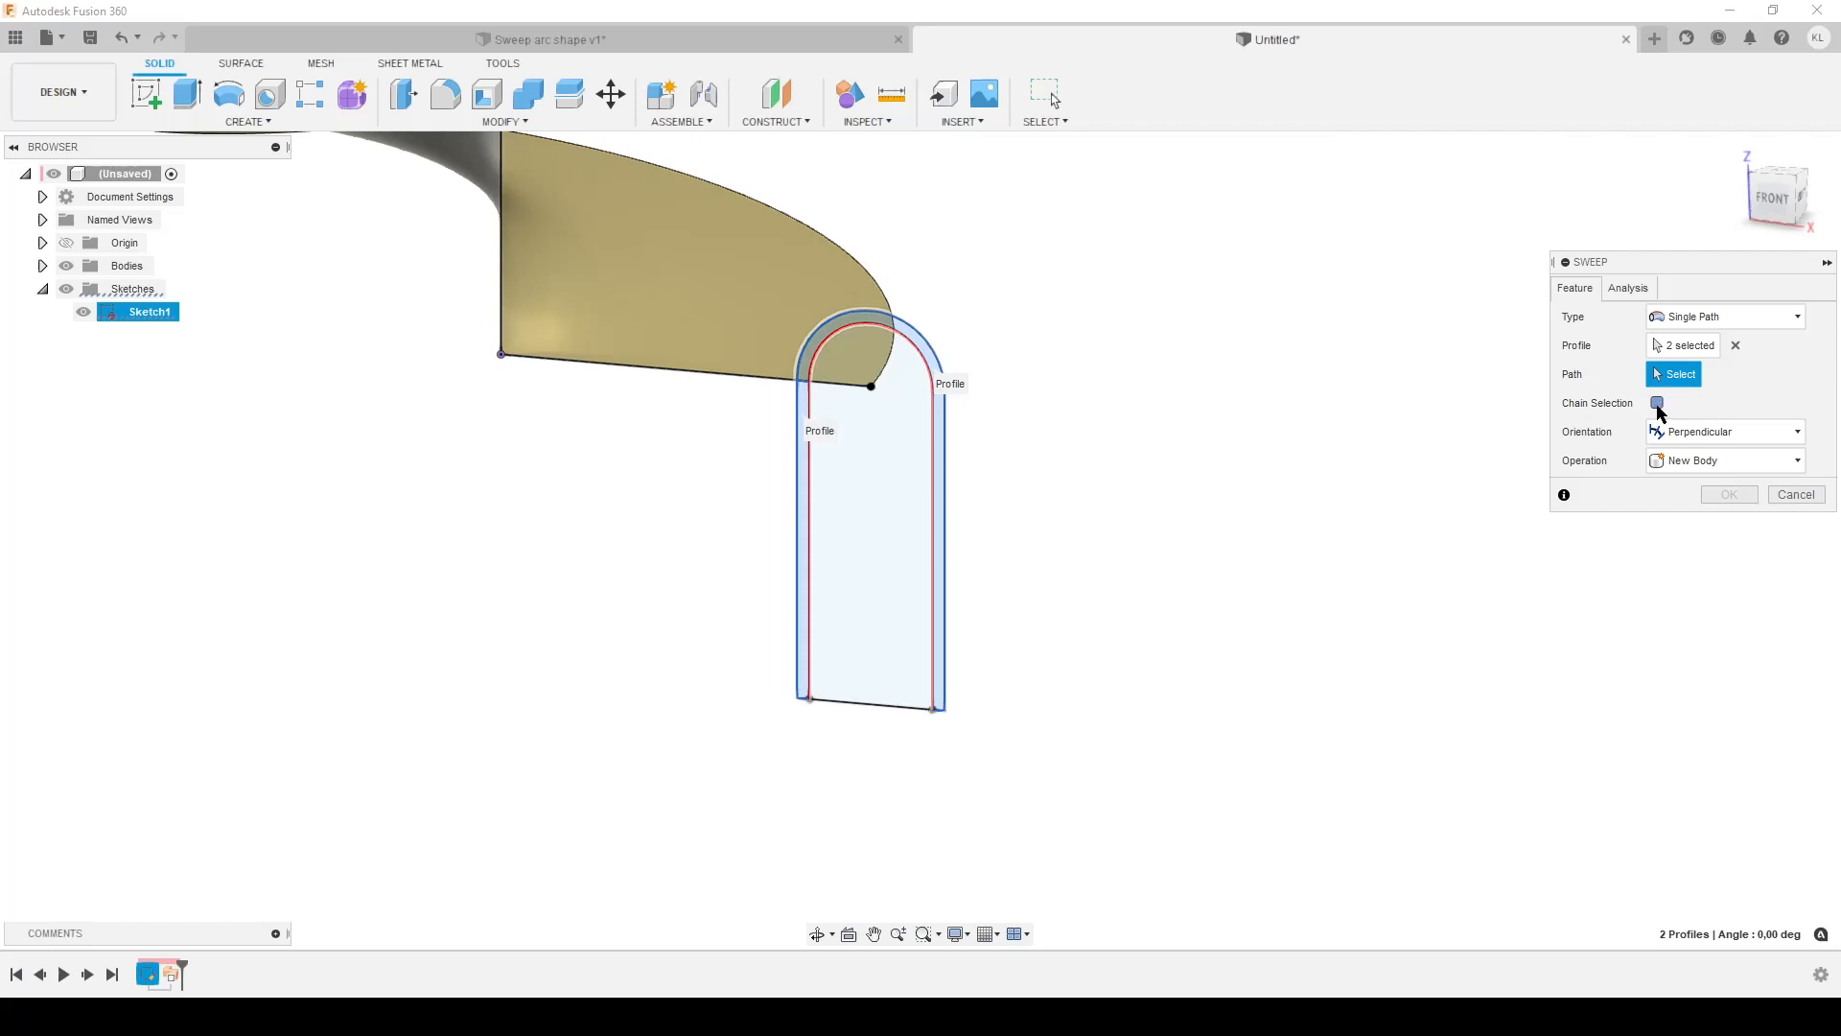
left_click(1657, 403)
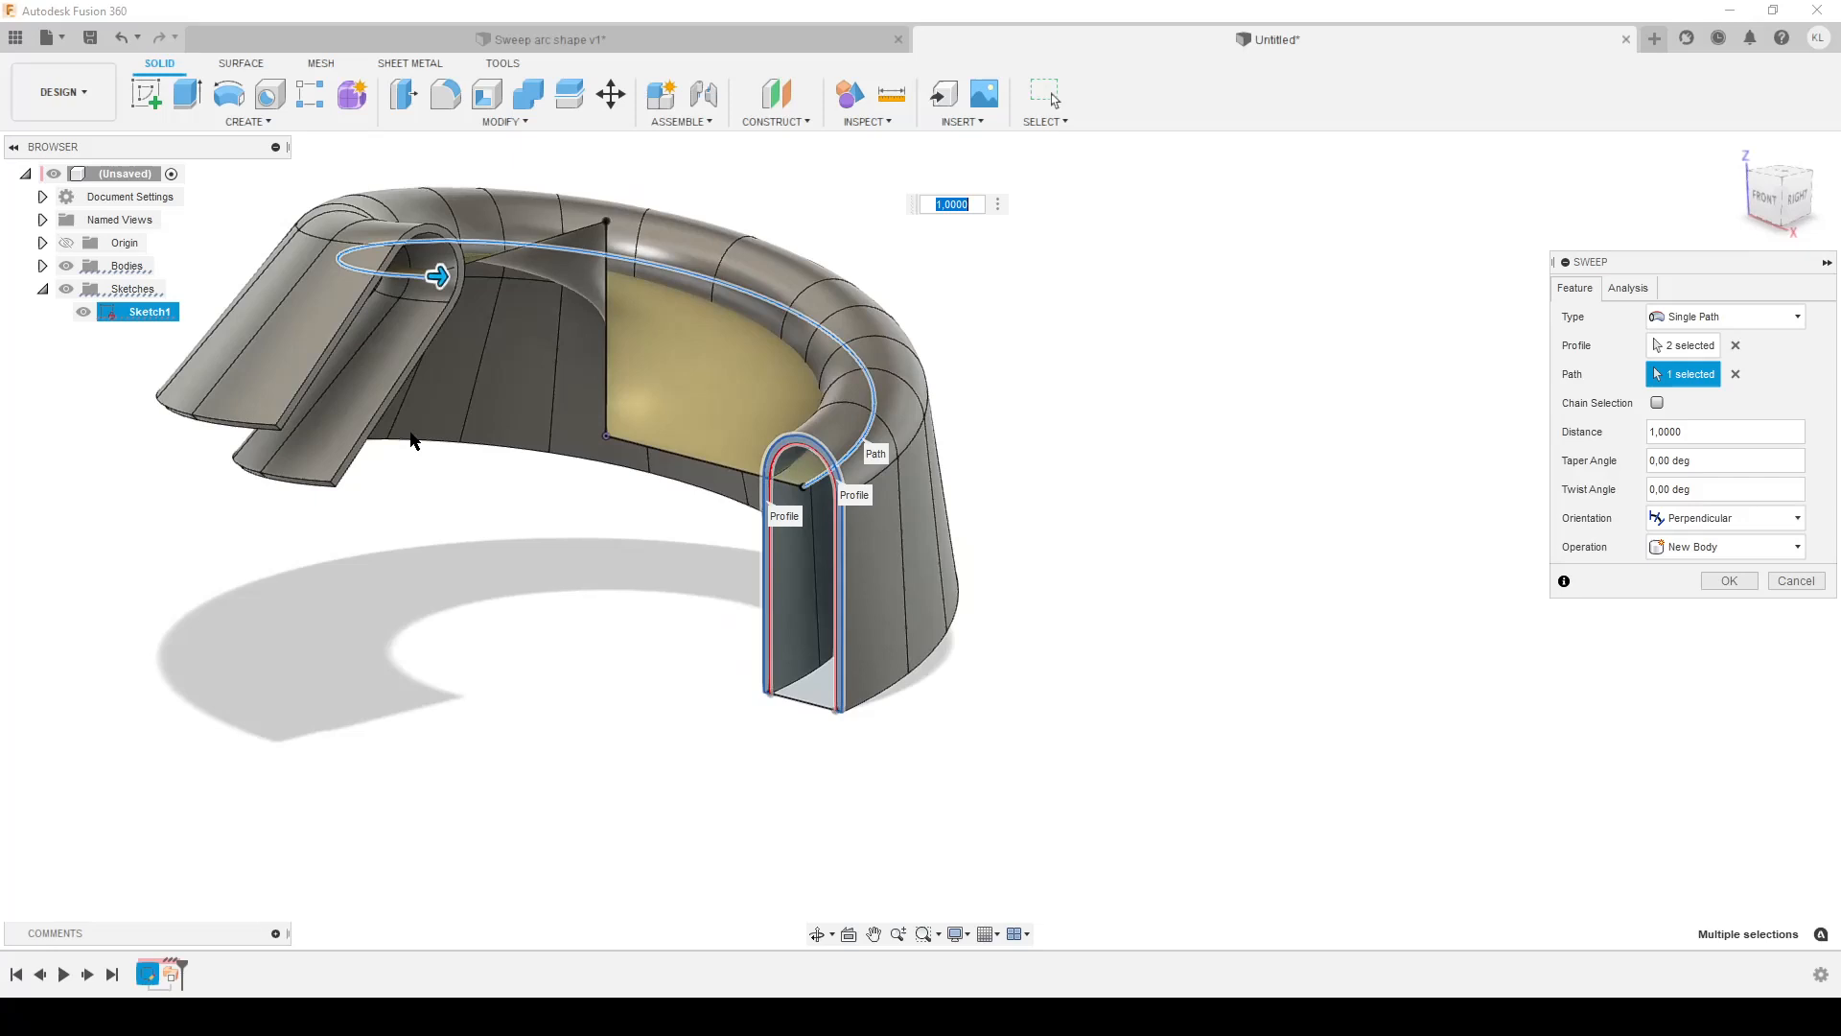
mouse_move(1171, 601)
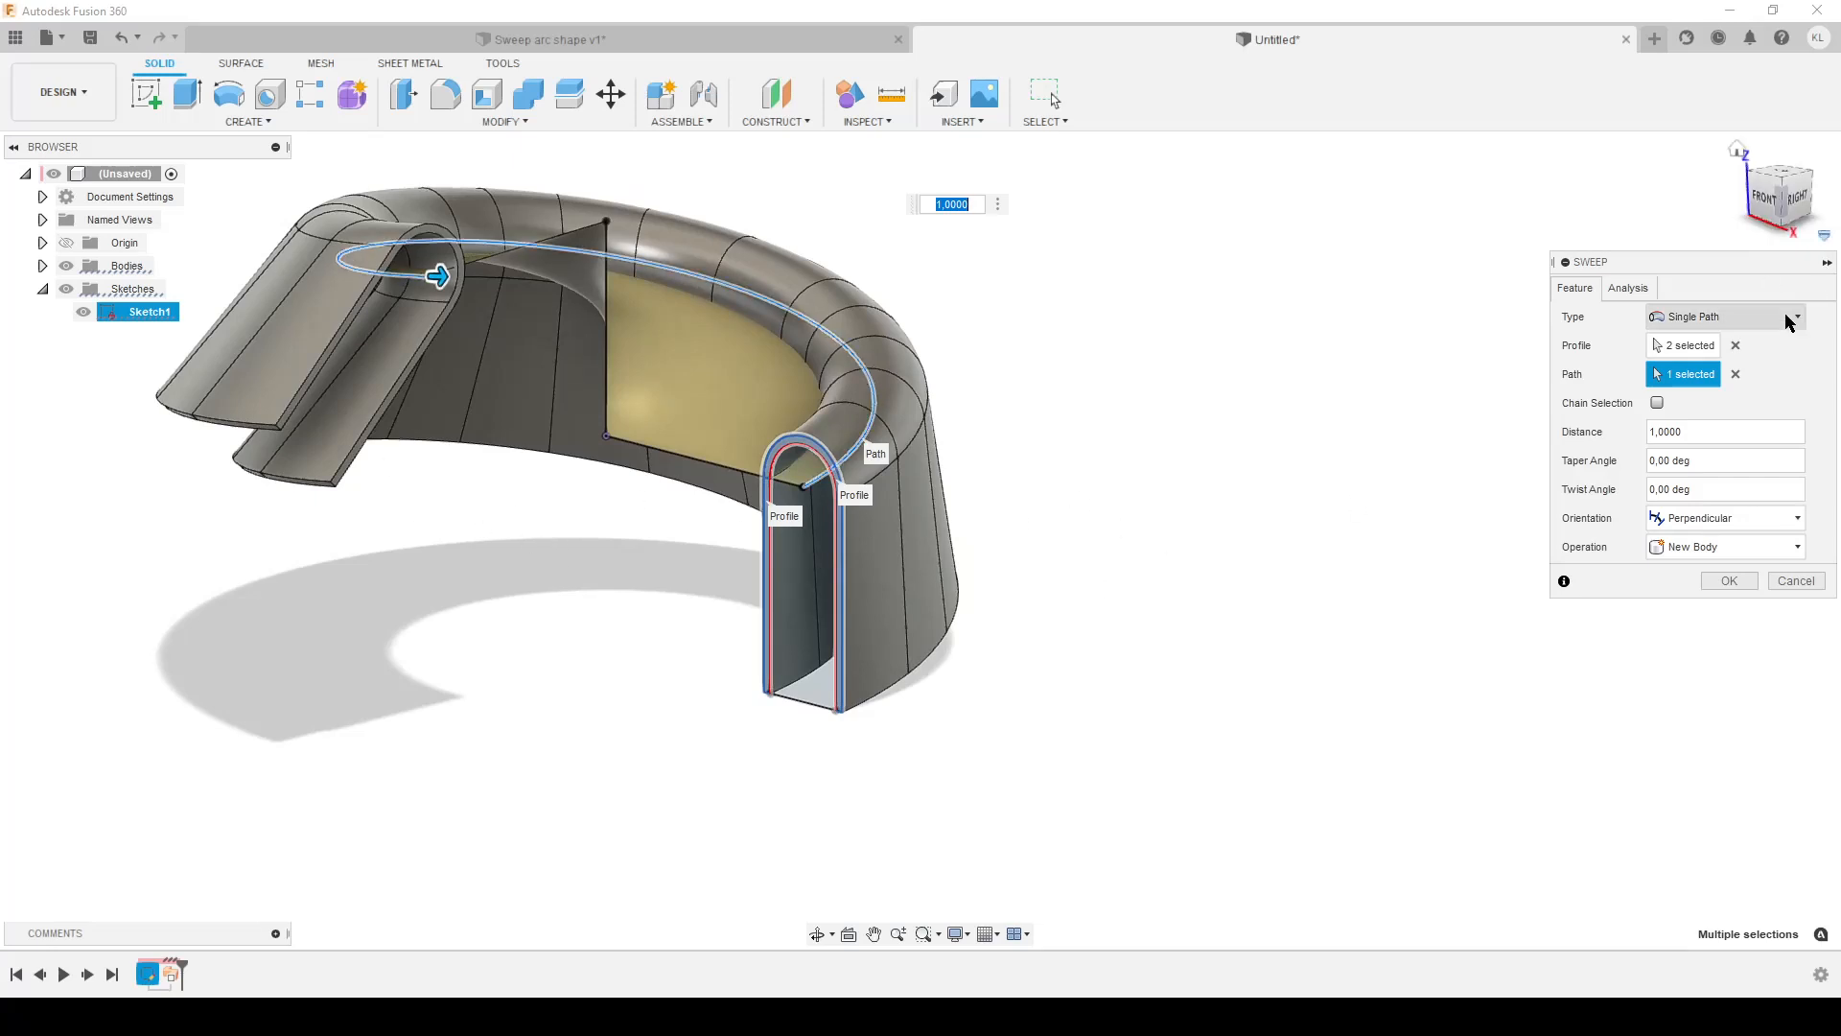
Step: Switch the sweep type to Path + Guide Surface
left_click(1793, 318)
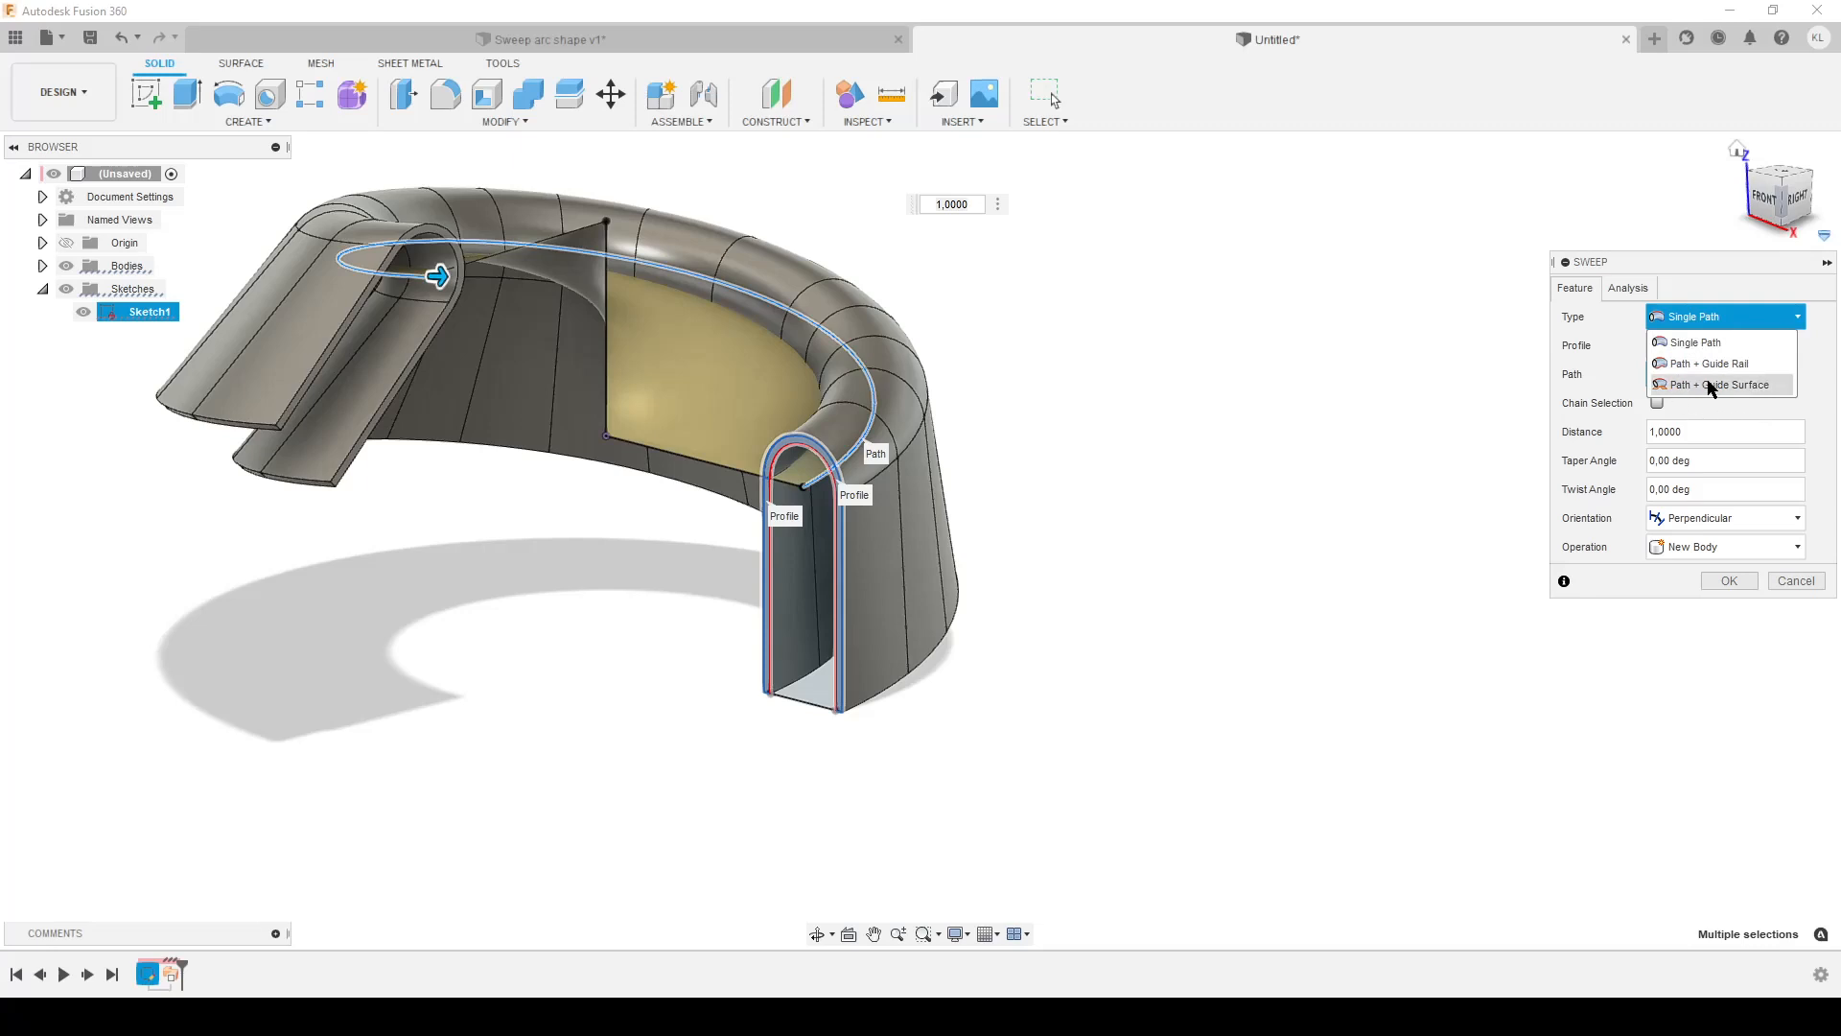
left_click(1719, 386)
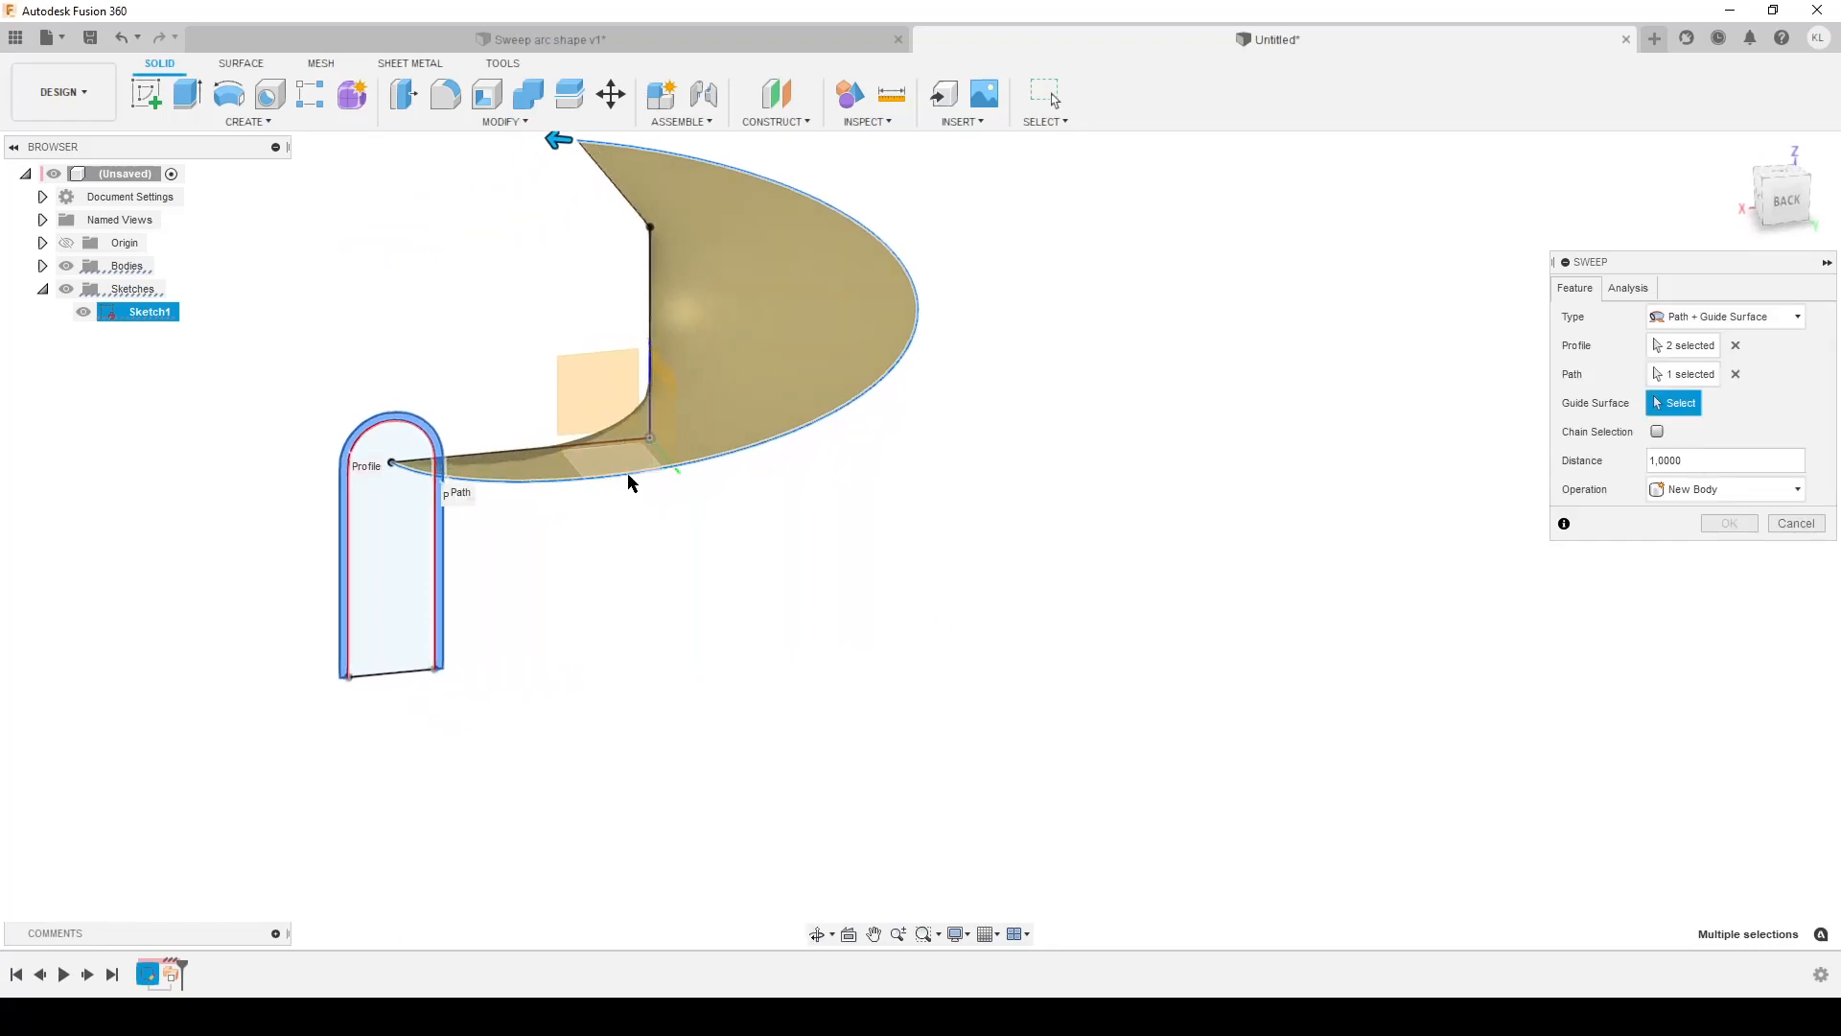
mouse_move(631, 483)
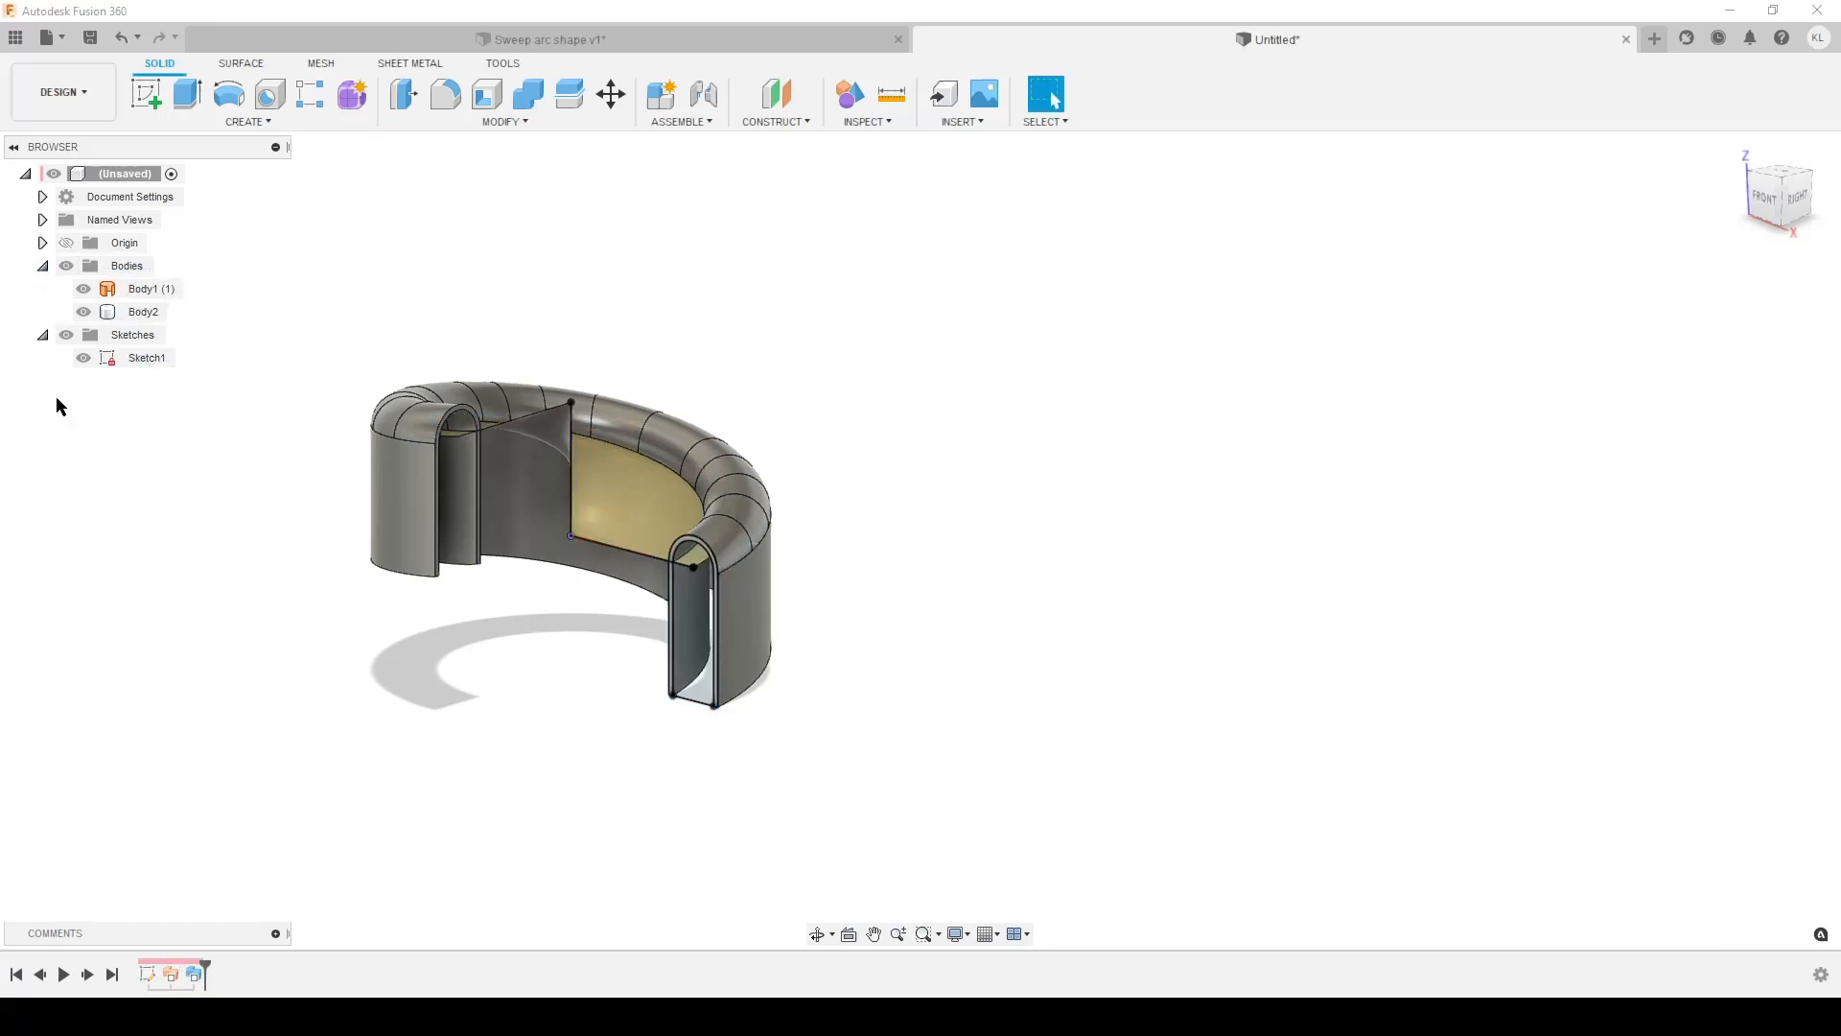
Step: Delete the guide surface body, hide Sketch1, and begin a new sketch
right_click(151, 289)
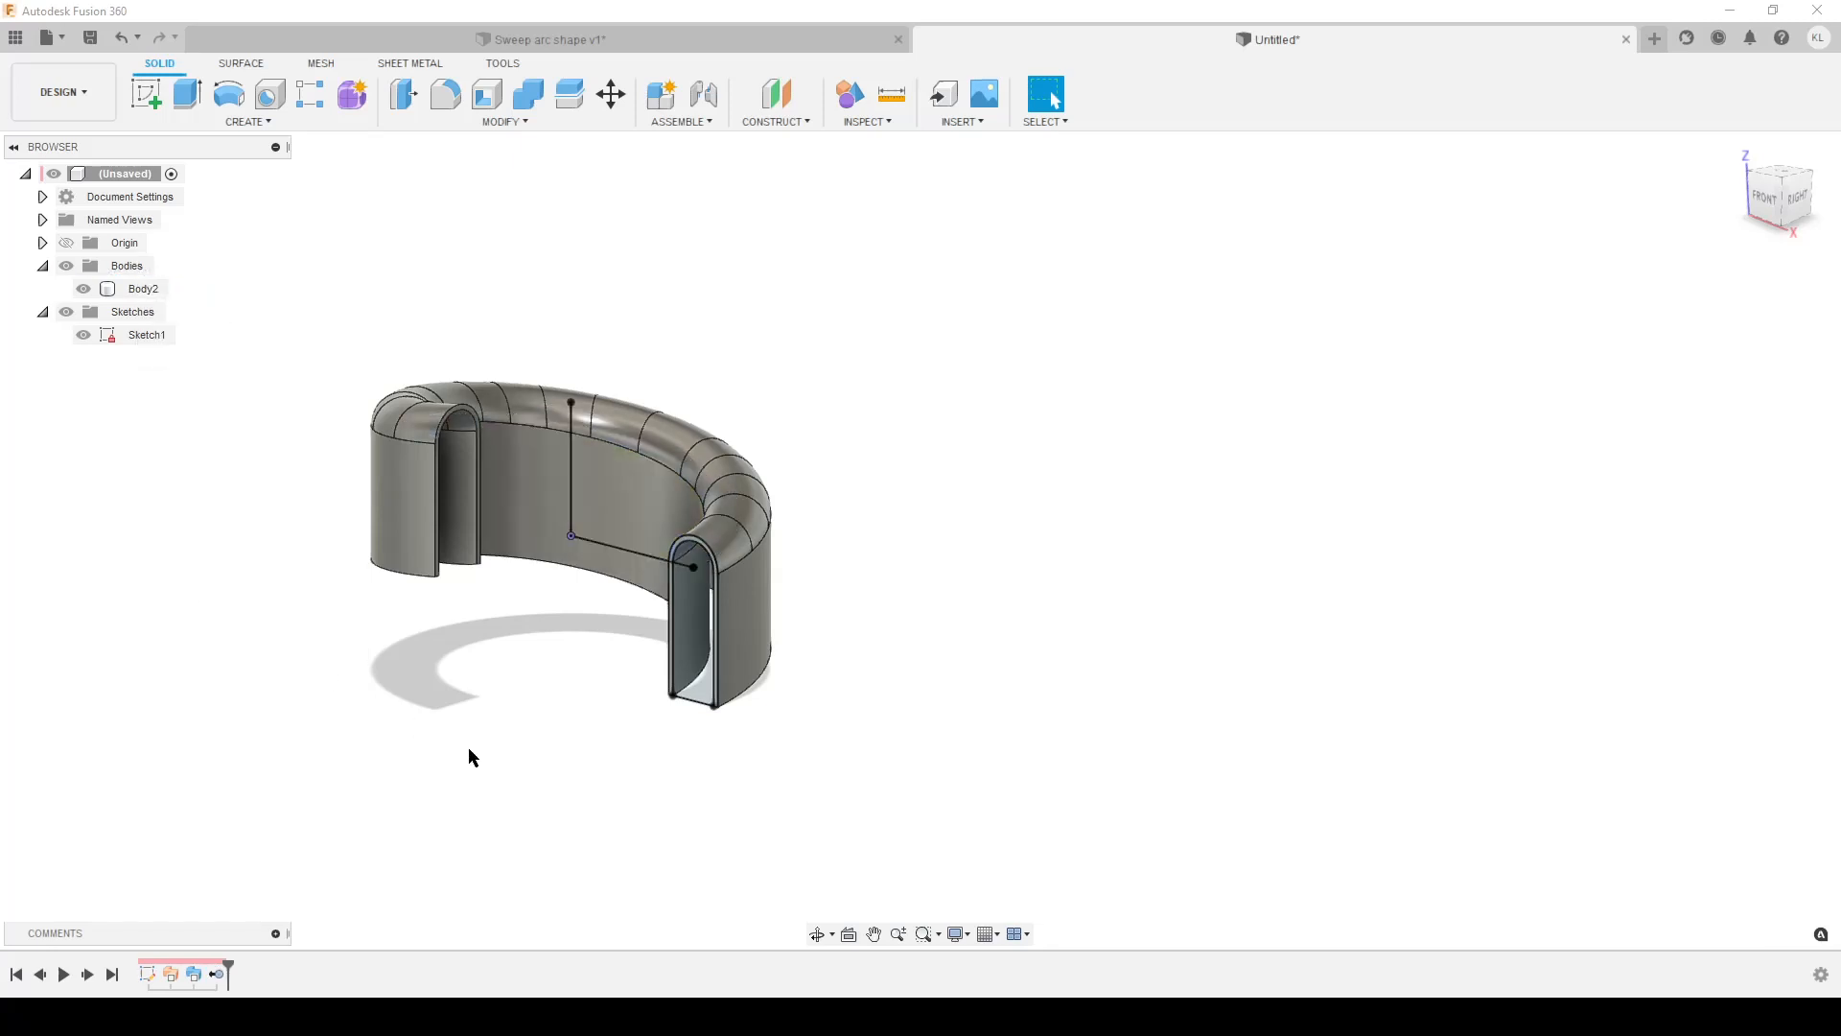
left_click(145, 334)
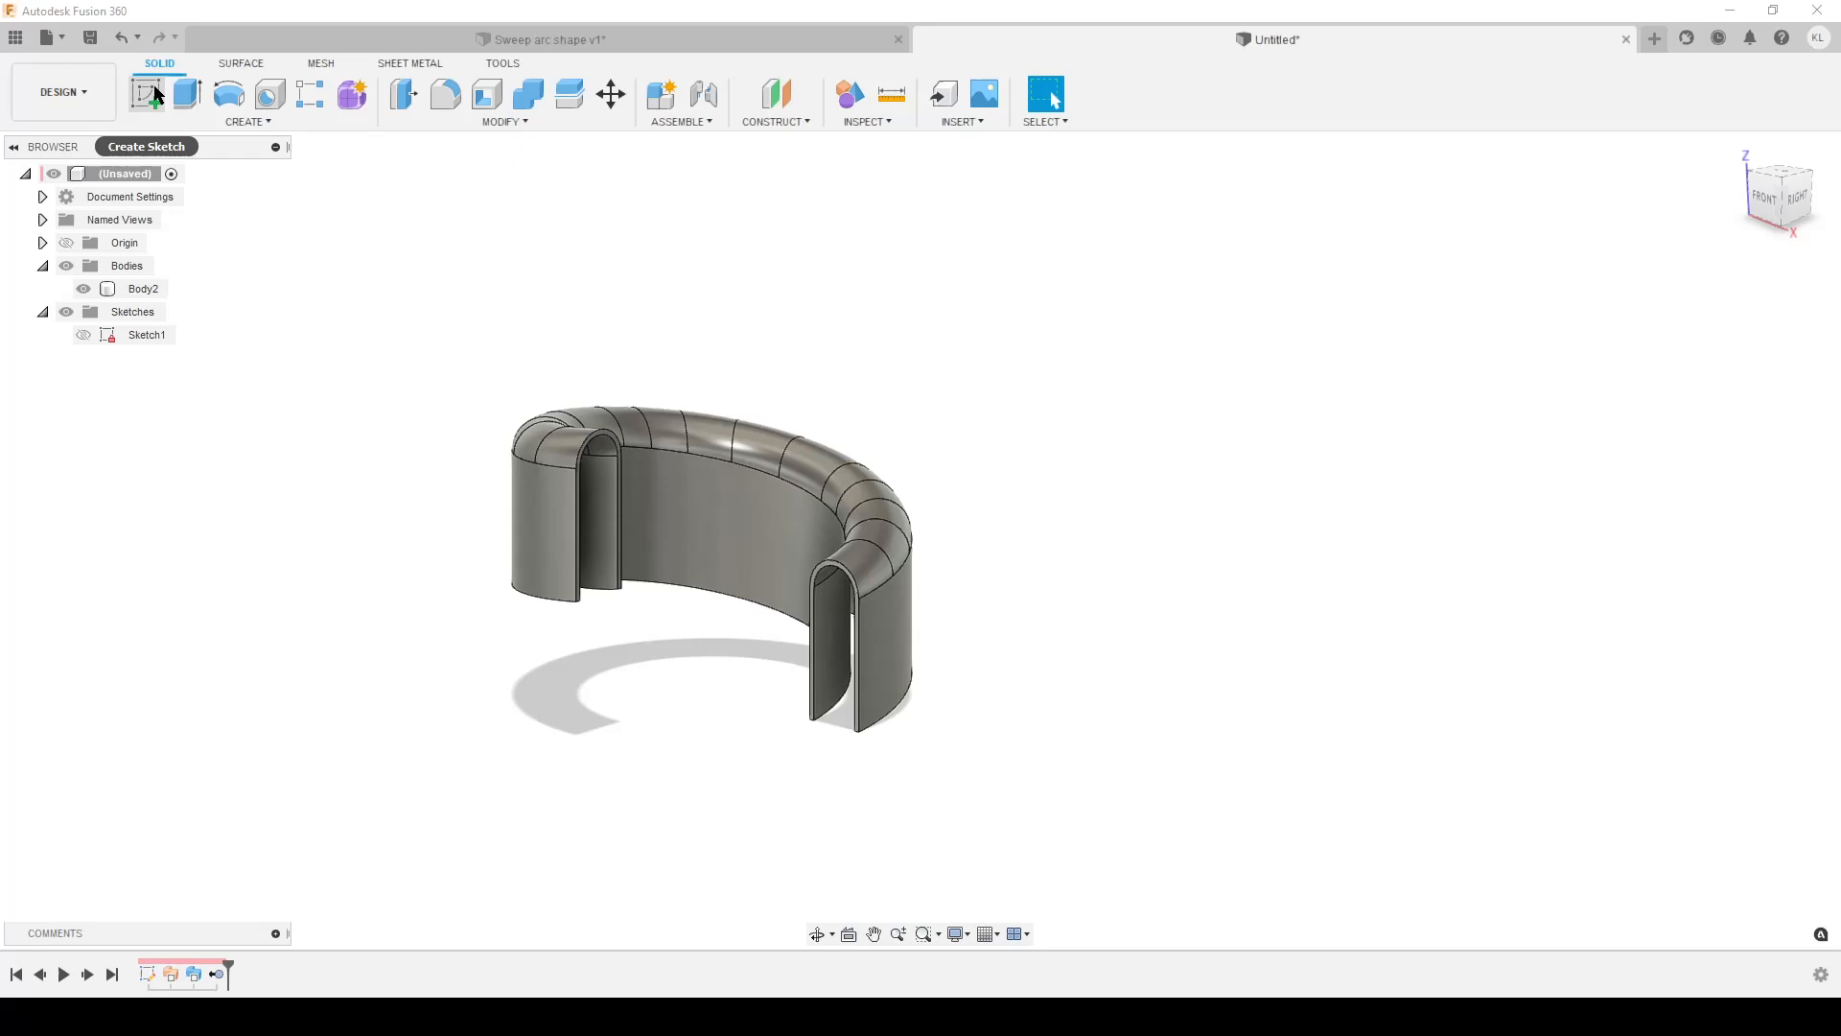
left_click(147, 93)
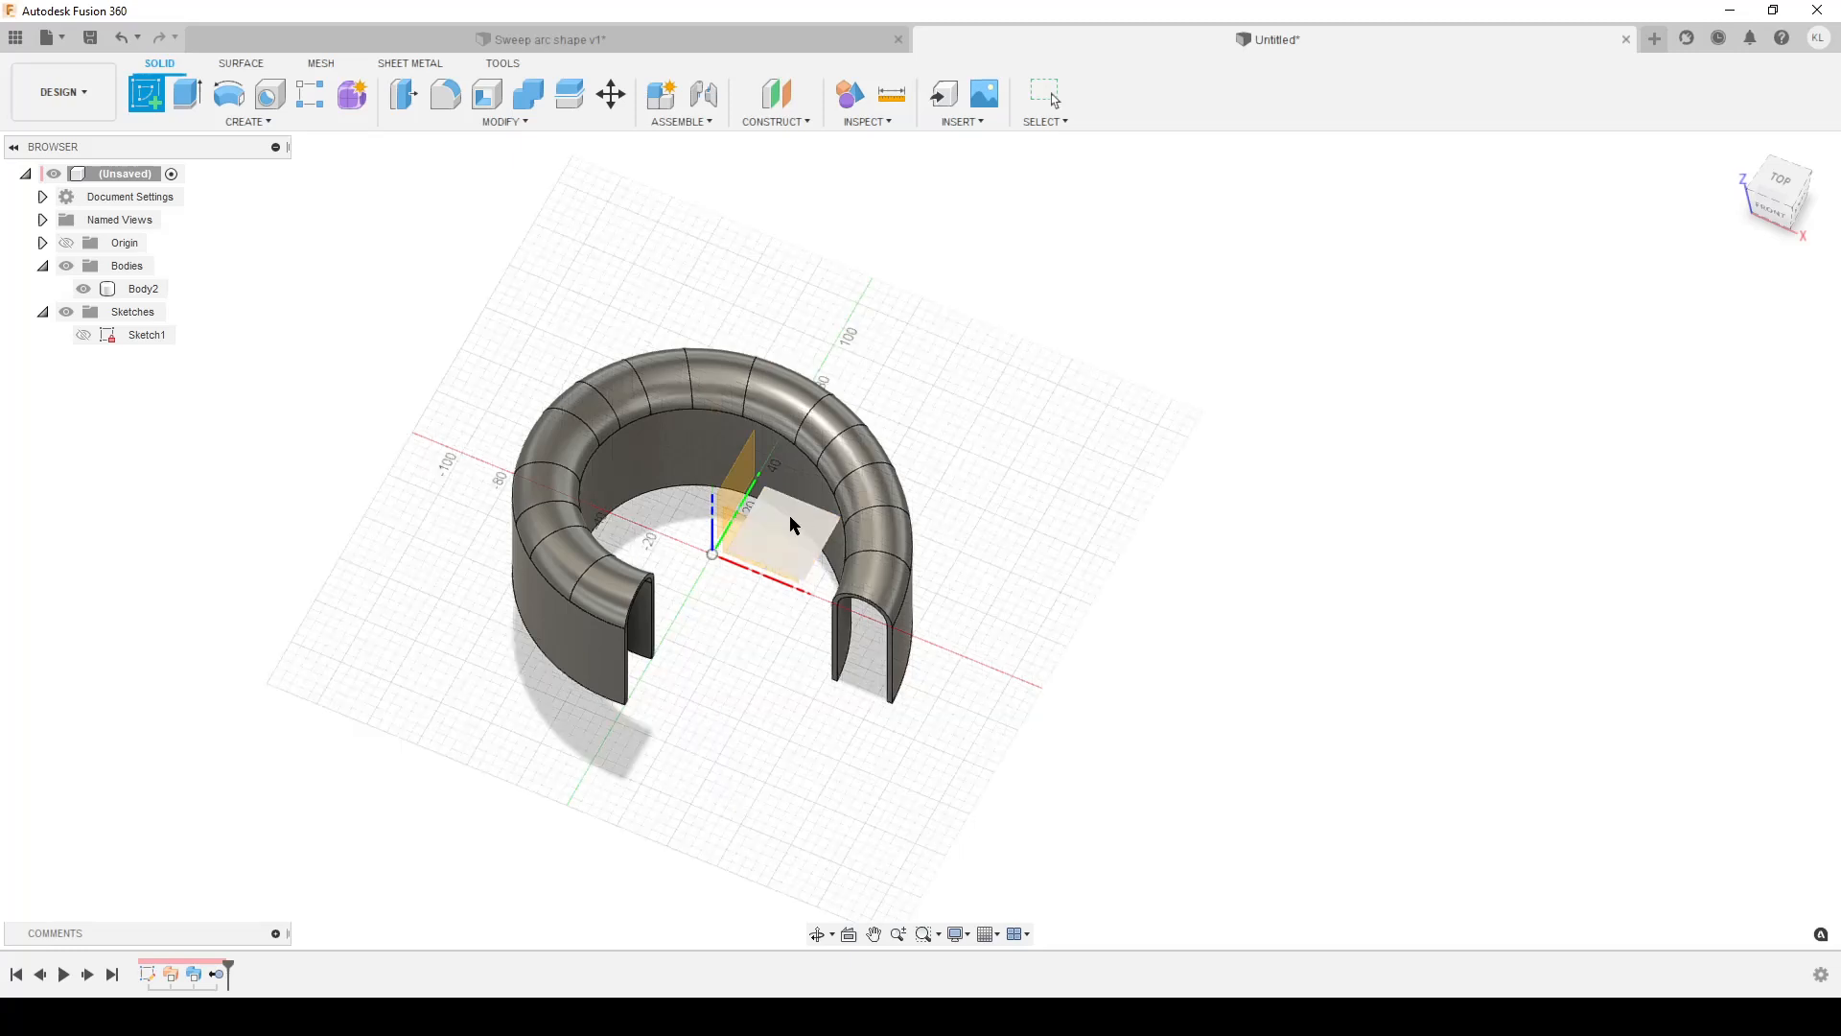
mouse_move(793, 524)
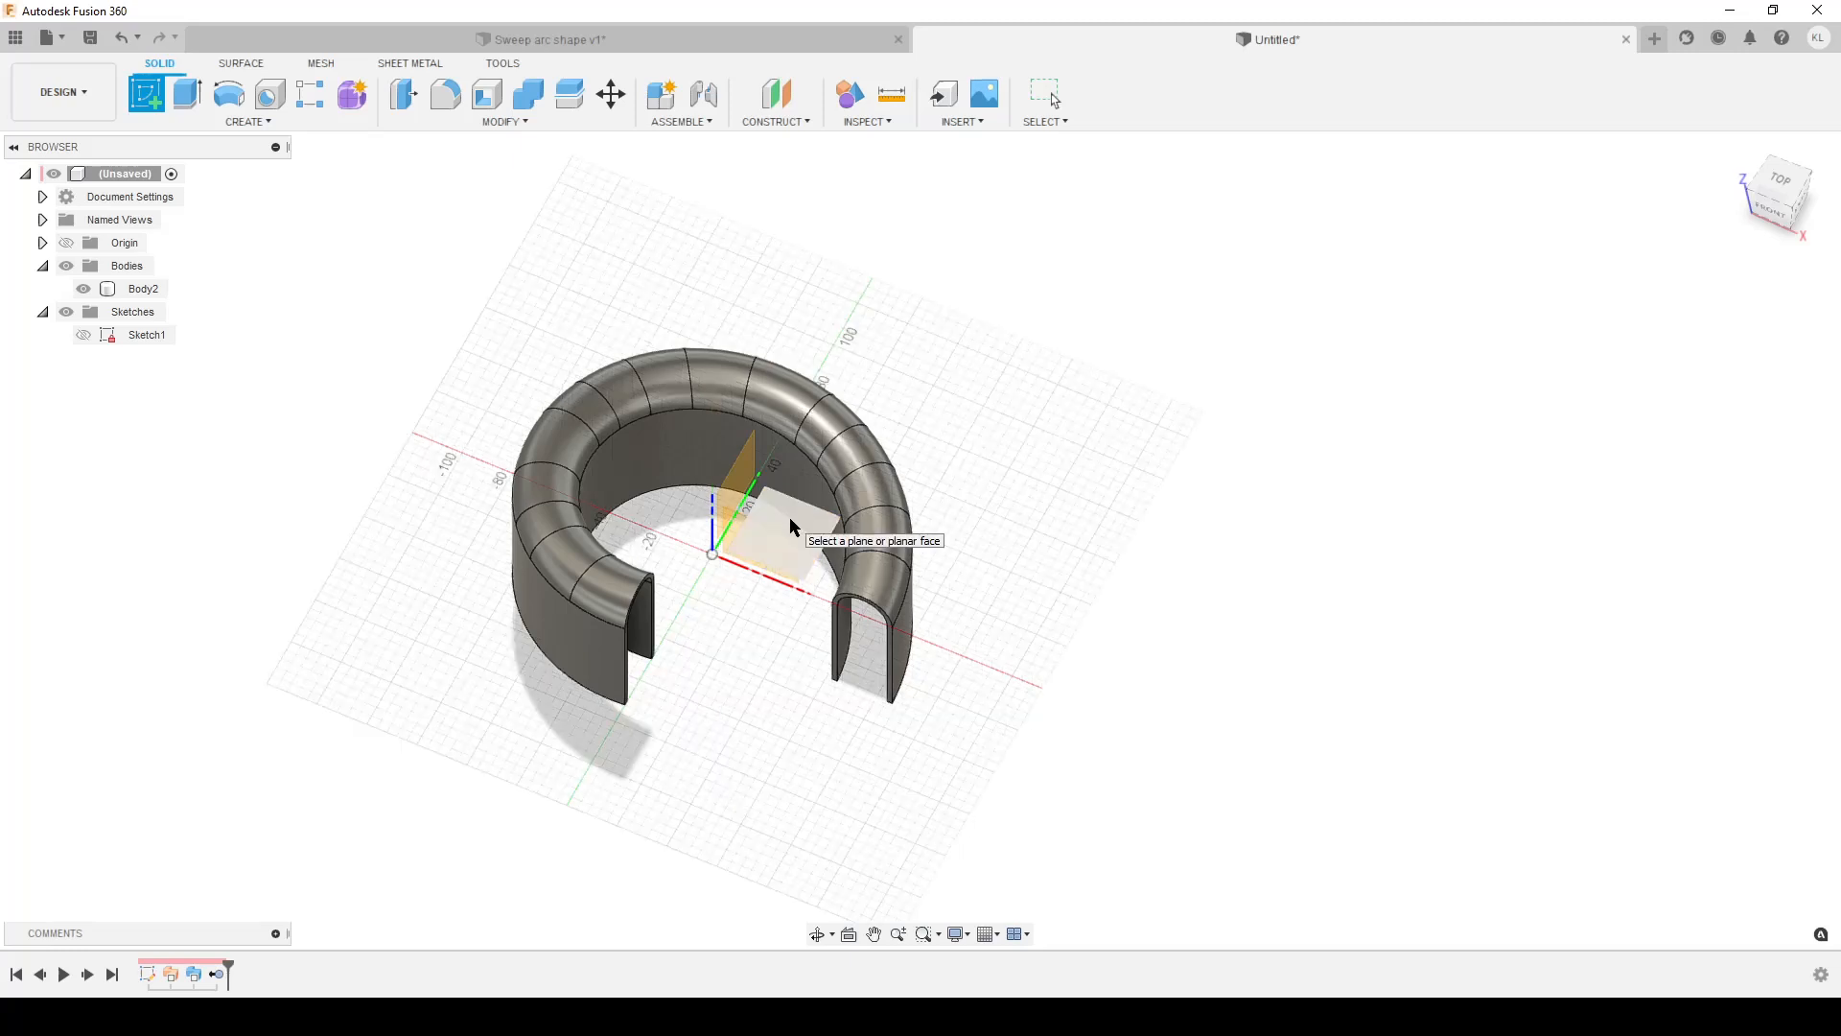
Step: Project the swept body's outline into an XY-plane sketch, then extrude it and choose an extent type
left_click(774, 505)
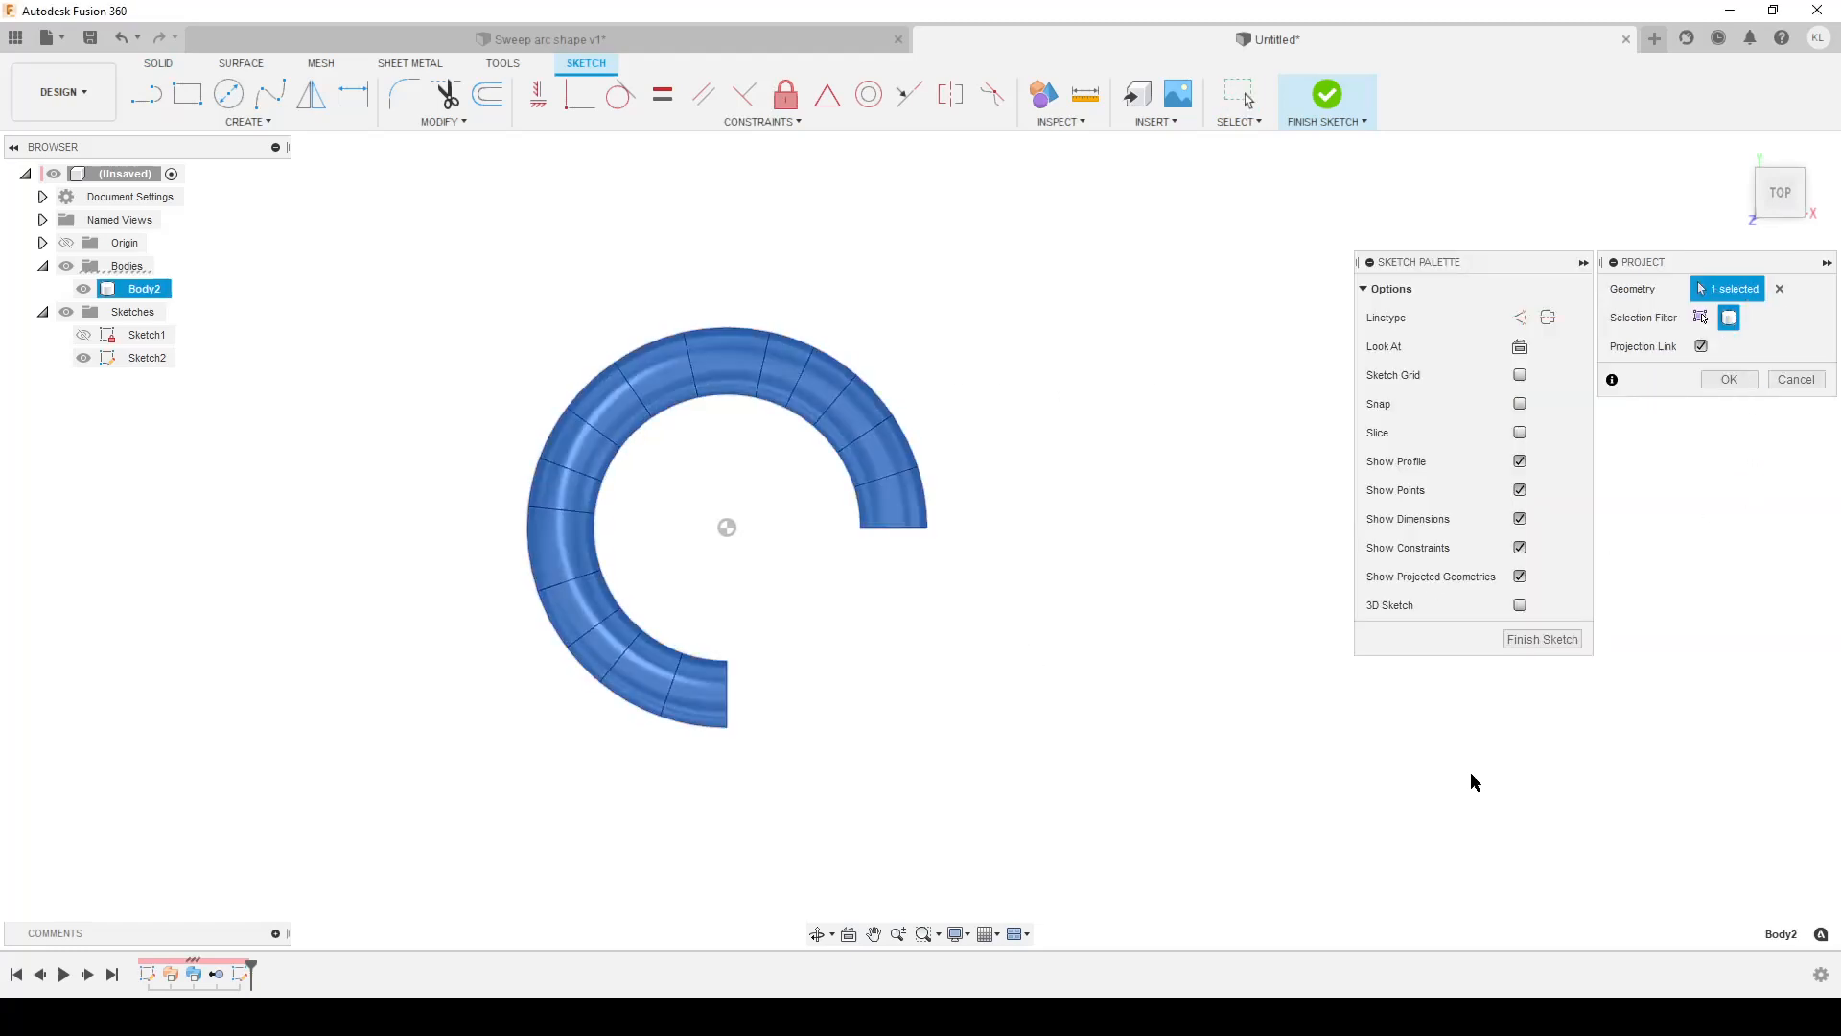
left_click(1727, 379)
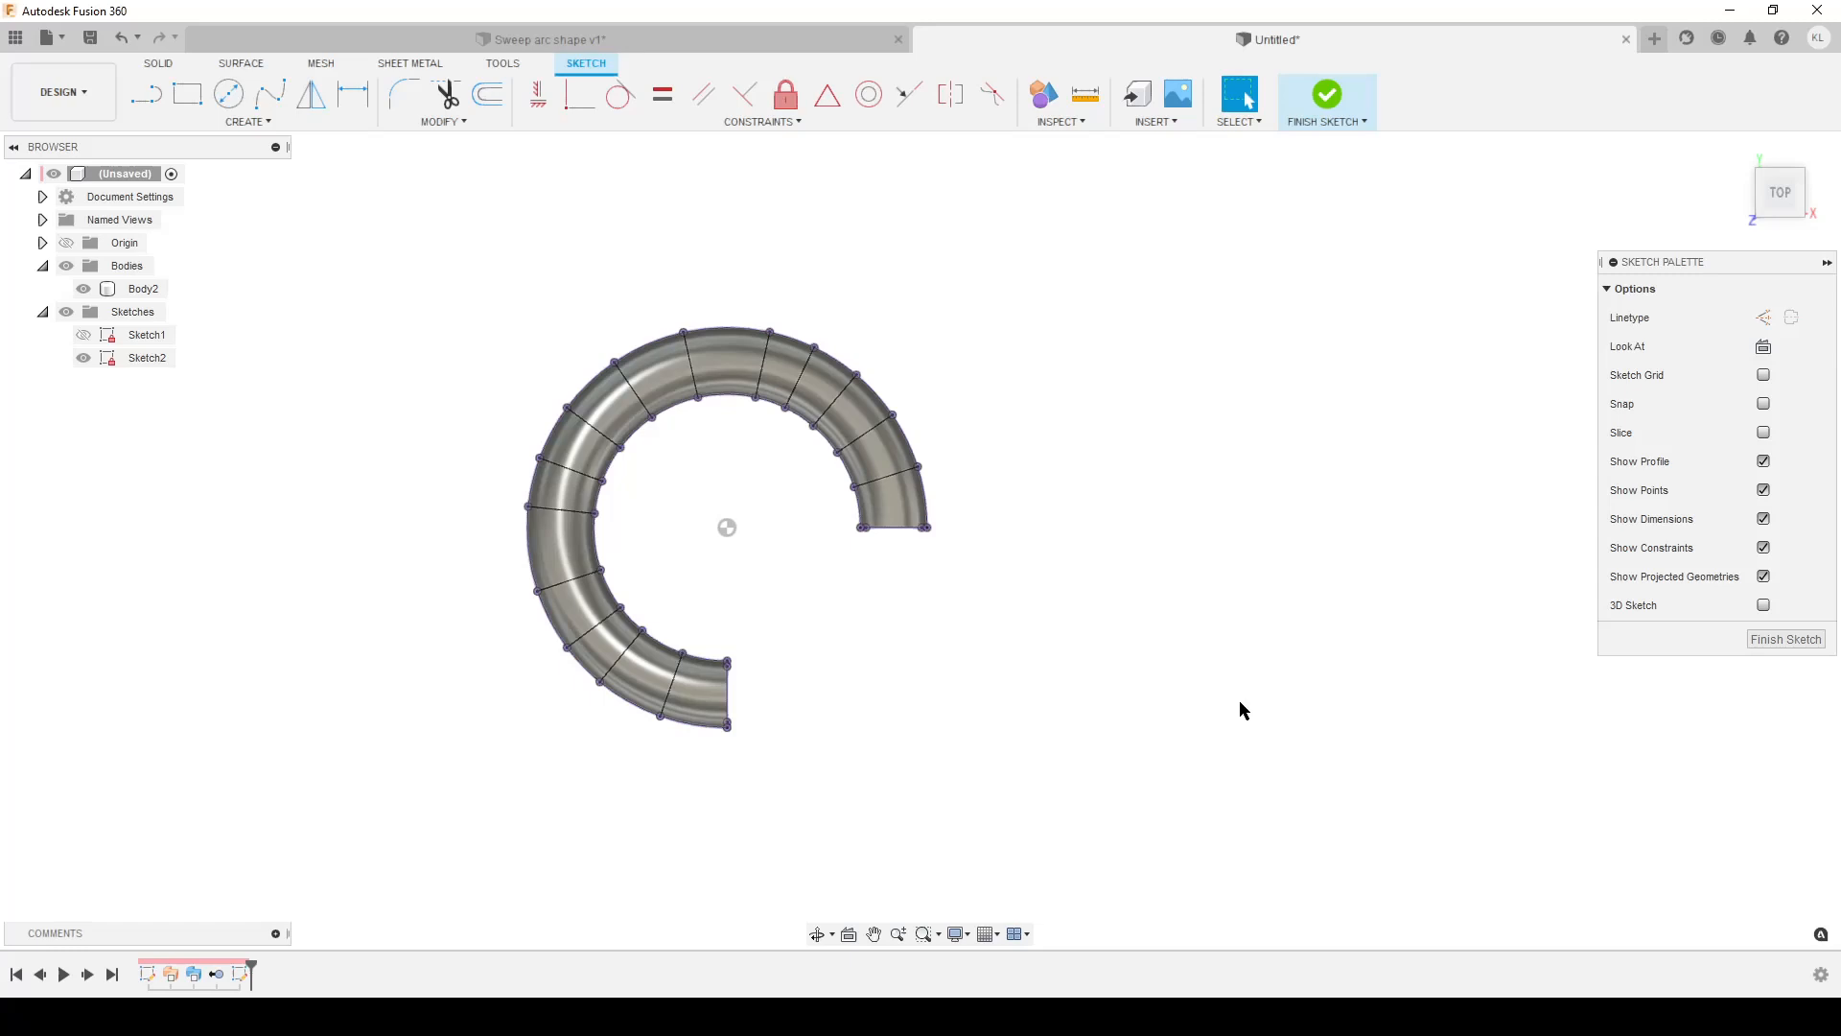
left_click(1325, 94)
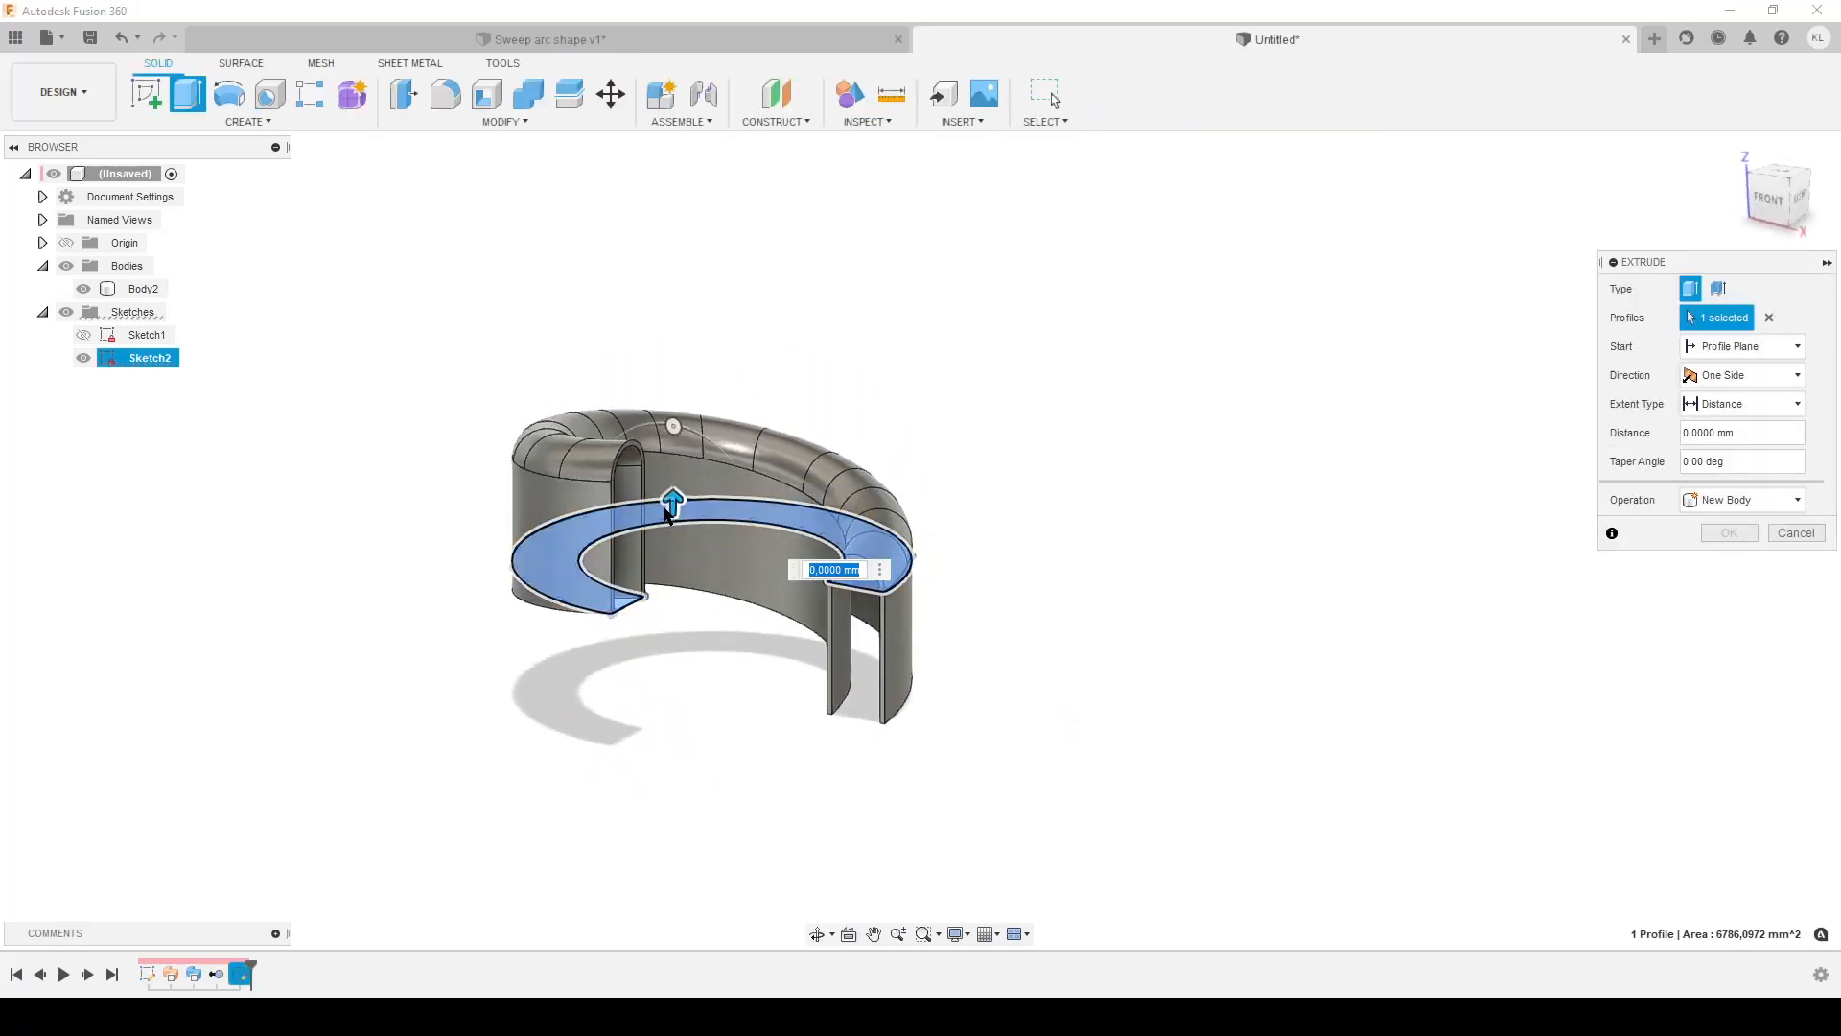
left_click(1741, 403)
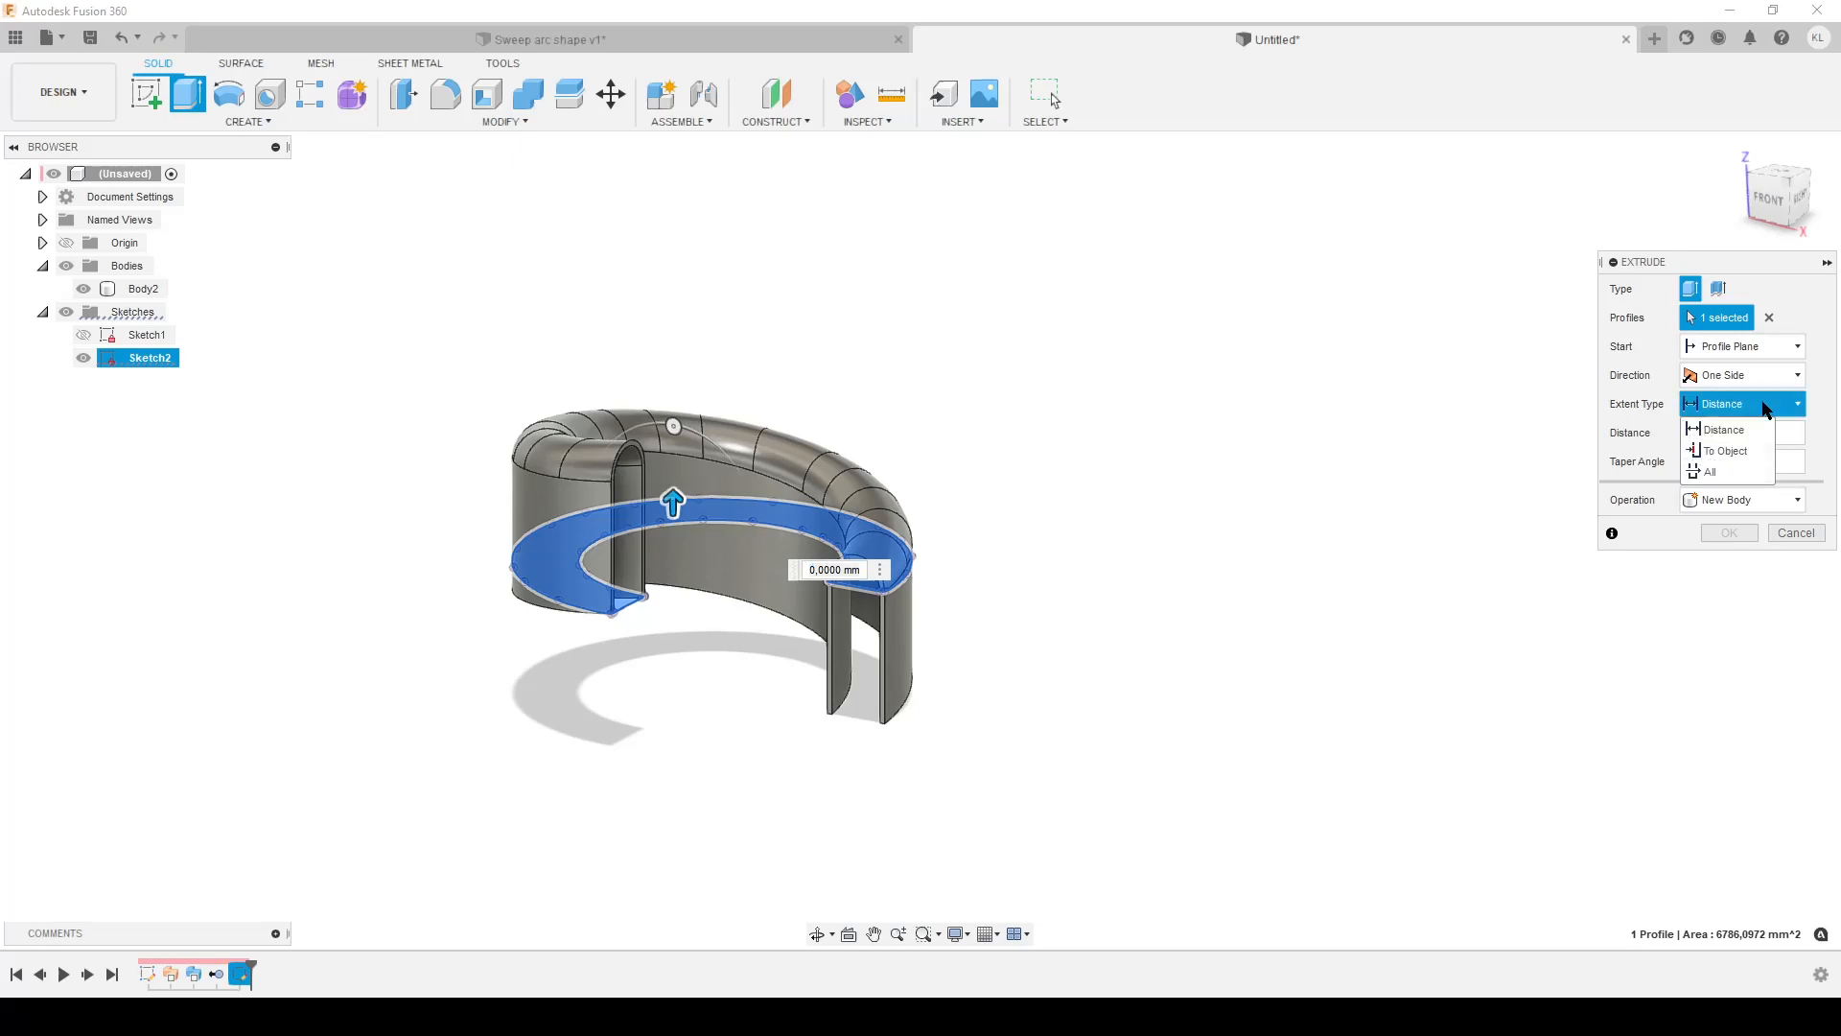
left_click(1723, 450)
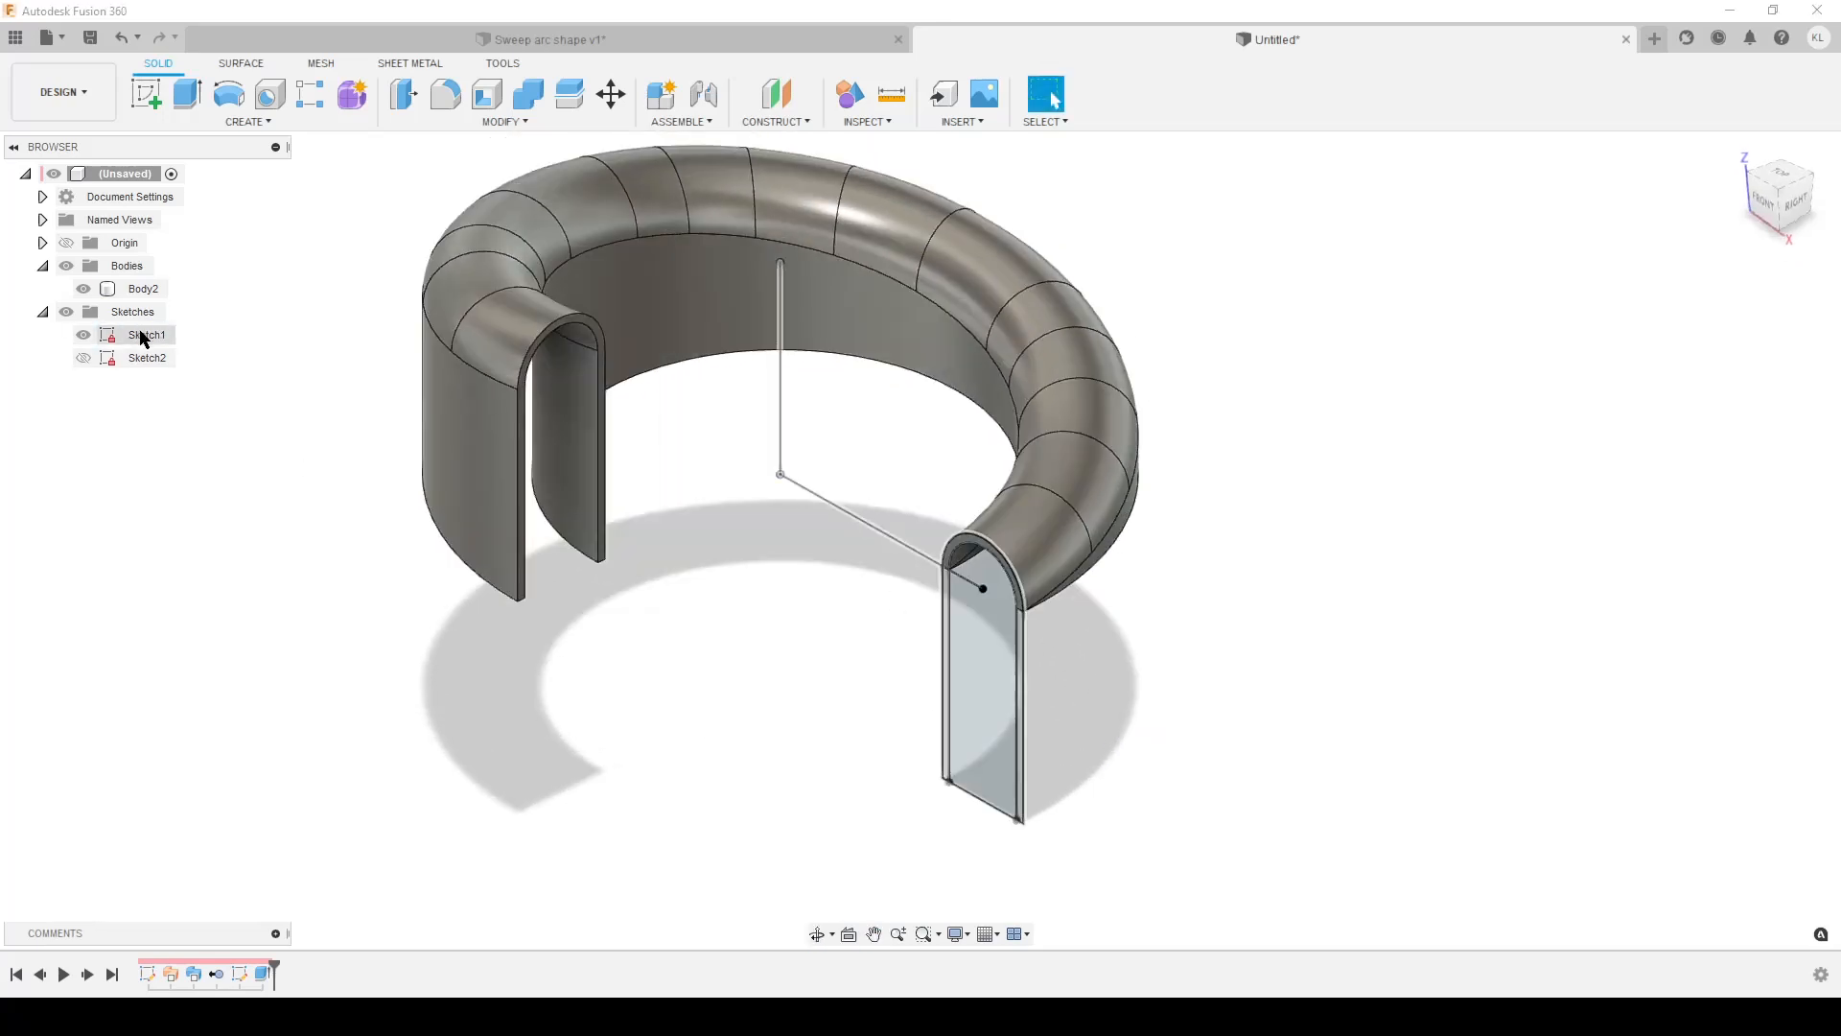
Step: Show Sketch1 and change its arch radius dimension from 12 mm to 15 mm
right_click(147, 335)
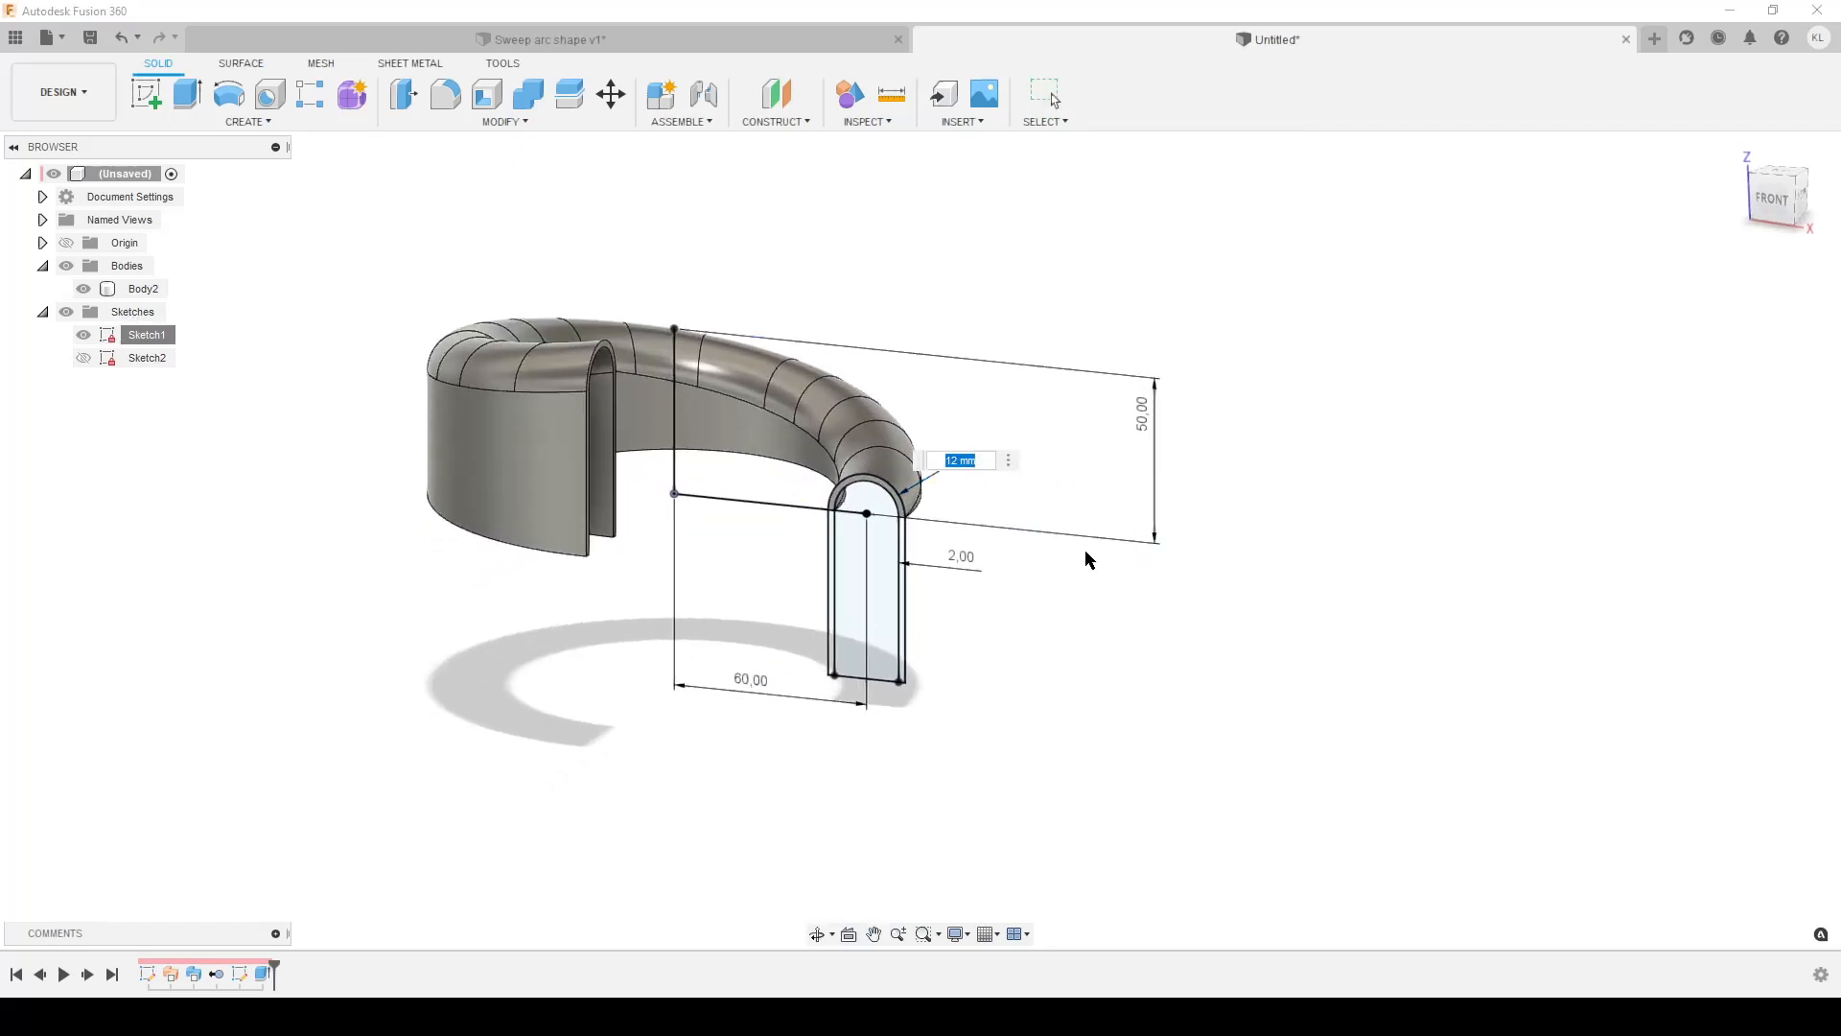
type("15,00")
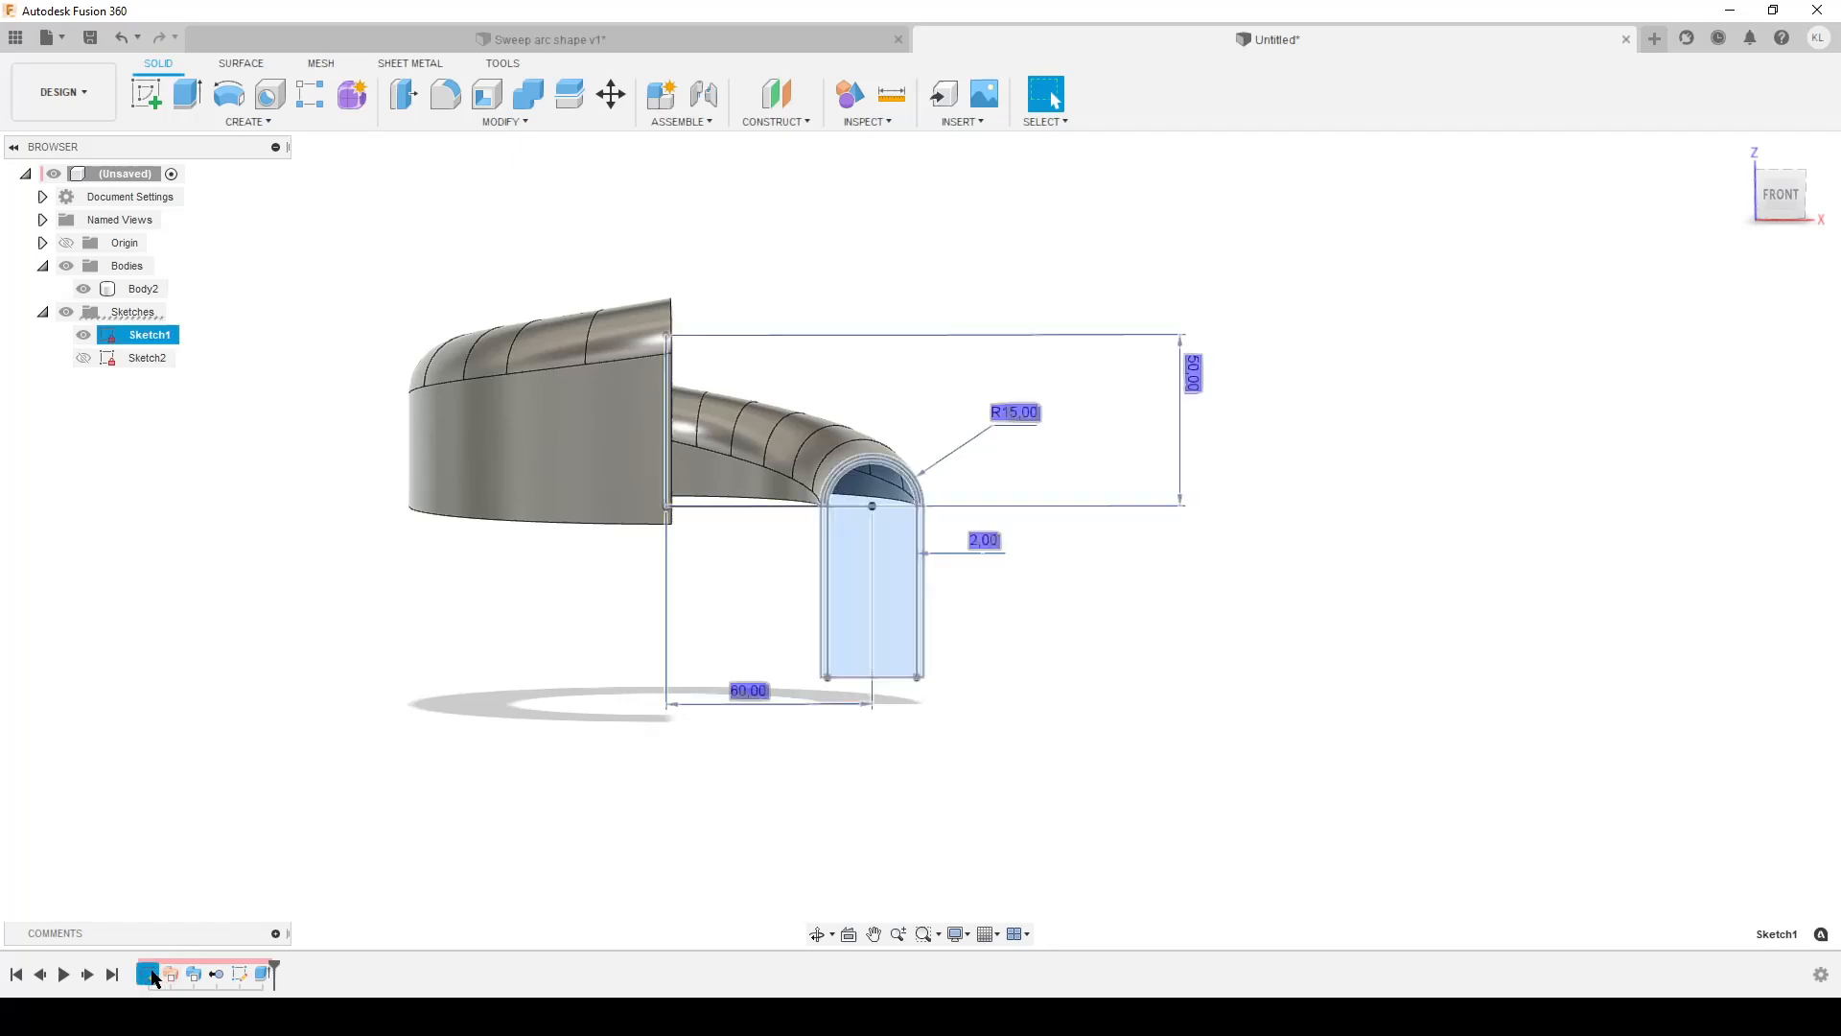
Step: Edit Sketch1, toggle the R15 arch dimension to a 30 mm diameter, and finish the sketch
double_click(149, 334)
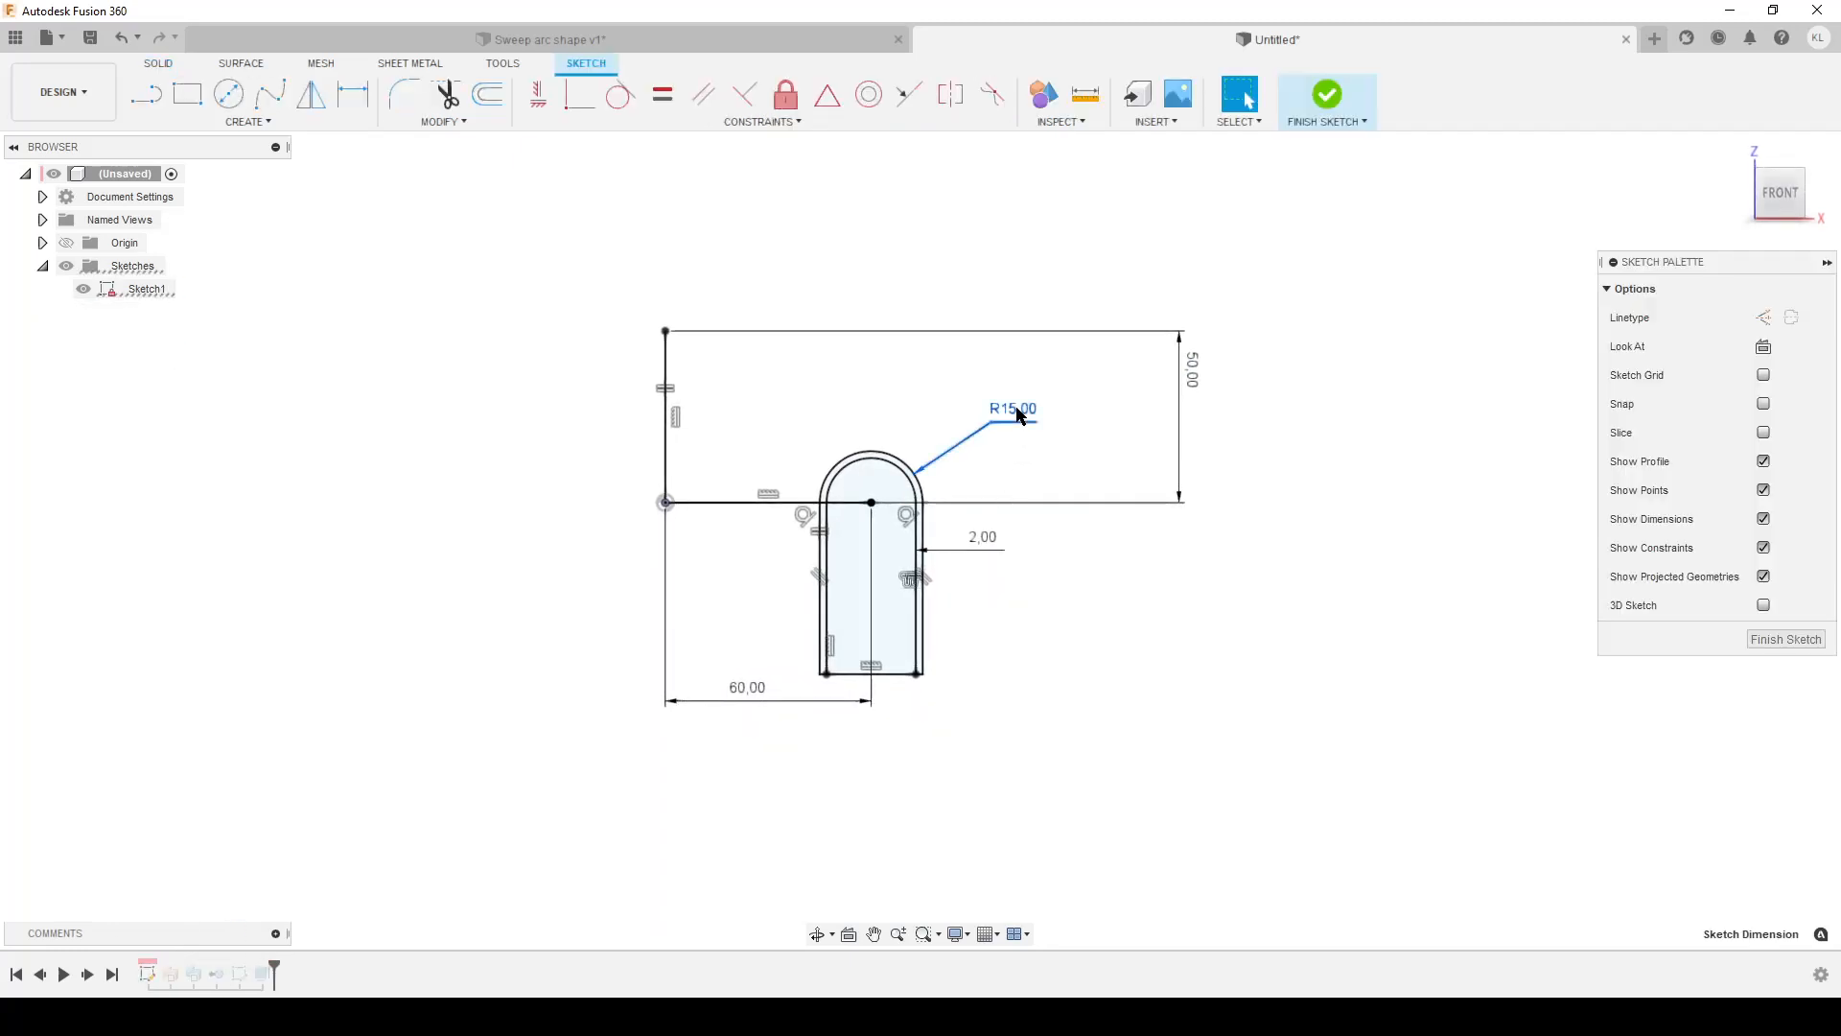
right_click(1012, 408)
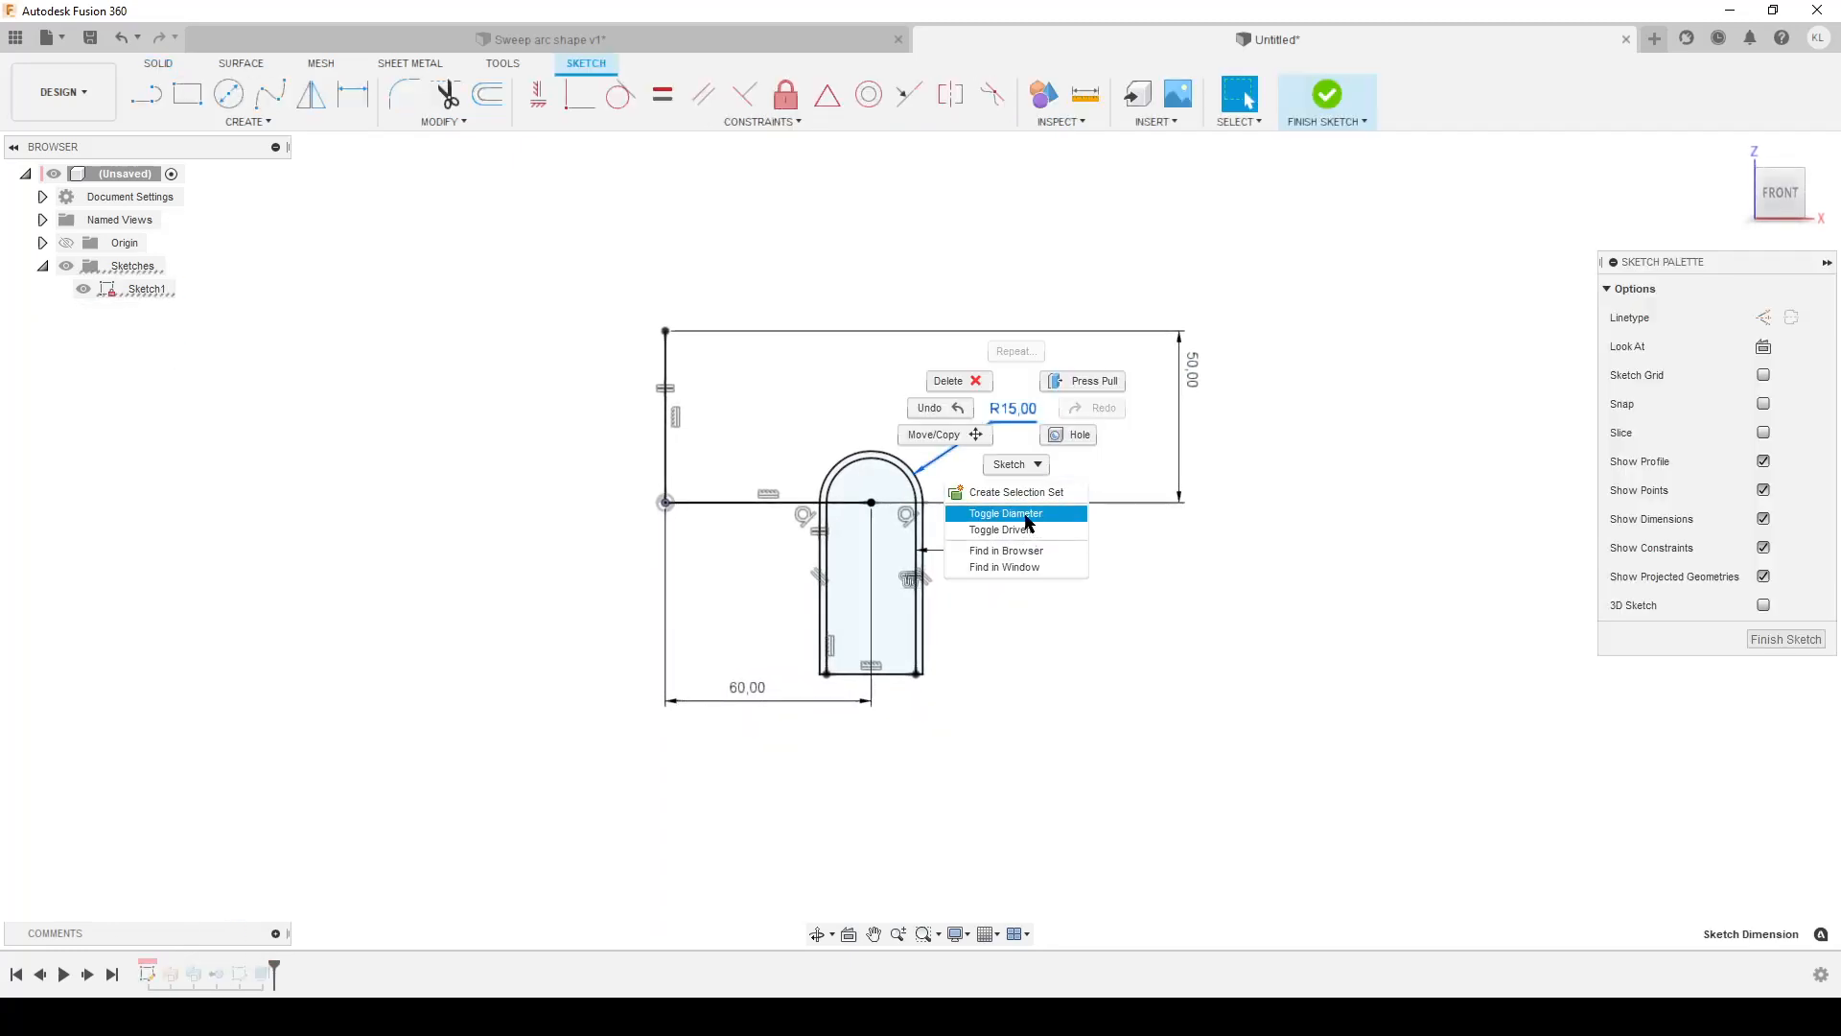
left_click(1004, 513)
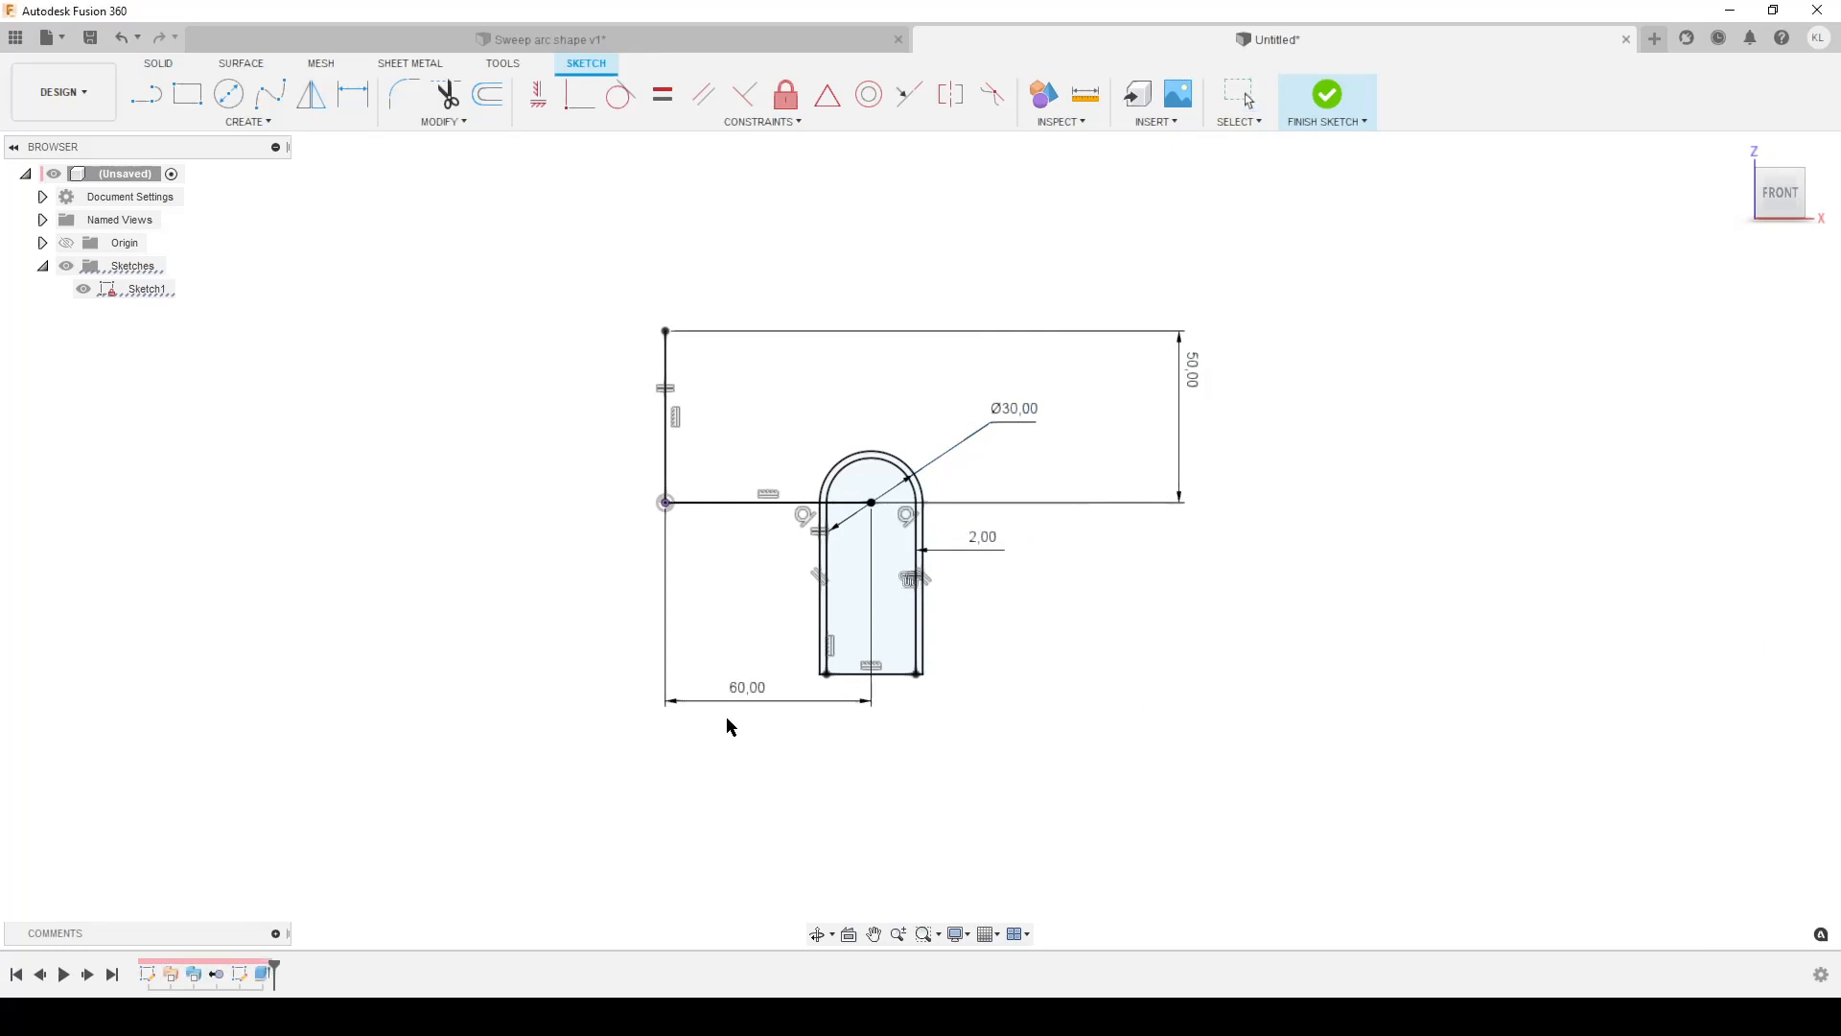
left_click(1325, 94)
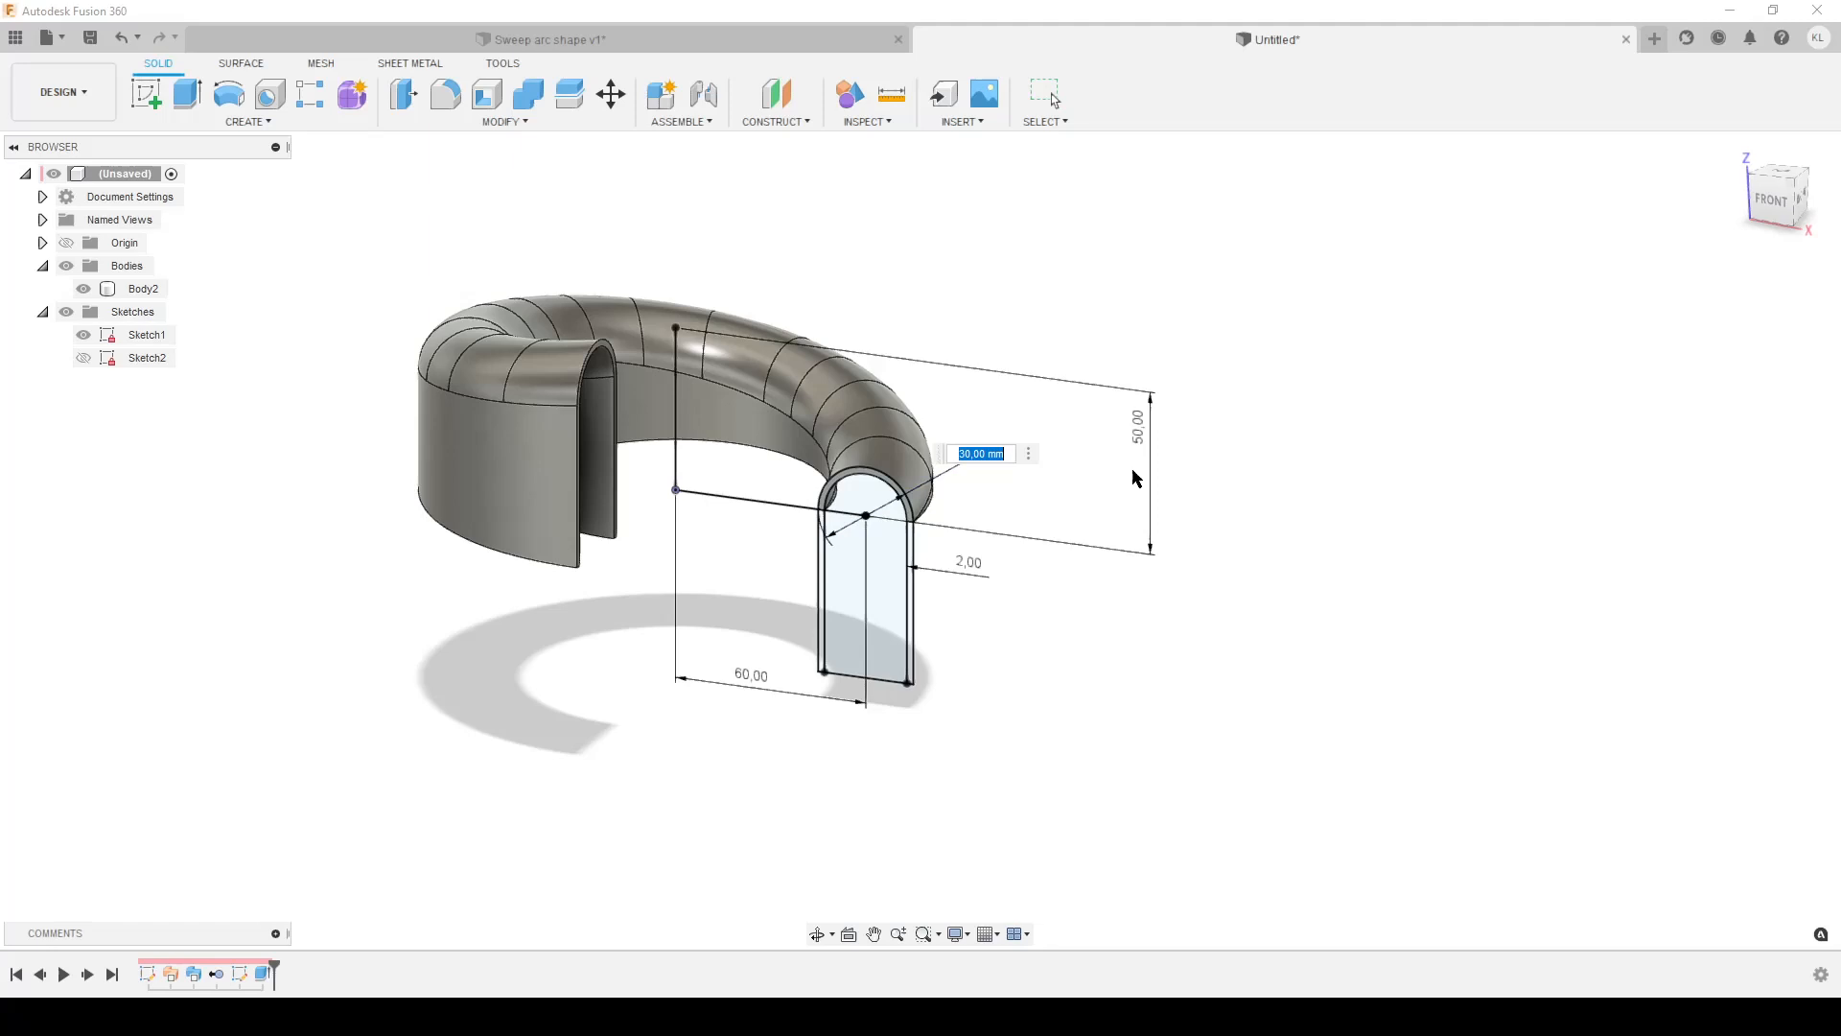
Step: Set Sketch1's dimensions to 40 mm arch diameter, 60 mm height and 100 mm offset
type("40")
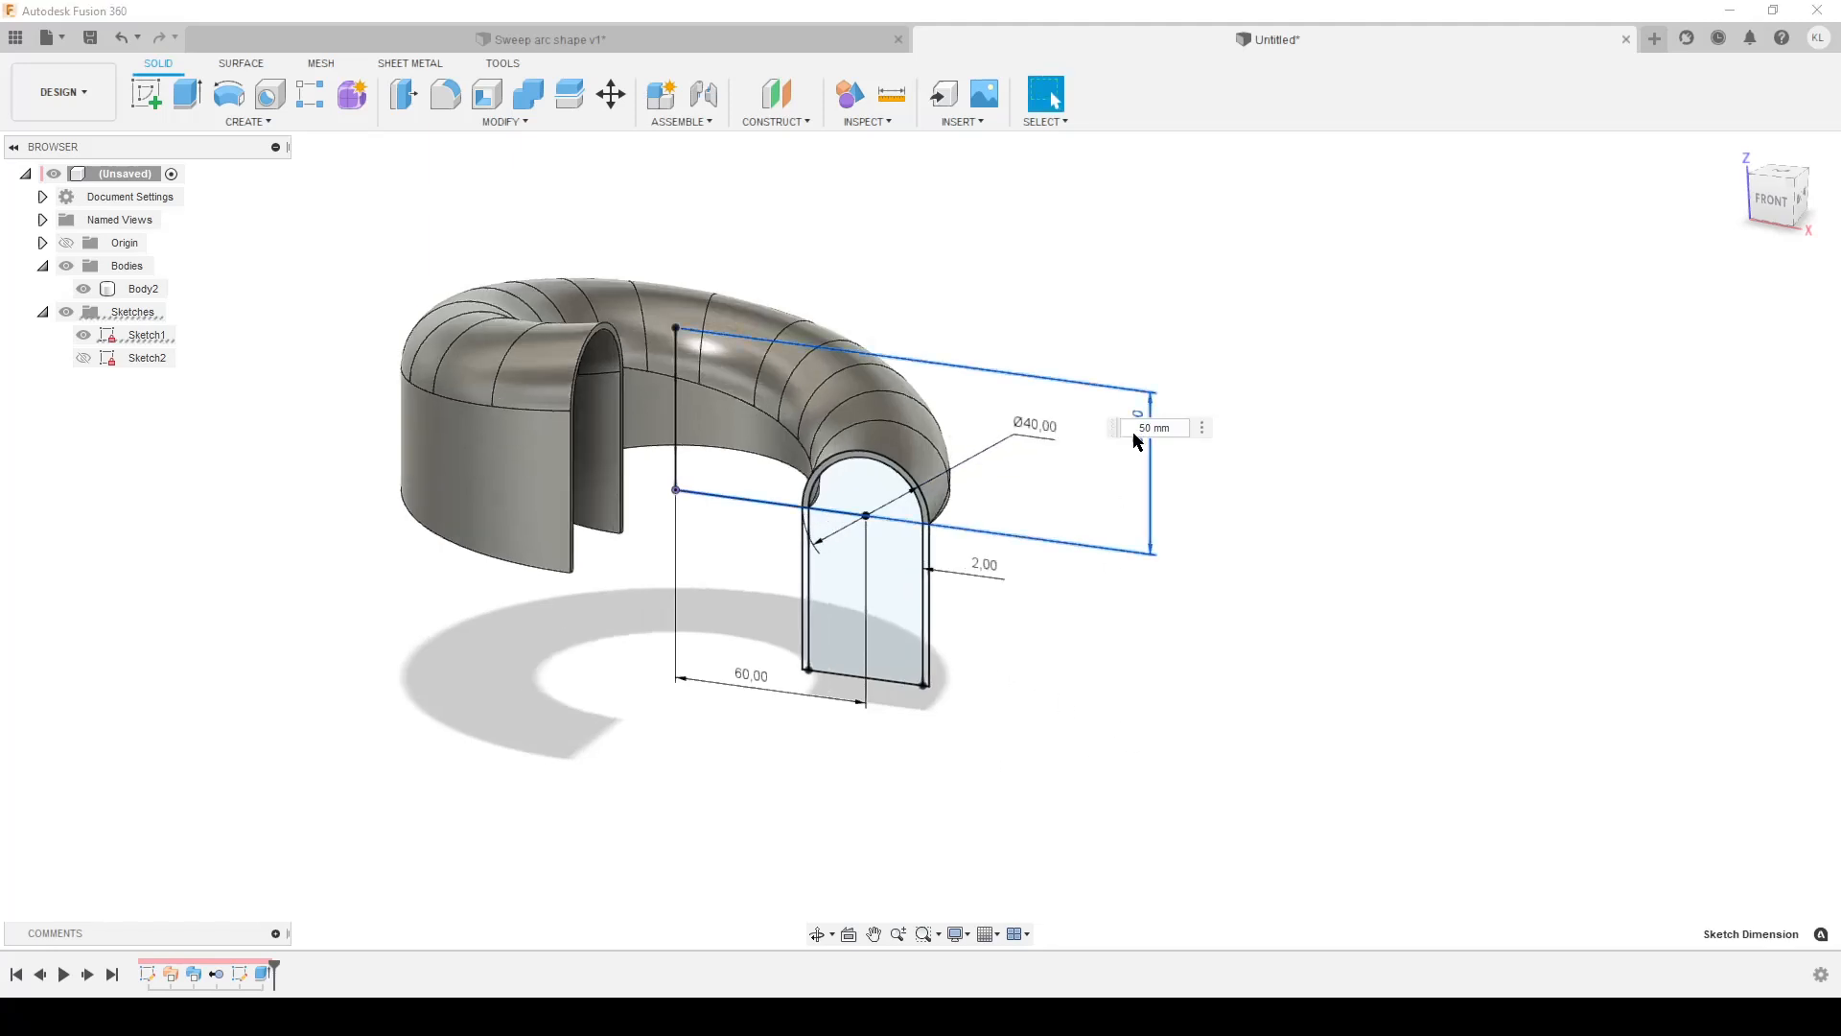
type("60")
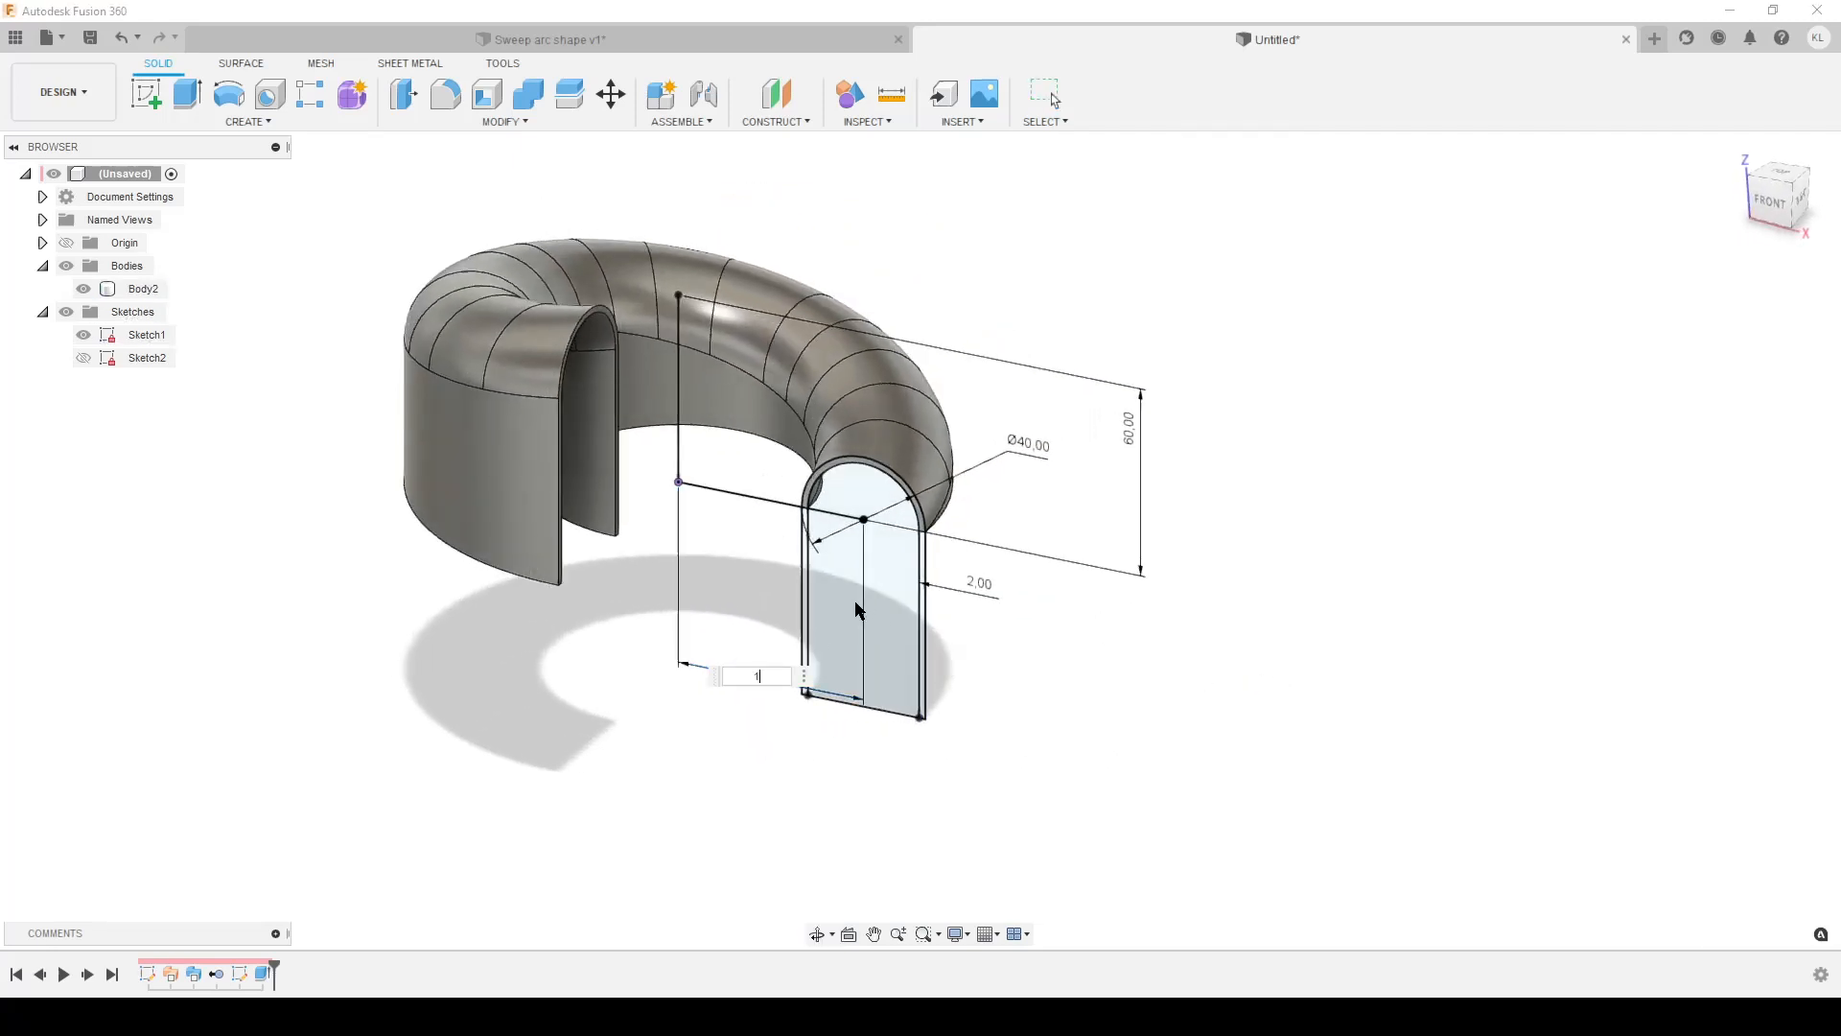
type("100")
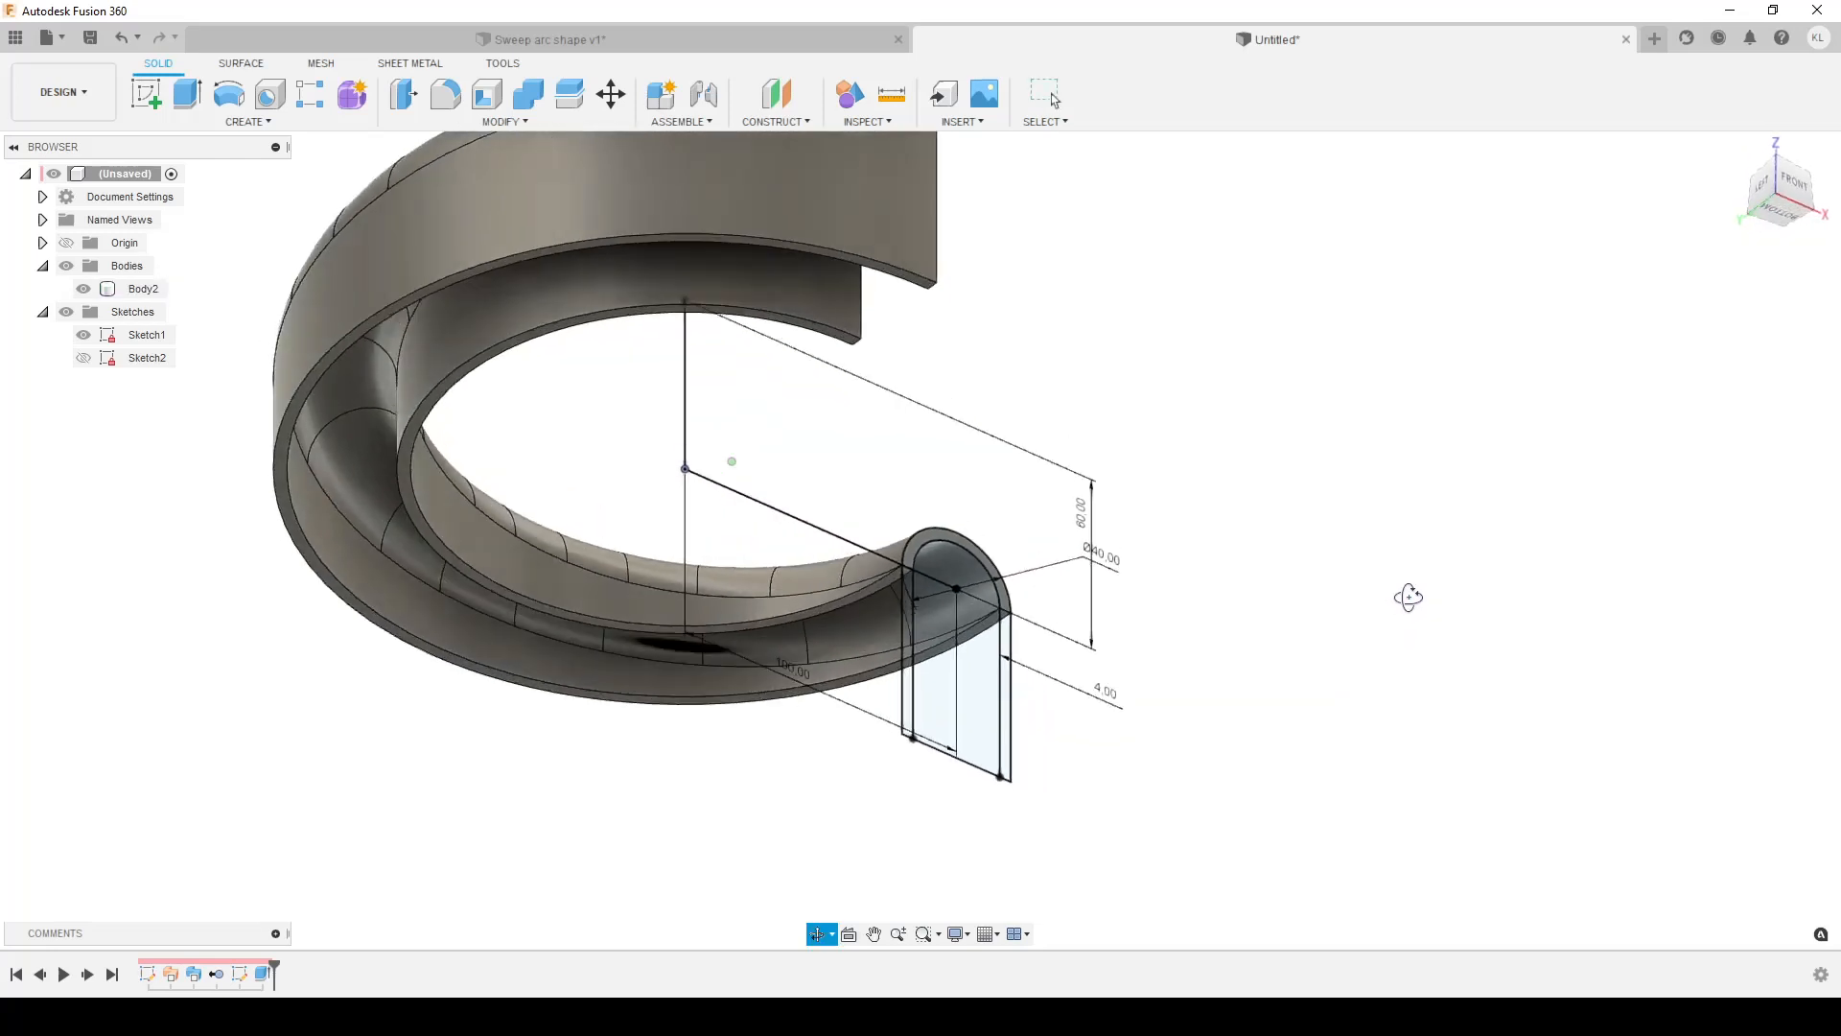
left_click_drag(1409, 596, 1289, 692)
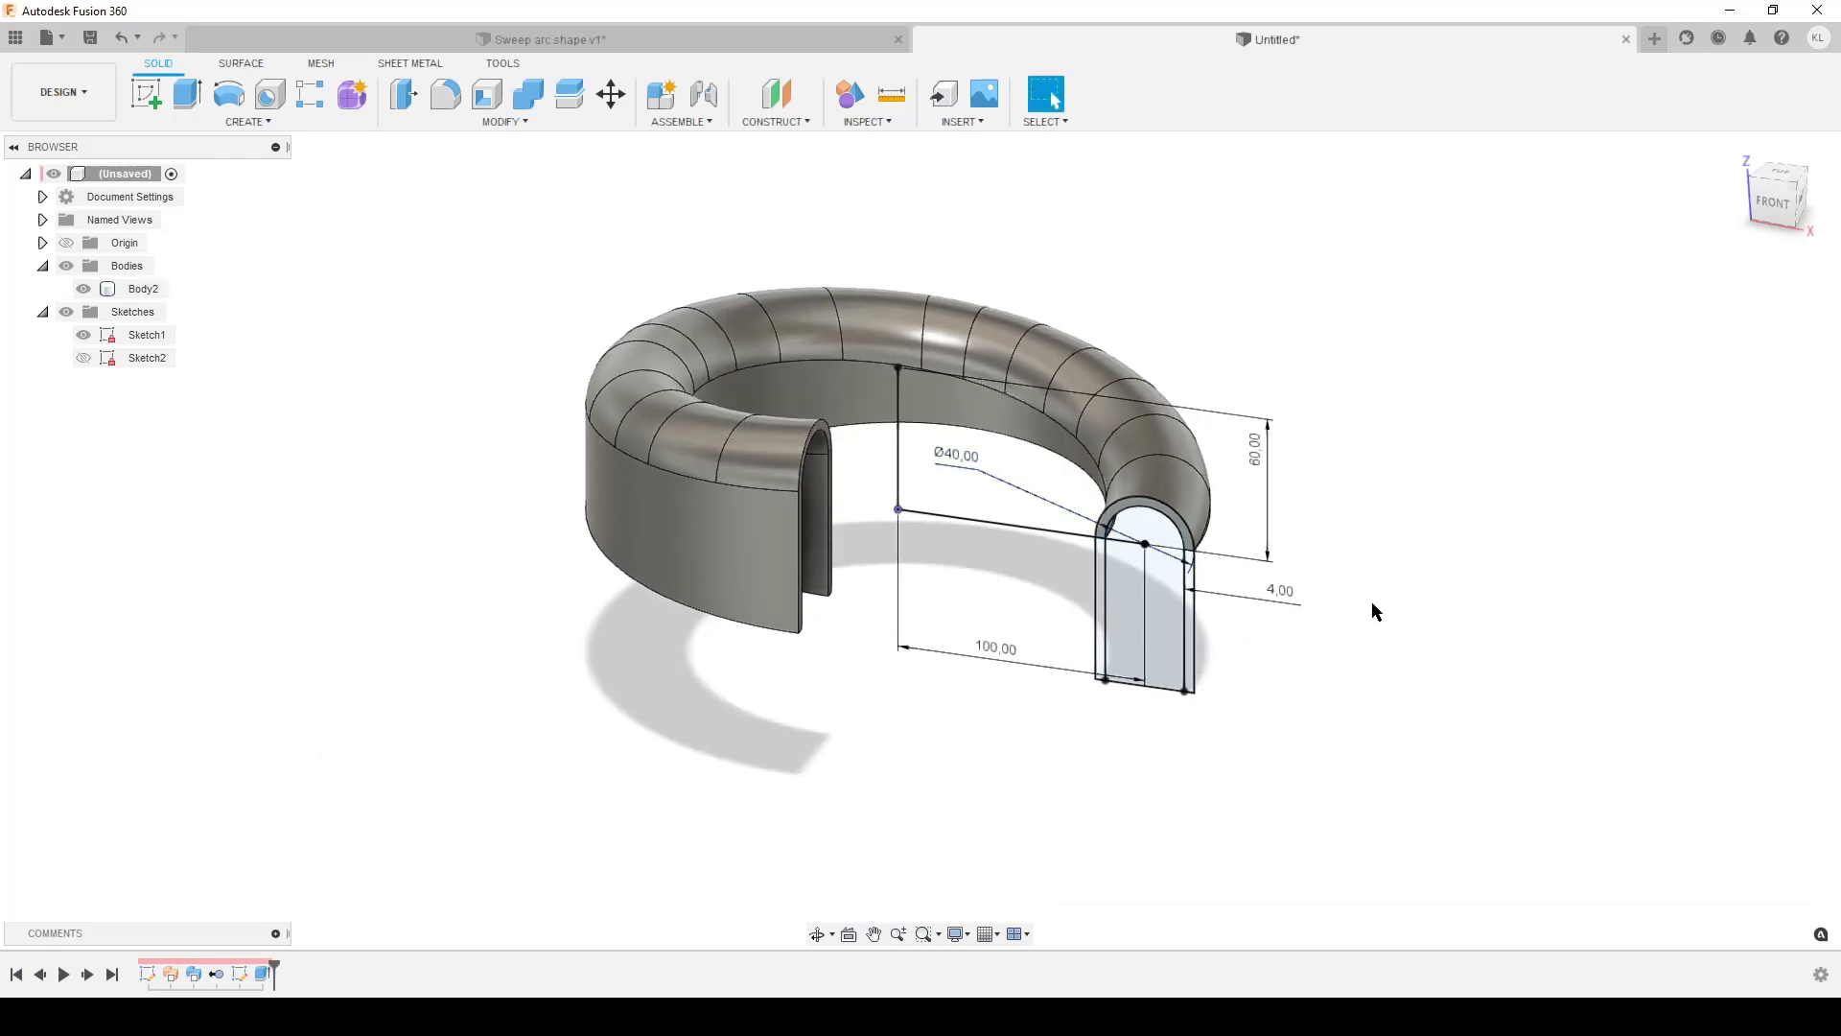
mouse_move(1327, 623)
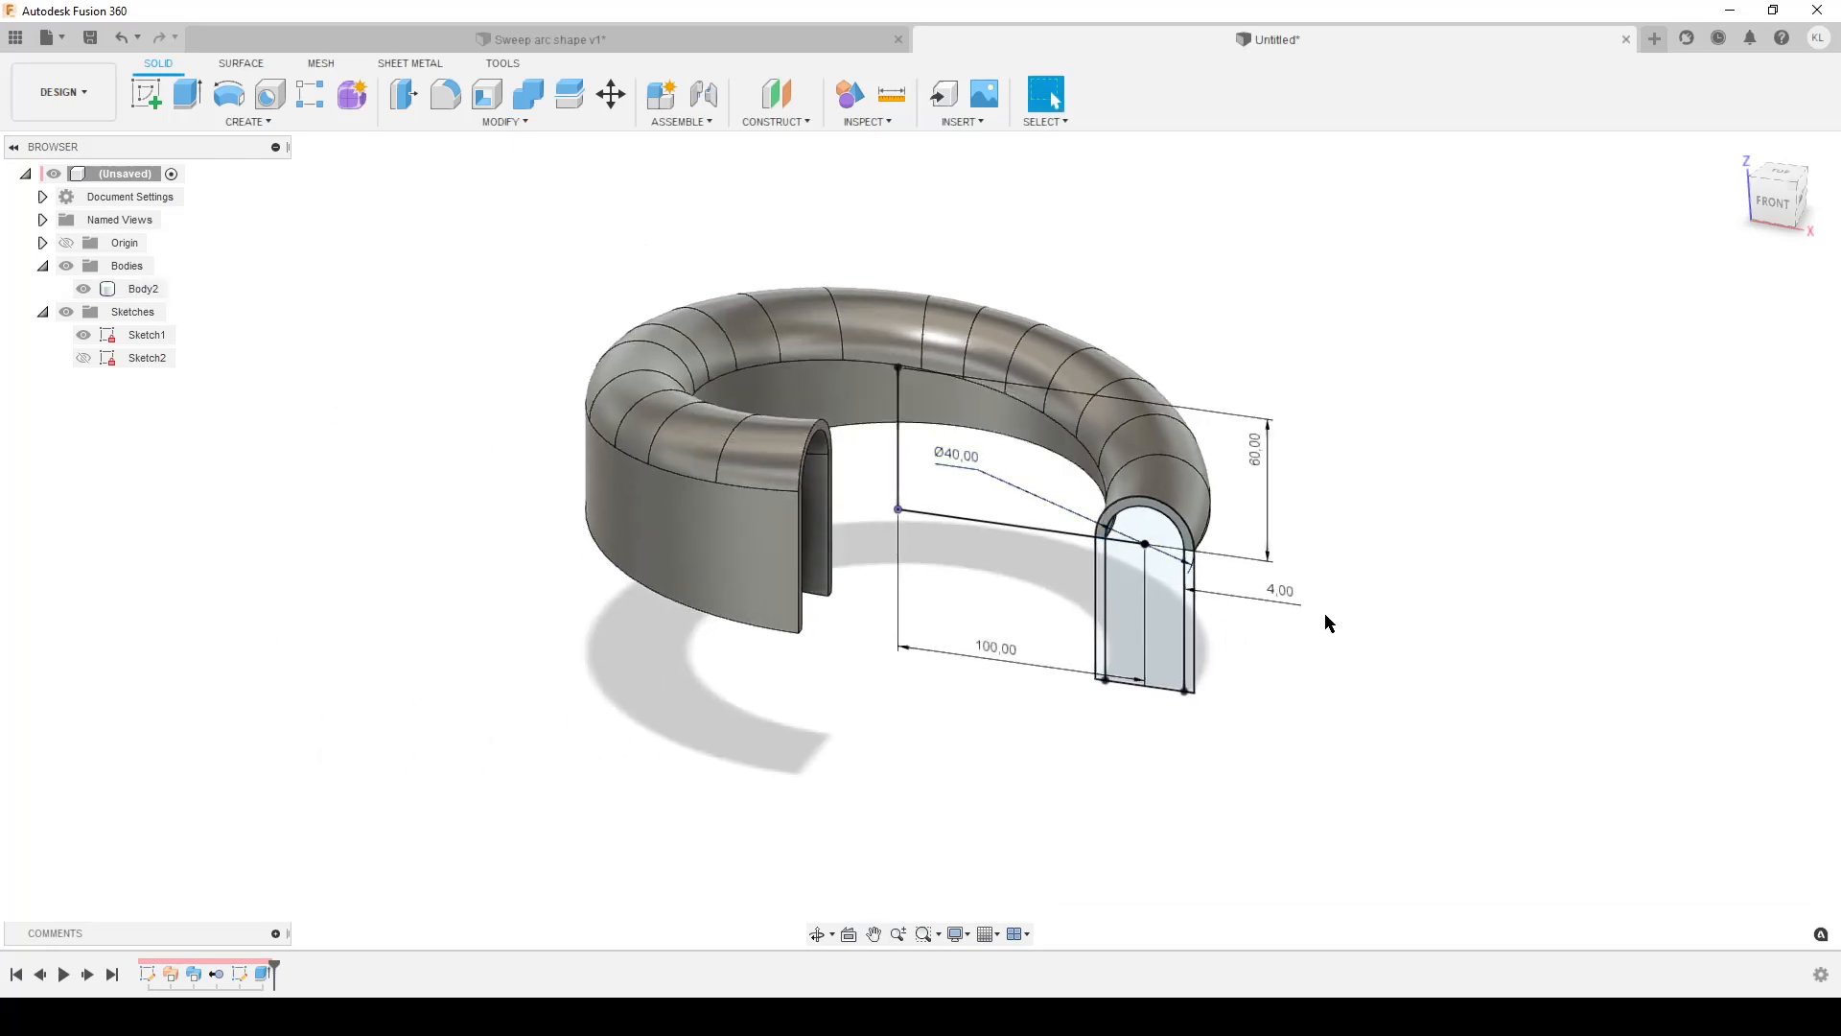